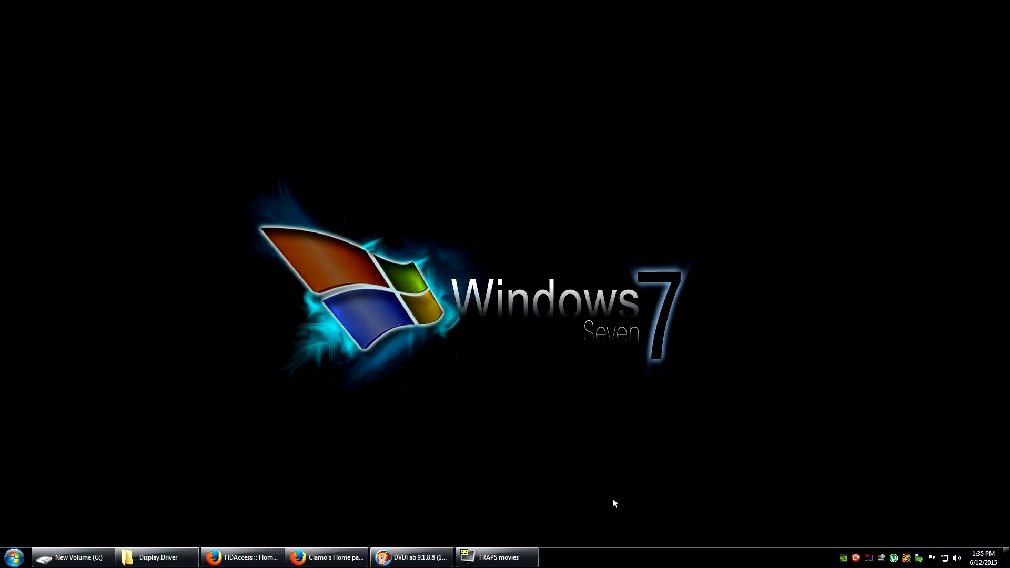
{"action": "mouse_move", "coordinate": [611, 491]}
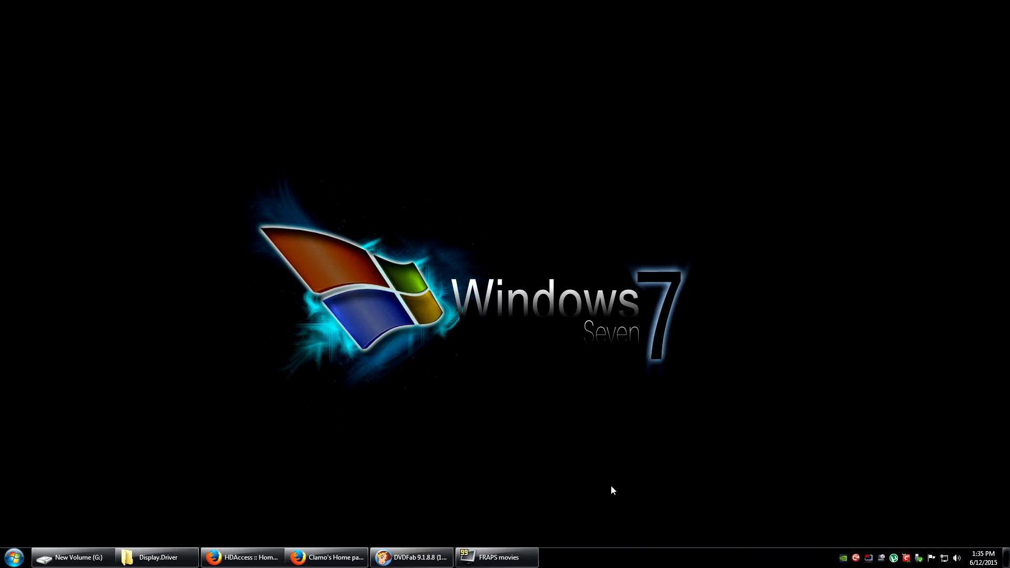
{"action": "mouse_move", "coordinate": [419, 487]}
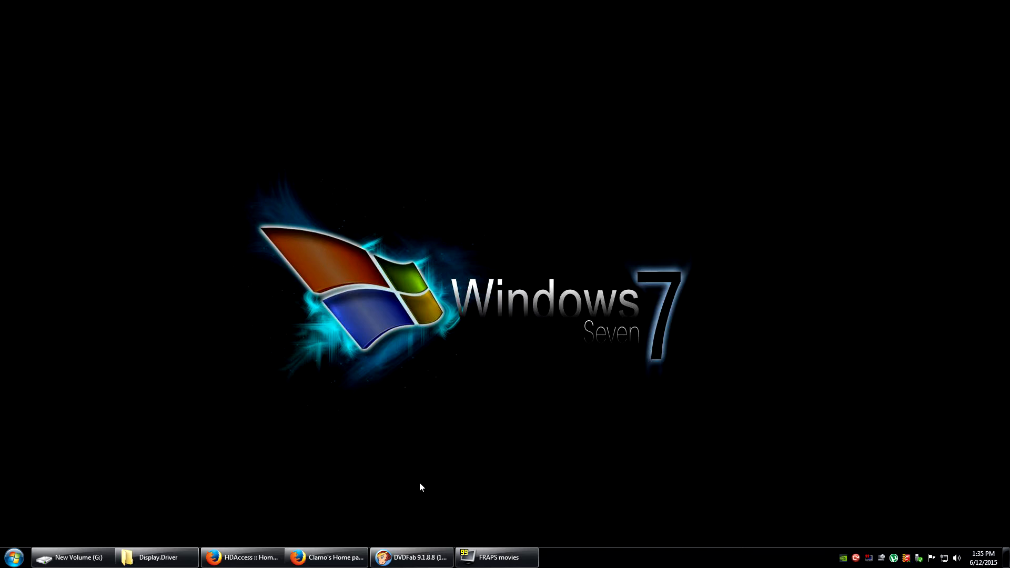
{"action": "mouse_move", "coordinate": [414, 556]}
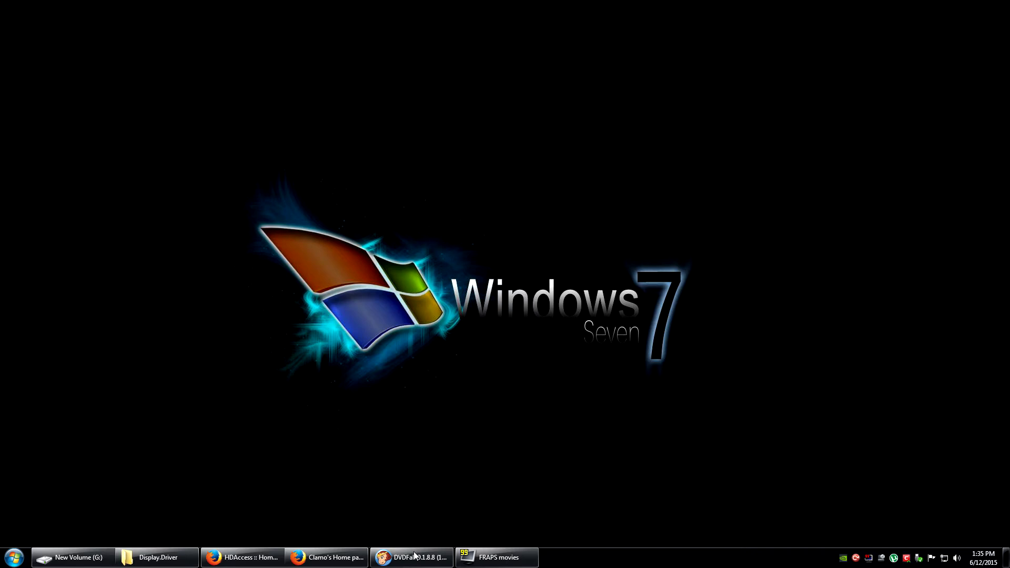
Restore DVDFab 9 and reach the A/V Codec page of Common Settings.
{"action": "left_click", "coordinate": [411, 557]}
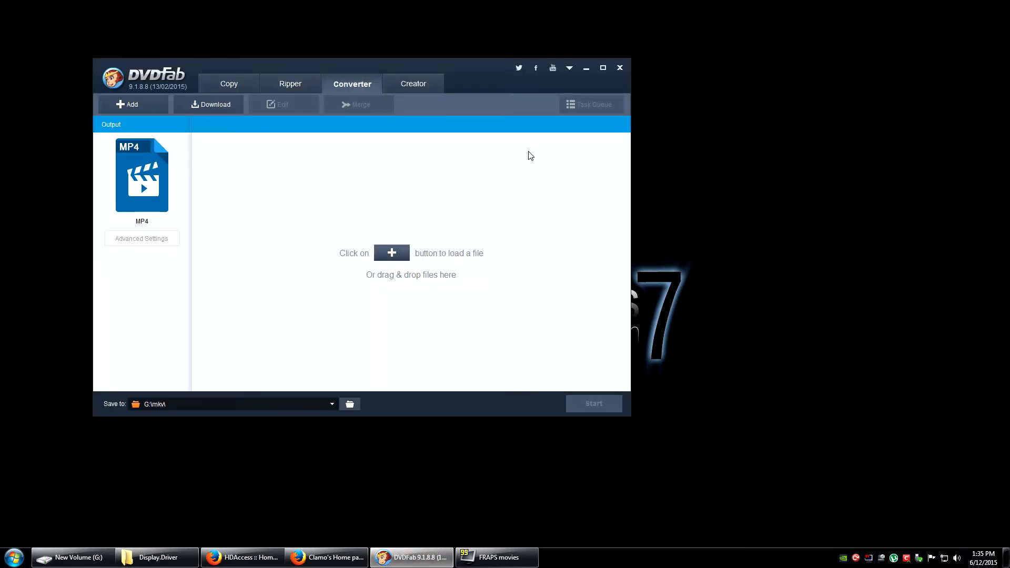
{"action": "mouse_move", "coordinate": [576, 84]}
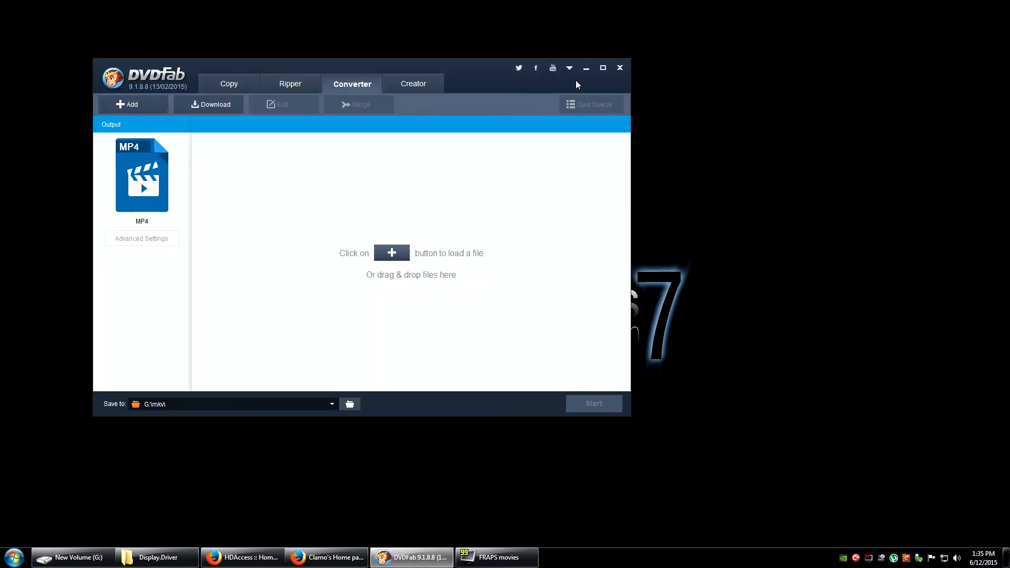
{"action": "left_click", "coordinate": [568, 68]}
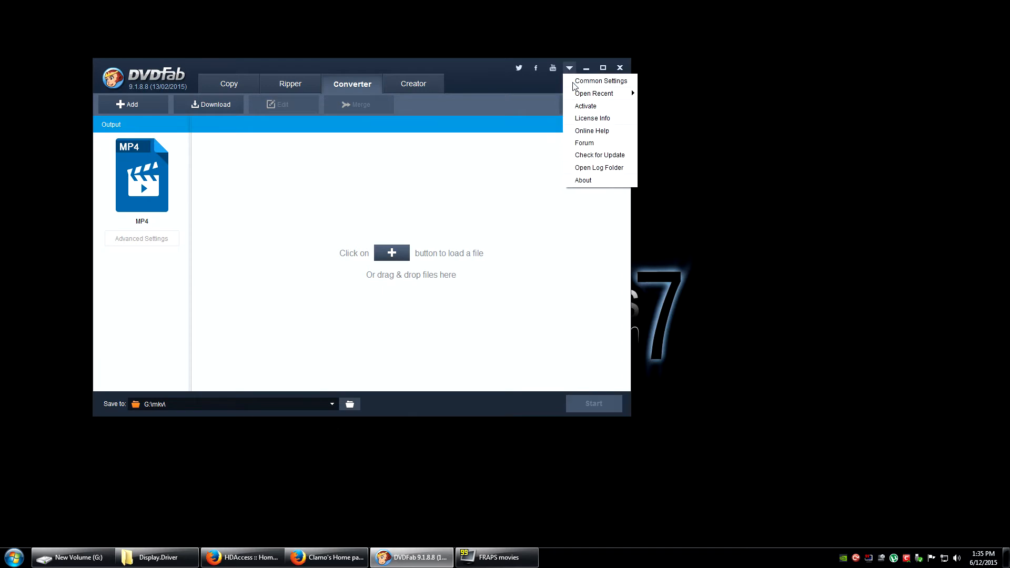
{"action": "left_click", "coordinate": [600, 81]}
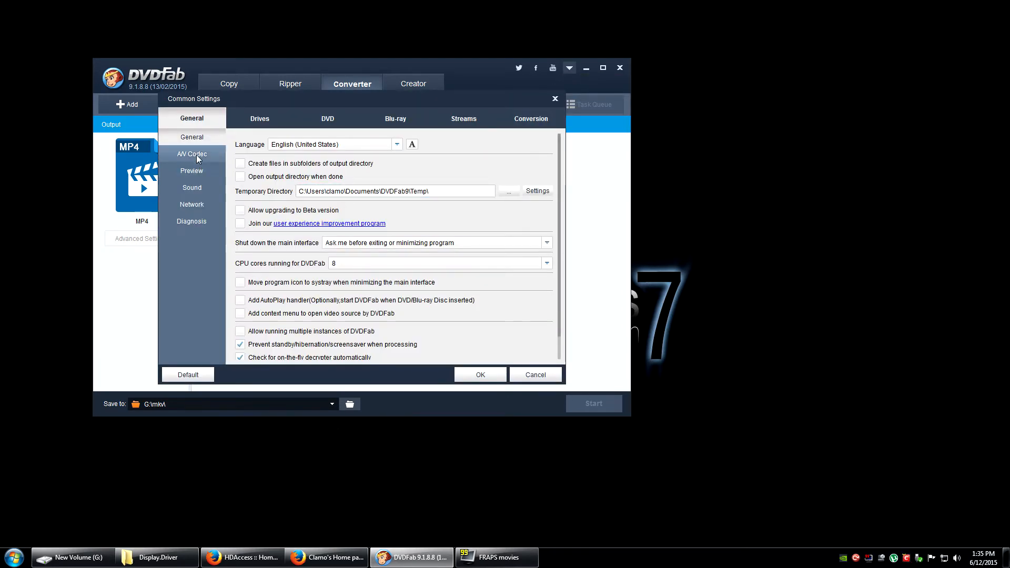
{"action": "left_click", "coordinate": [191, 154]}
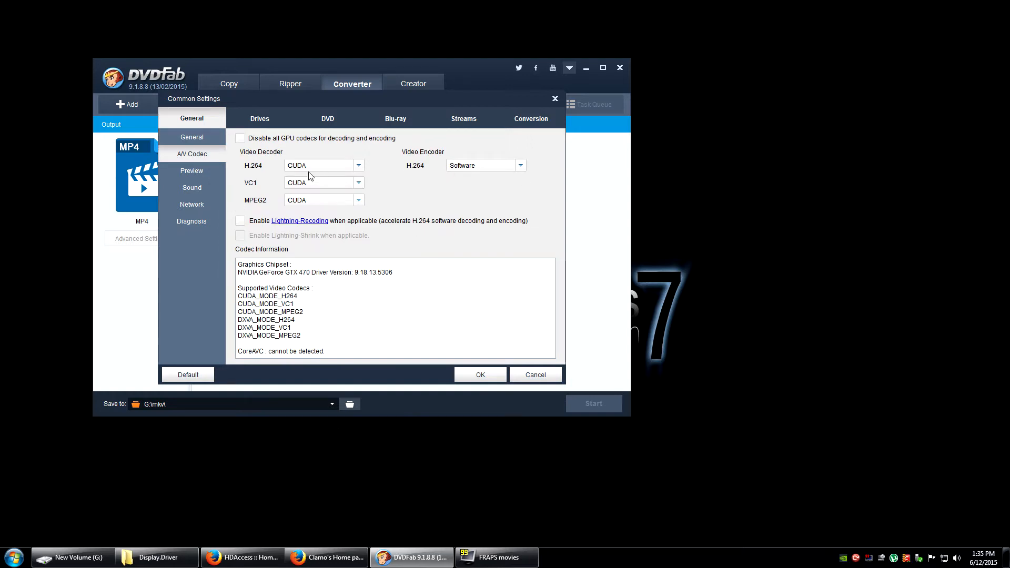
Try switching the H.264 encoder to CUDA and dismiss the unsupported warning, leaving Software.
{"action": "left_click", "coordinate": [520, 165]}
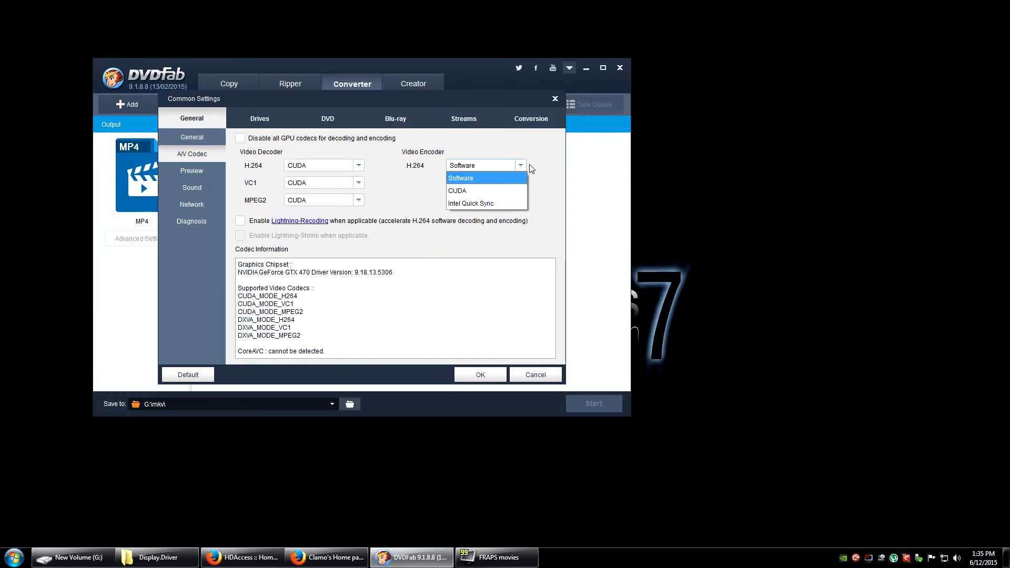
{"action": "mouse_move", "coordinate": [468, 194]}
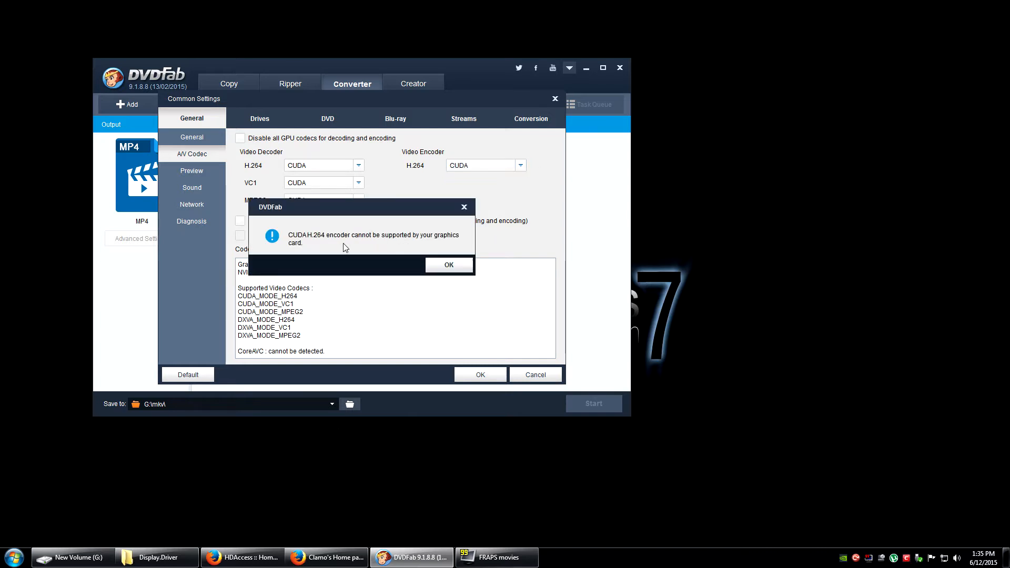
{"action": "mouse_move", "coordinate": [430, 261]}
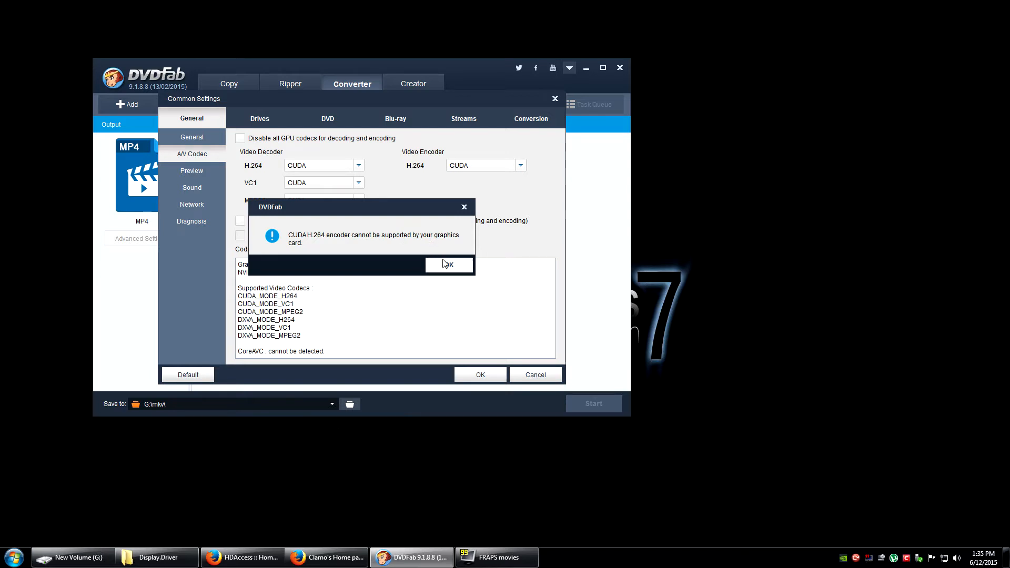
{"action": "mouse_move", "coordinate": [447, 268]}
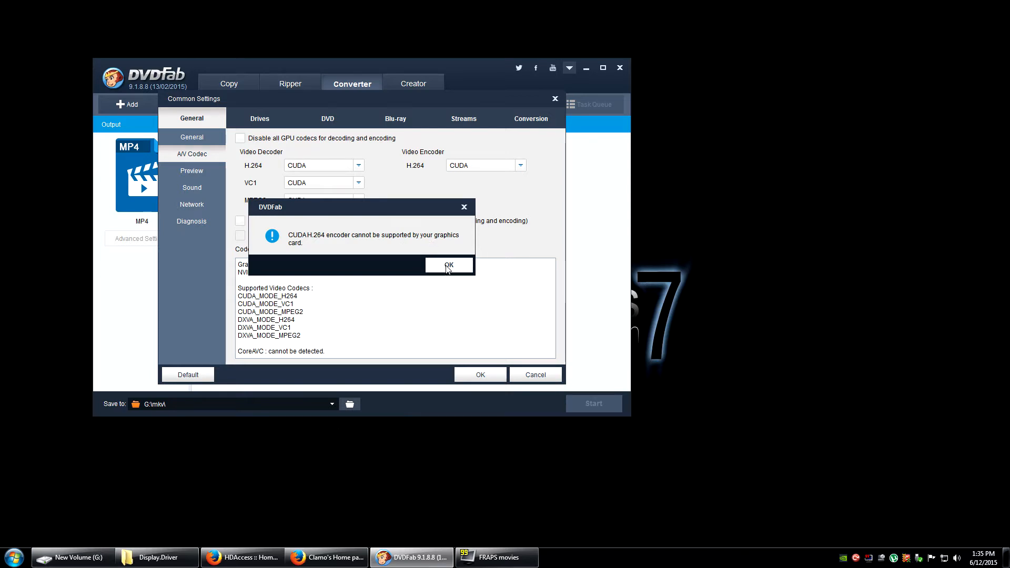
{"action": "left_click", "coordinate": [448, 265]}
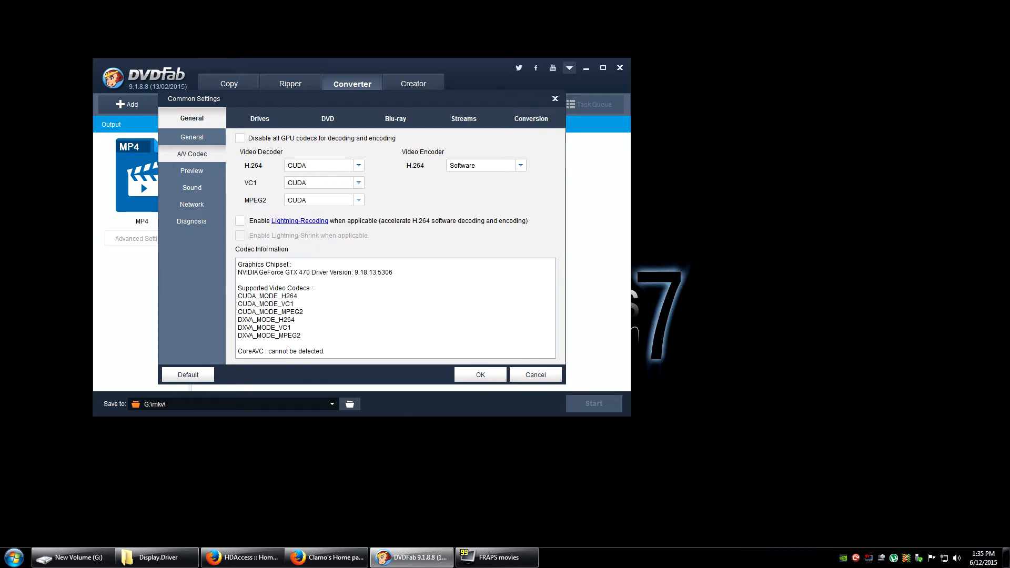
{"action": "mouse_move", "coordinate": [528, 403]}
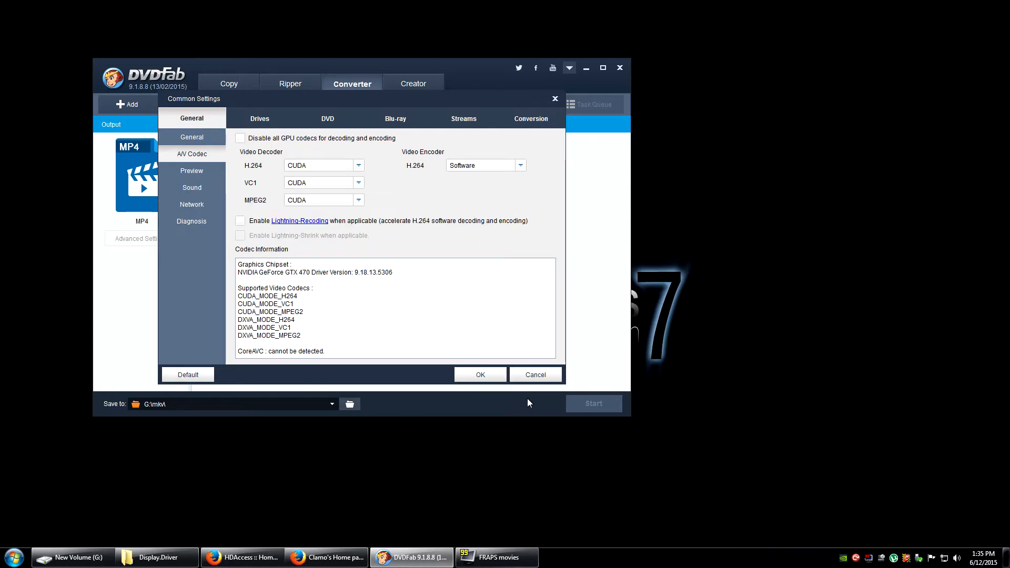
{"action": "mouse_move", "coordinate": [509, 400]}
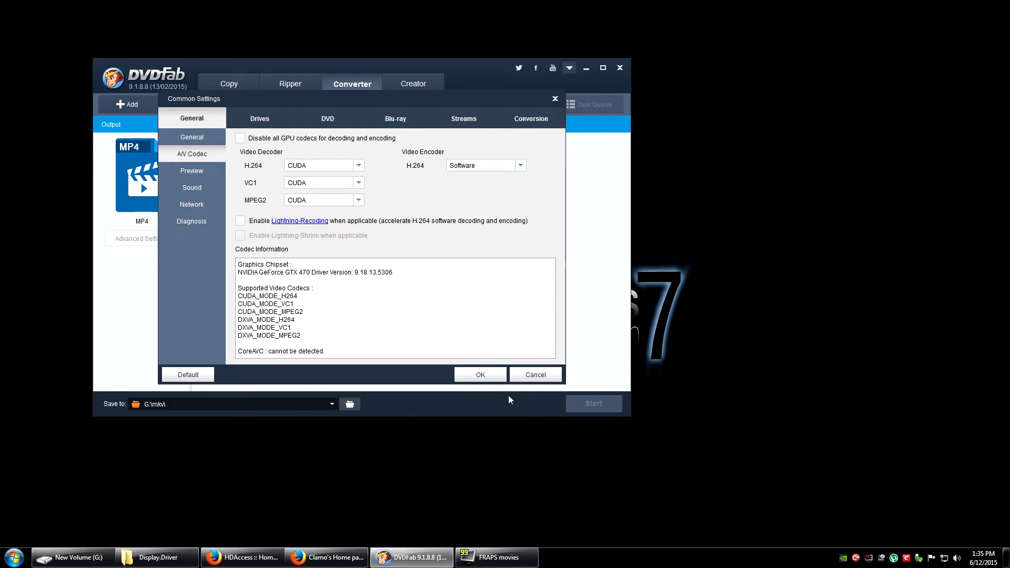
{"action": "mouse_move", "coordinate": [523, 404]}
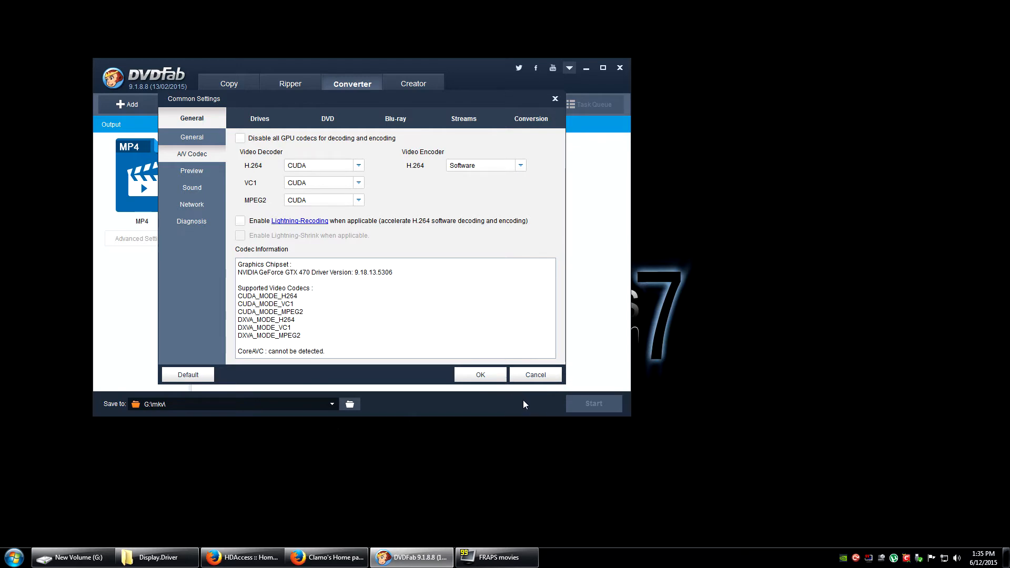
{"action": "mouse_move", "coordinate": [524, 385]}
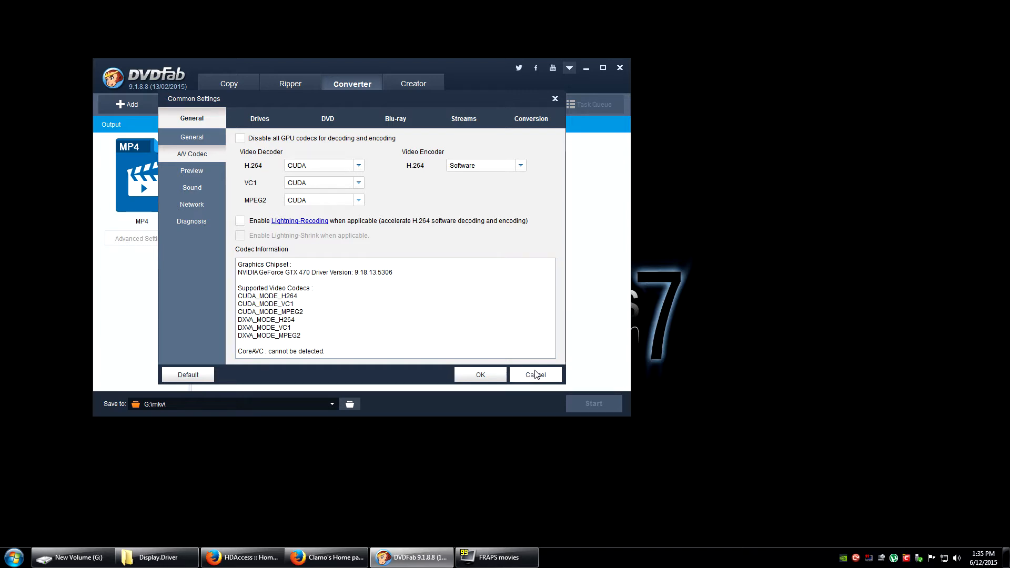
{"action": "left_click", "coordinate": [534, 374]}
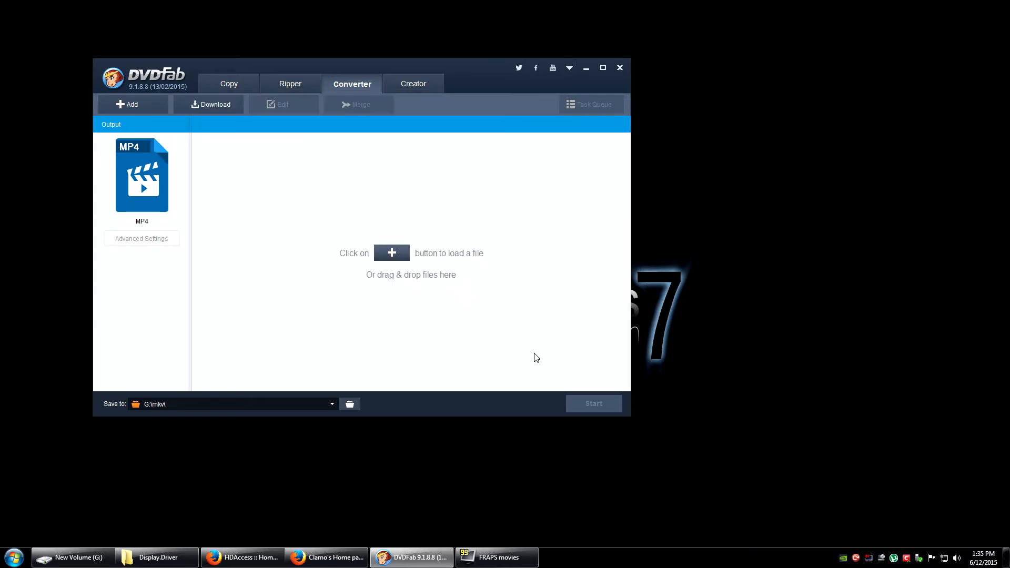
{"action": "mouse_move", "coordinate": [523, 162]}
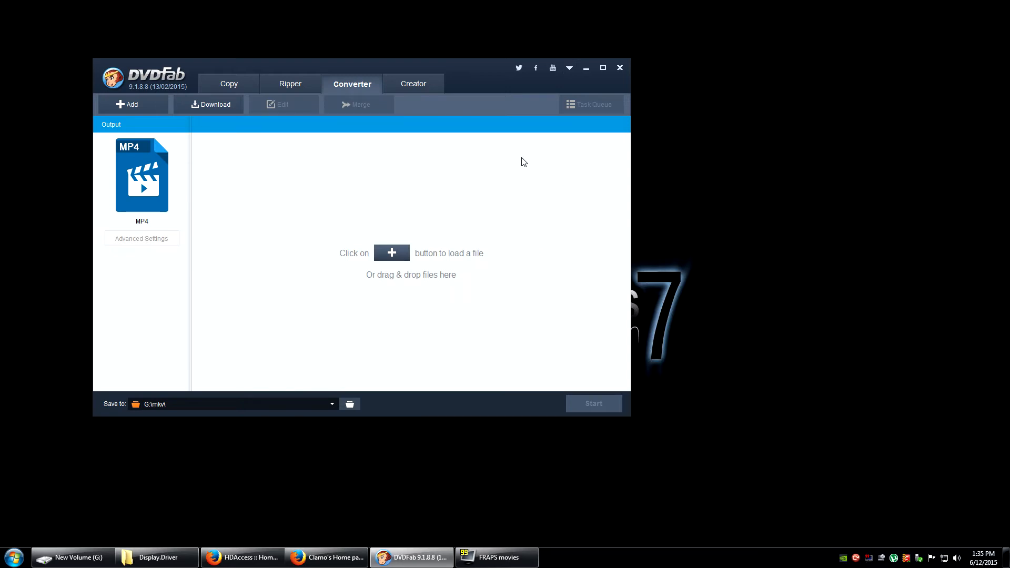
{"action": "mouse_move", "coordinate": [496, 162]}
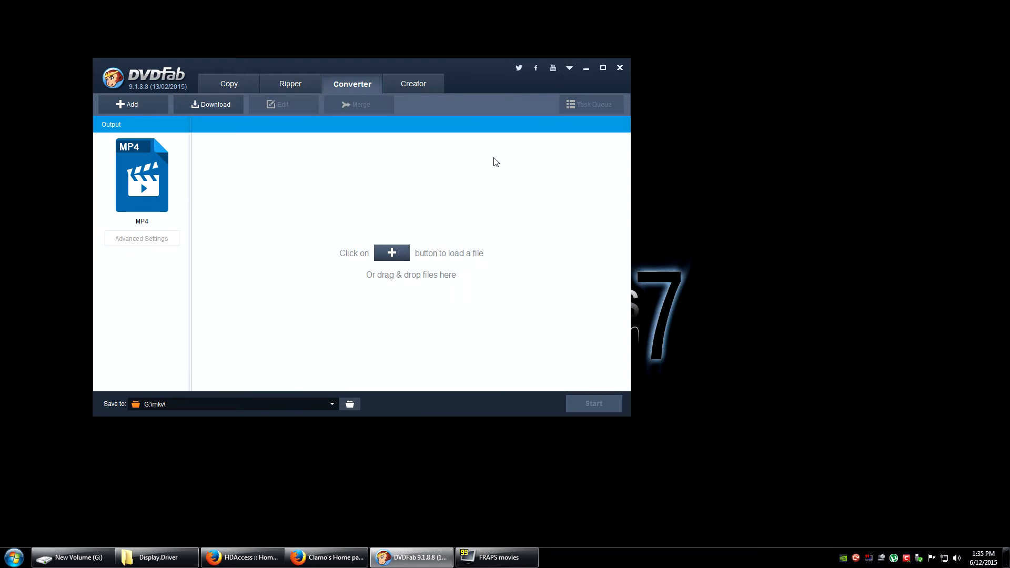
{"action": "mouse_move", "coordinate": [498, 176]}
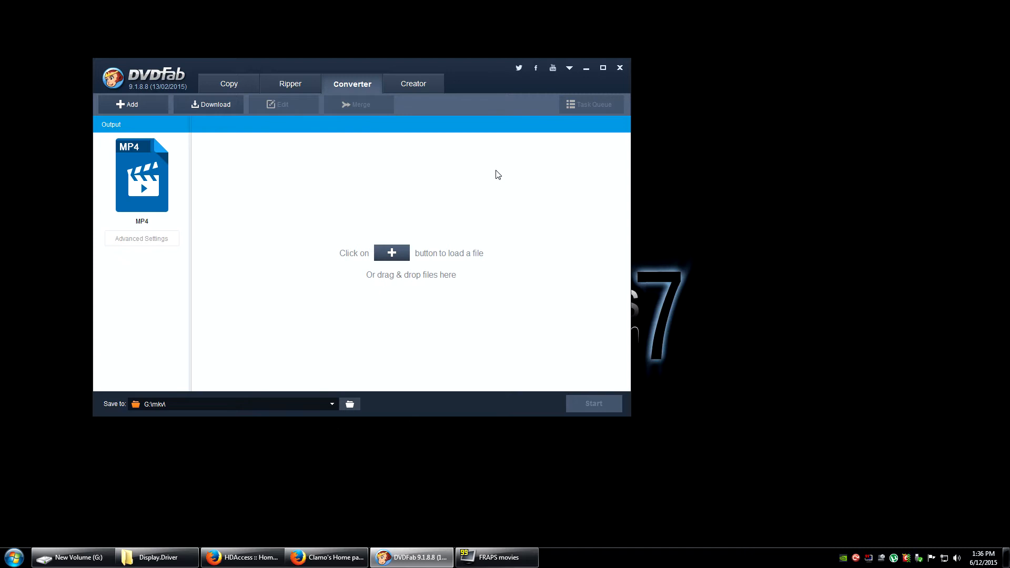
{"action": "mouse_move", "coordinate": [503, 182]}
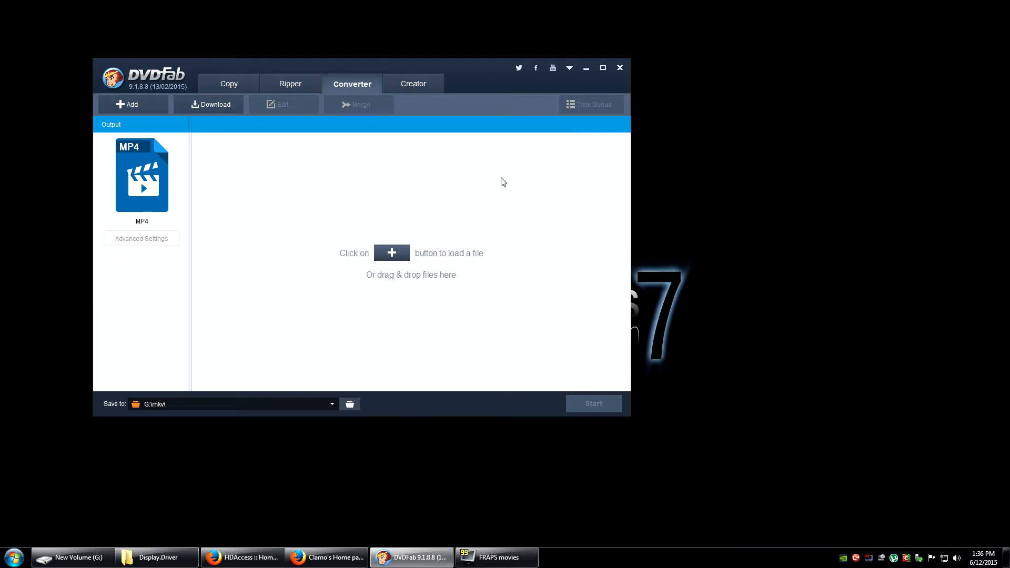
{"action": "mouse_move", "coordinate": [518, 207]}
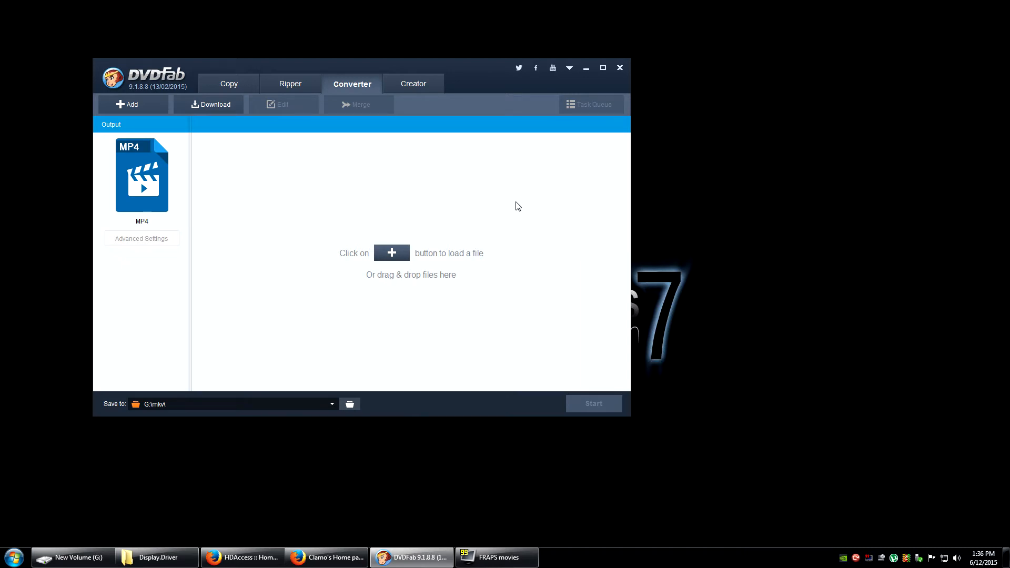
{"action": "mouse_move", "coordinate": [503, 198]}
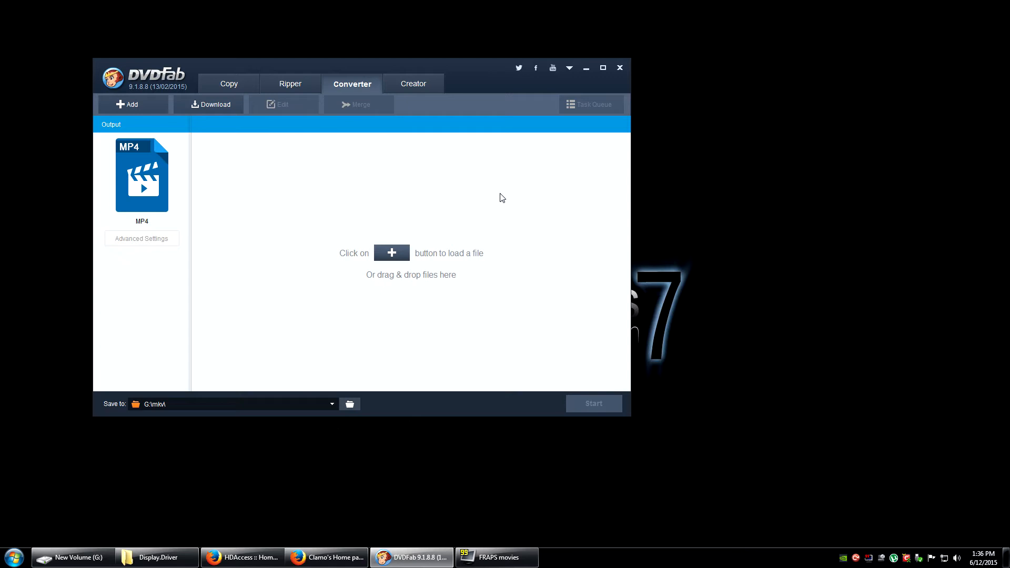
{"action": "mouse_move", "coordinate": [510, 192]}
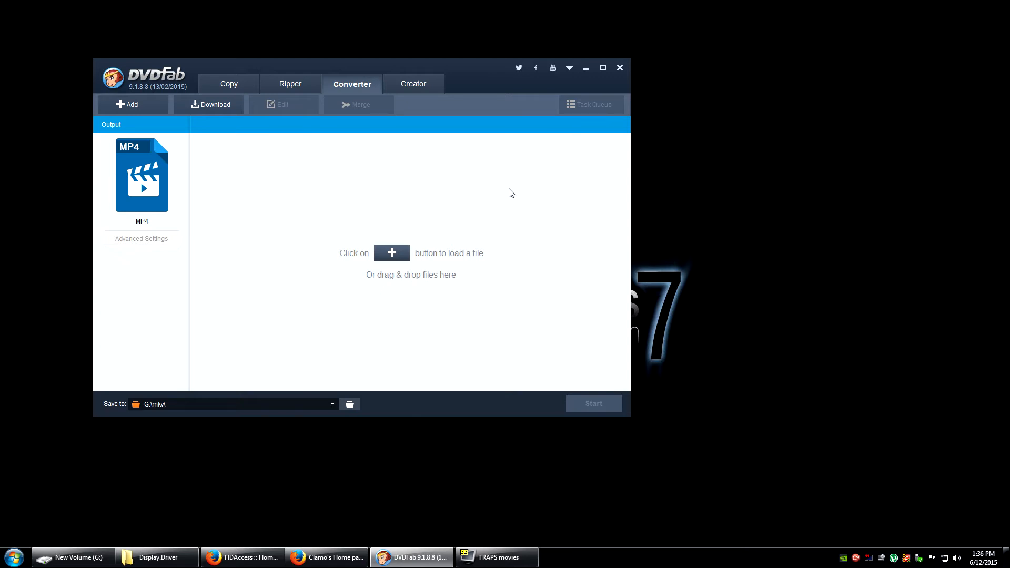
{"action": "mouse_move", "coordinate": [526, 199]}
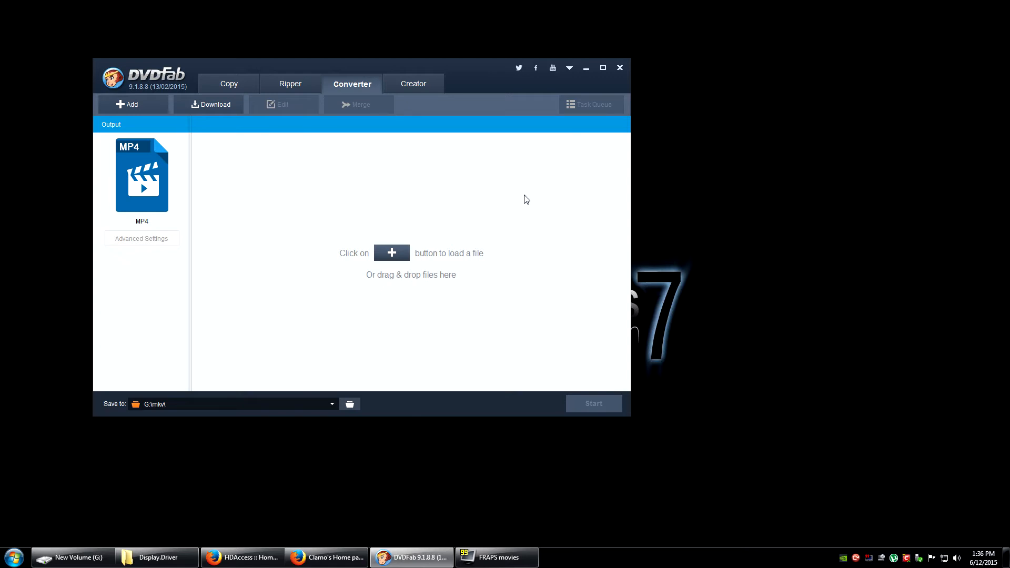
{"action": "mouse_move", "coordinate": [544, 201]}
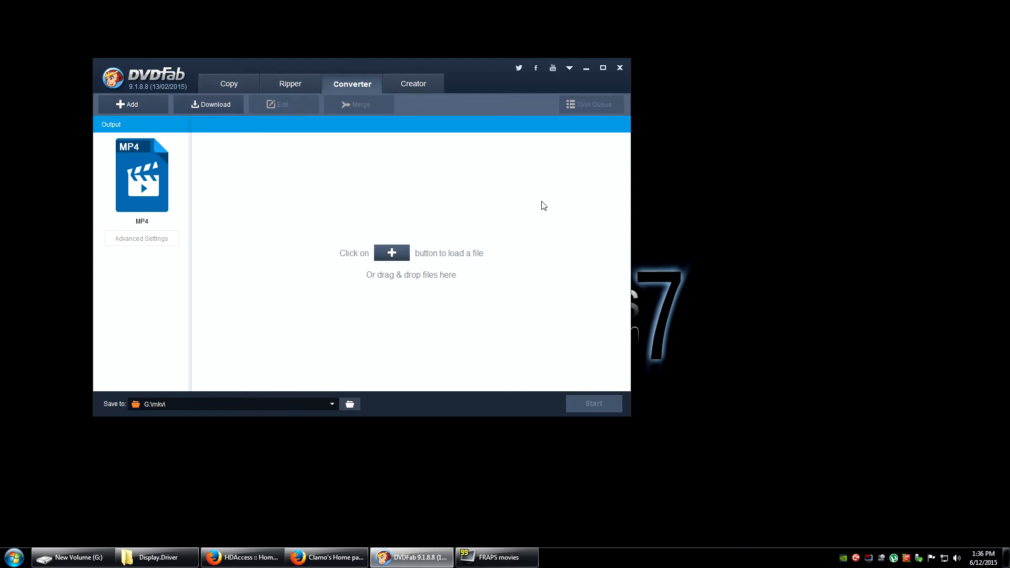
{"action": "mouse_move", "coordinate": [533, 206]}
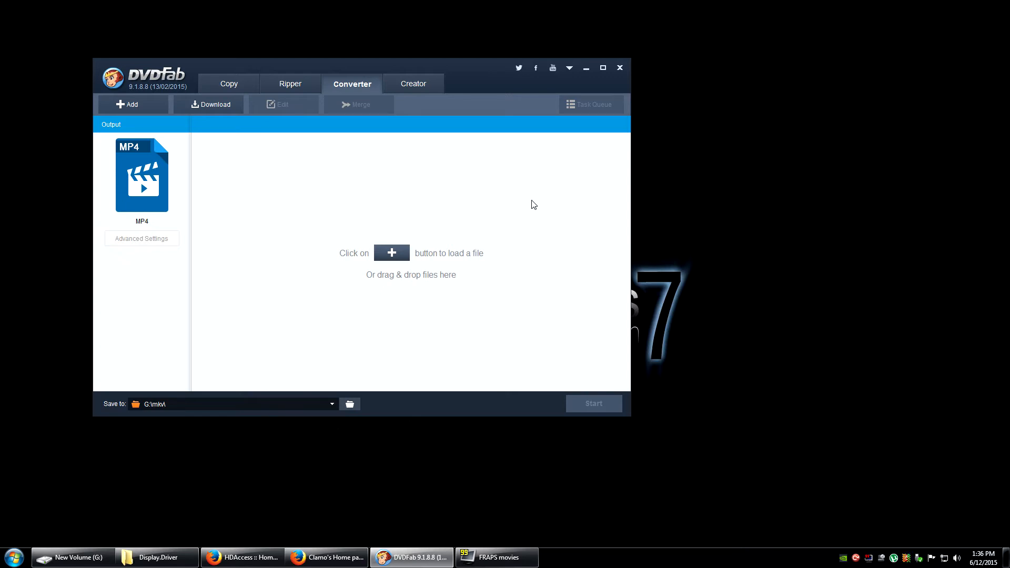
{"action": "mouse_move", "coordinate": [546, 209]}
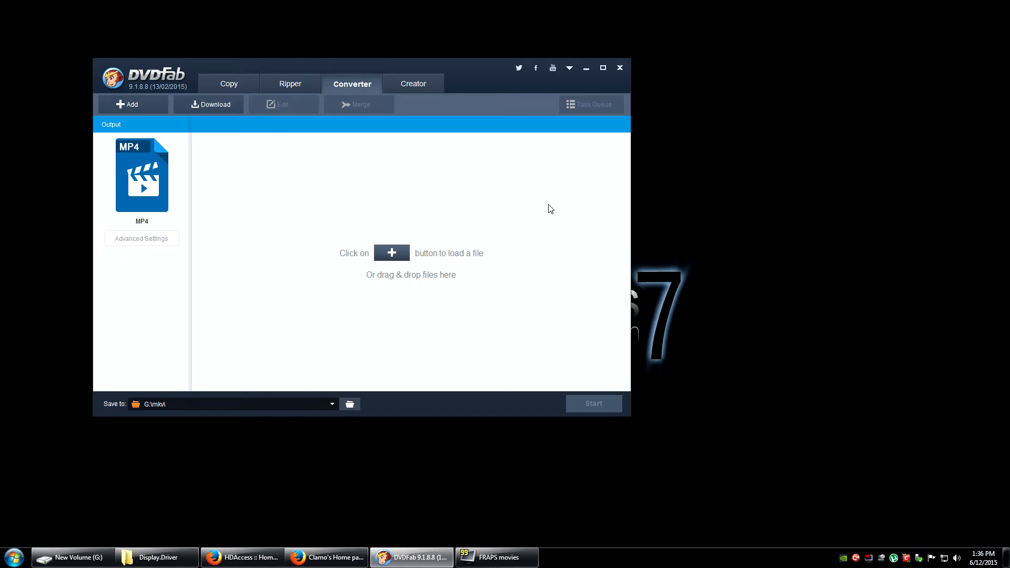
{"action": "mouse_move", "coordinate": [555, 209]}
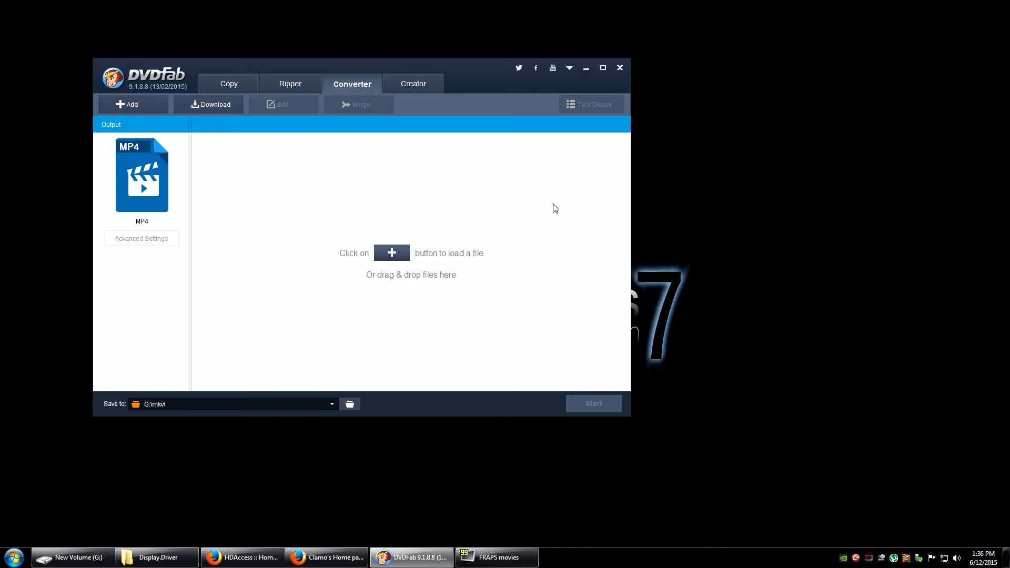
{"action": "mouse_move", "coordinate": [351, 179]}
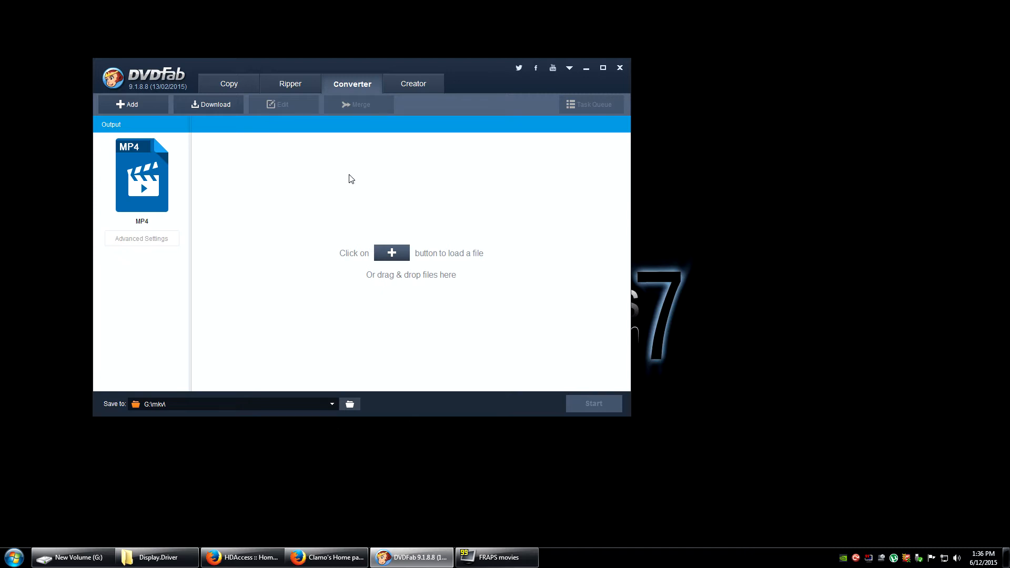
{"action": "mouse_move", "coordinate": [512, 194]}
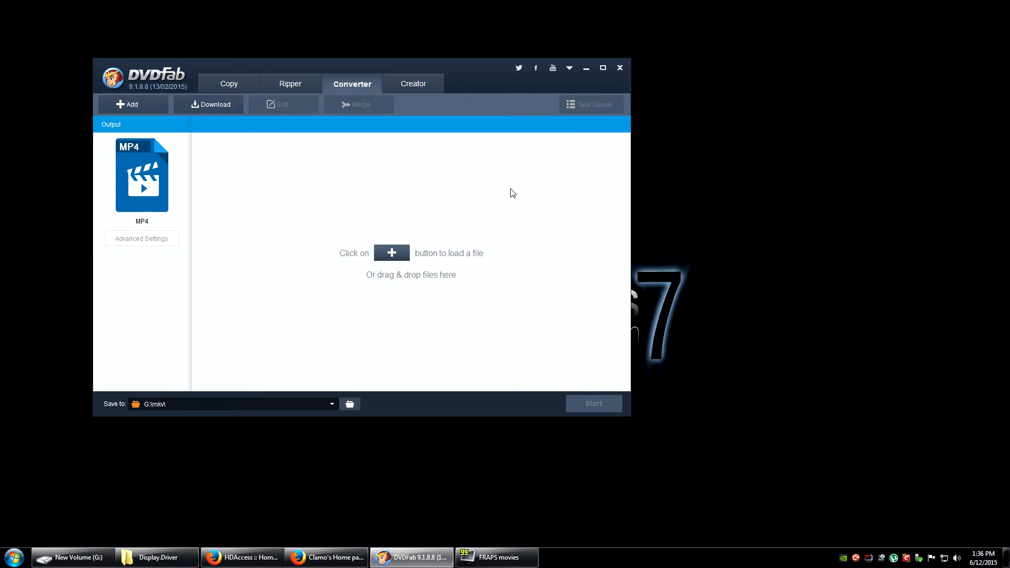
{"action": "mouse_move", "coordinate": [566, 208]}
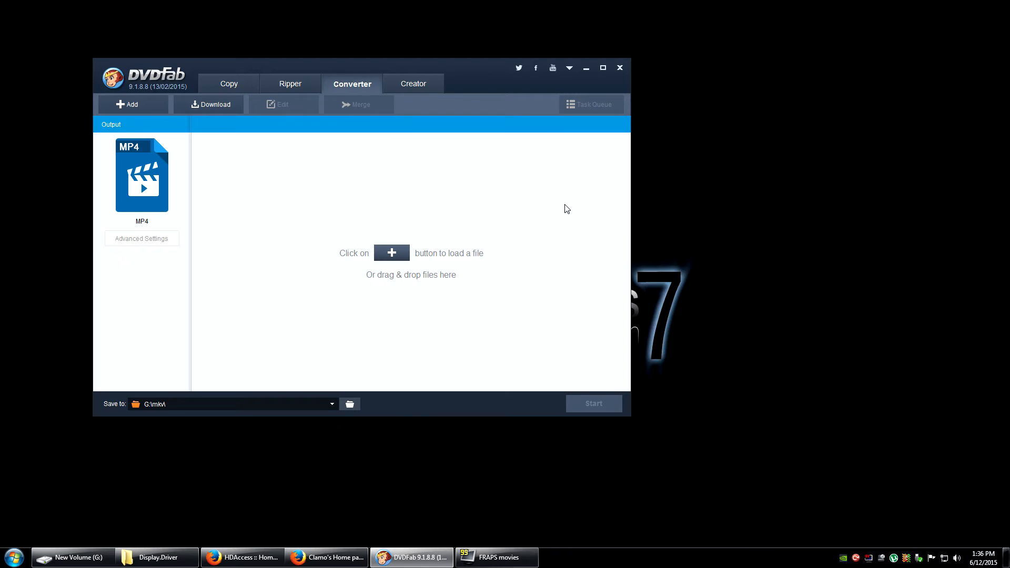
{"action": "mouse_move", "coordinate": [482, 325]}
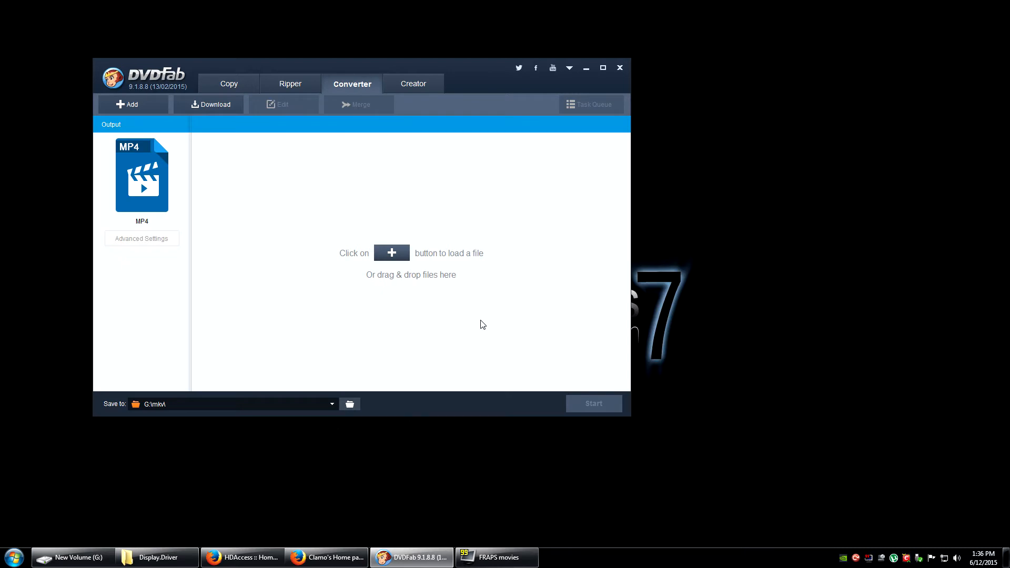
{"action": "mouse_move", "coordinate": [496, 484]}
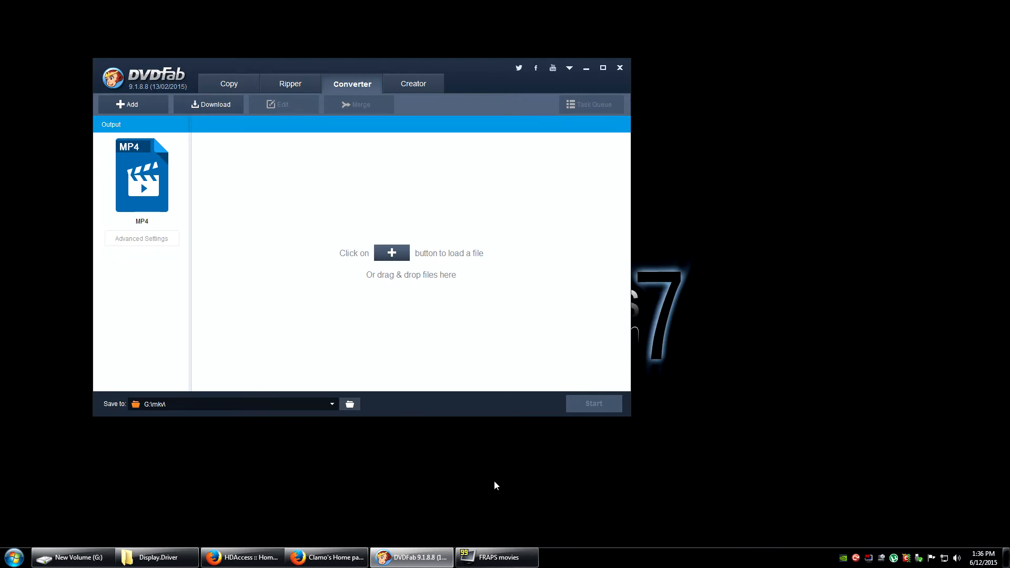
{"action": "mouse_move", "coordinate": [214, 478]}
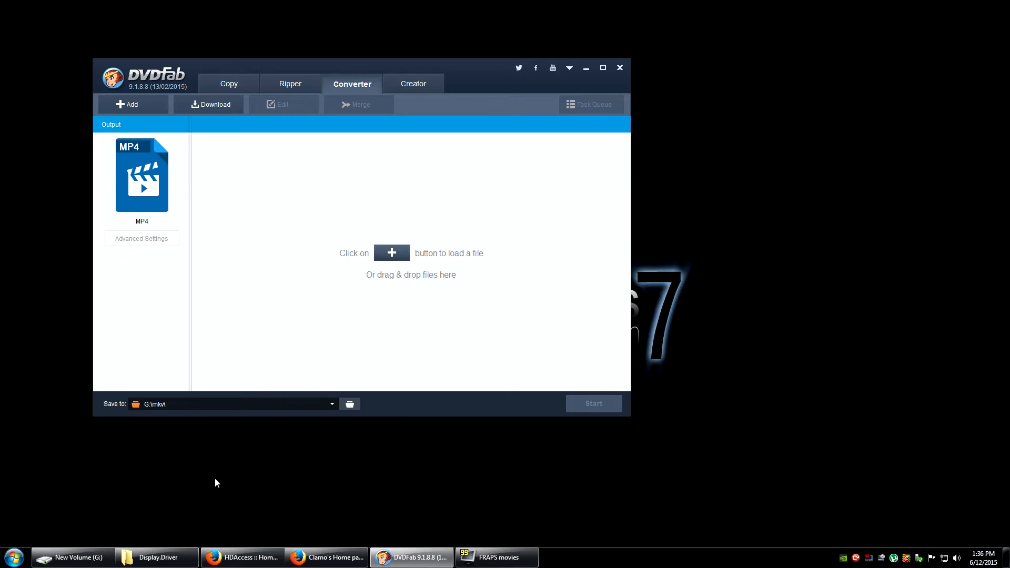
{"action": "mouse_move", "coordinate": [200, 501]}
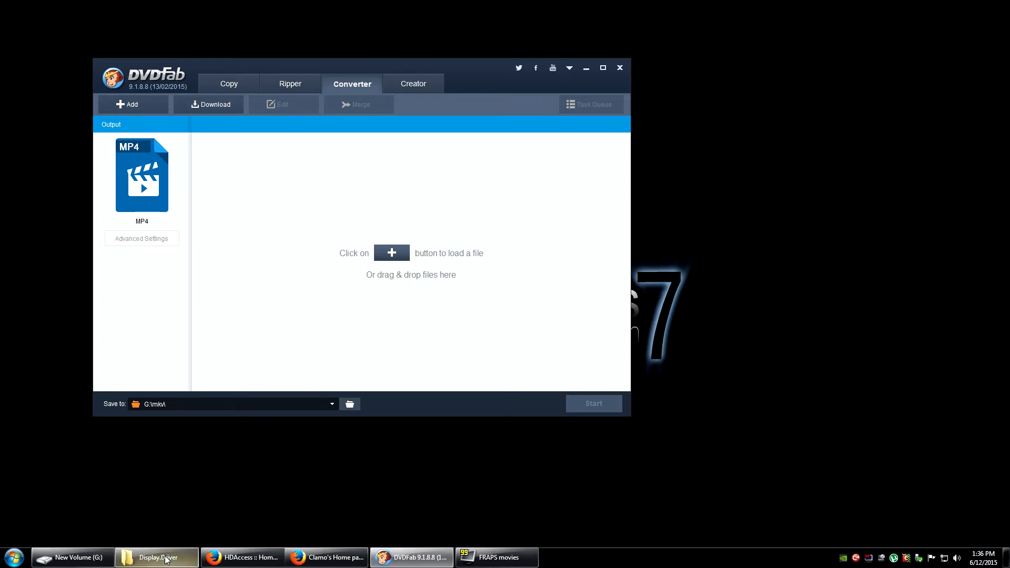
Bring the NVIDIA Display.Driver folder window to the front to browse its CUDA files.
{"action": "left_click", "coordinate": [156, 558]}
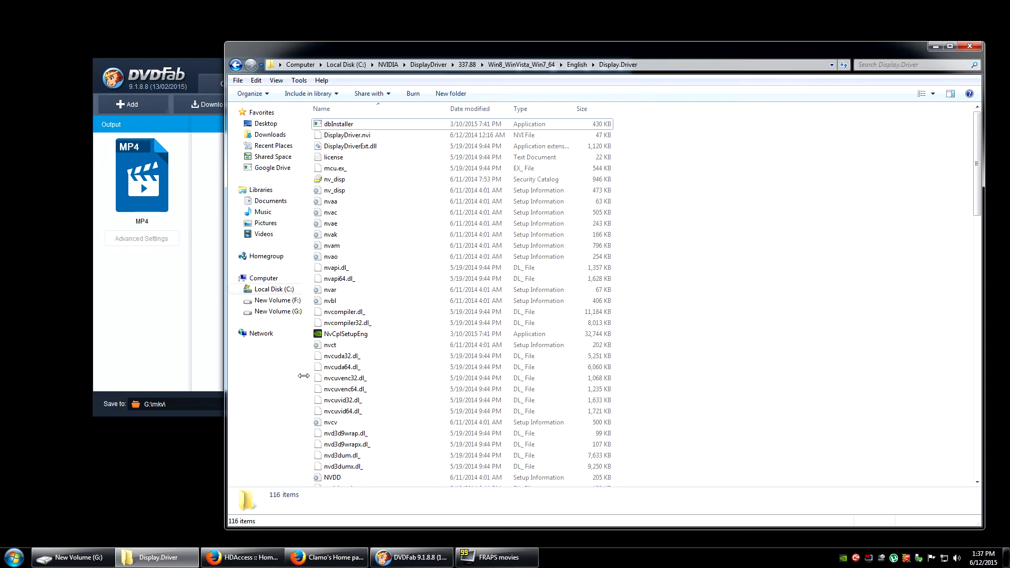
{"action": "mouse_move", "coordinate": [308, 380]}
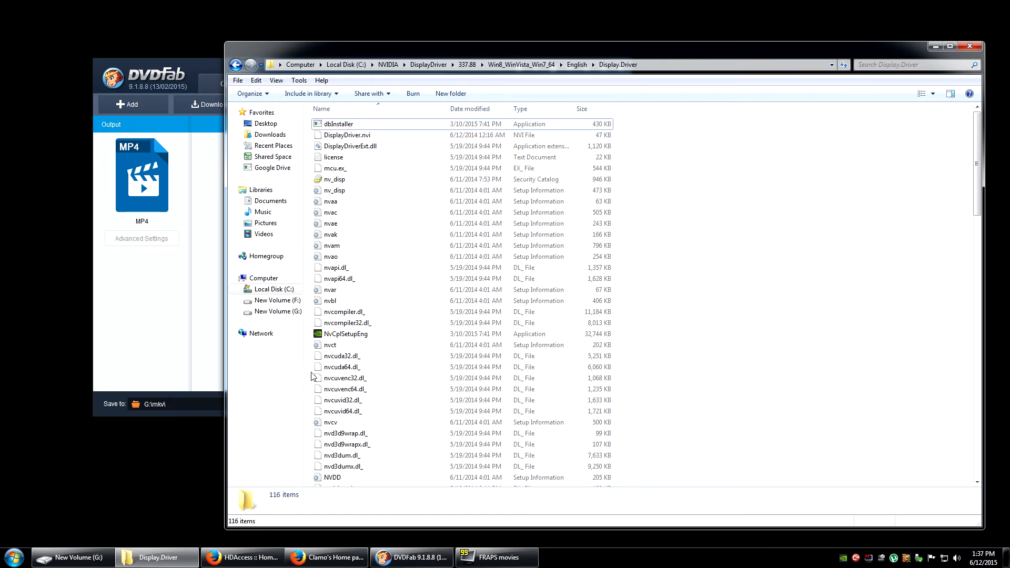
{"action": "mouse_move", "coordinate": [341, 411]}
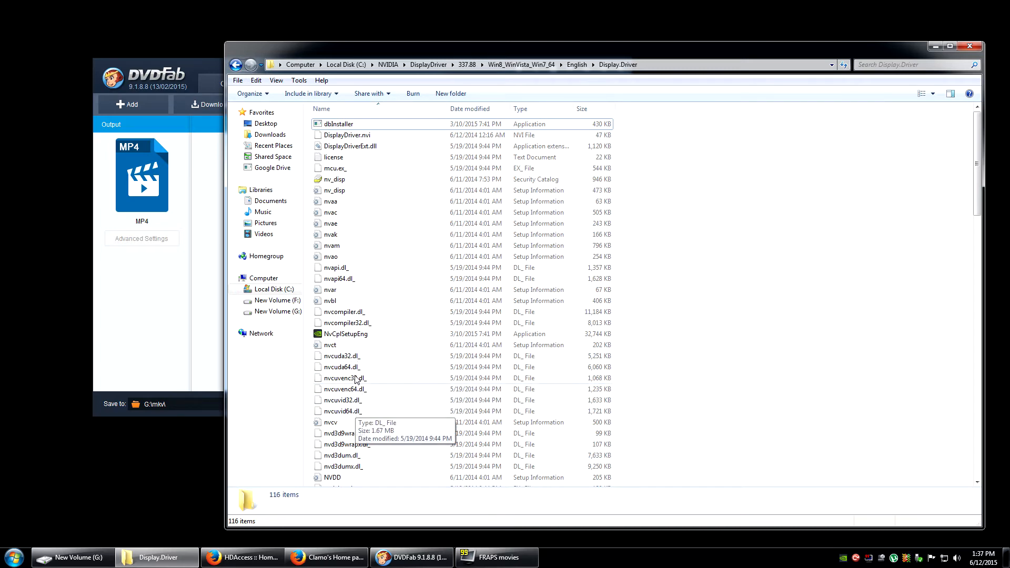
{"action": "mouse_move", "coordinate": [354, 378]}
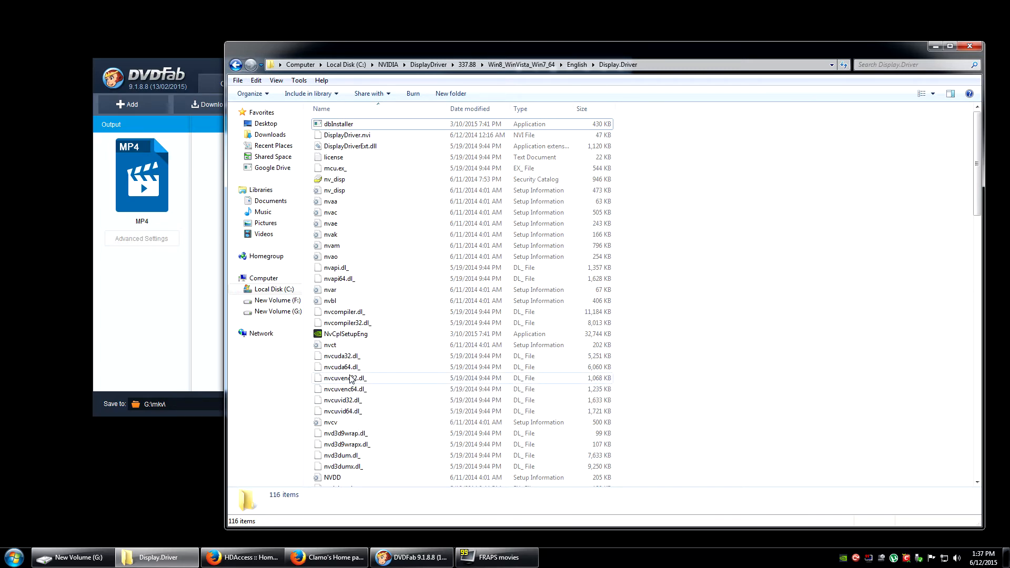
{"action": "mouse_move", "coordinate": [385, 379]}
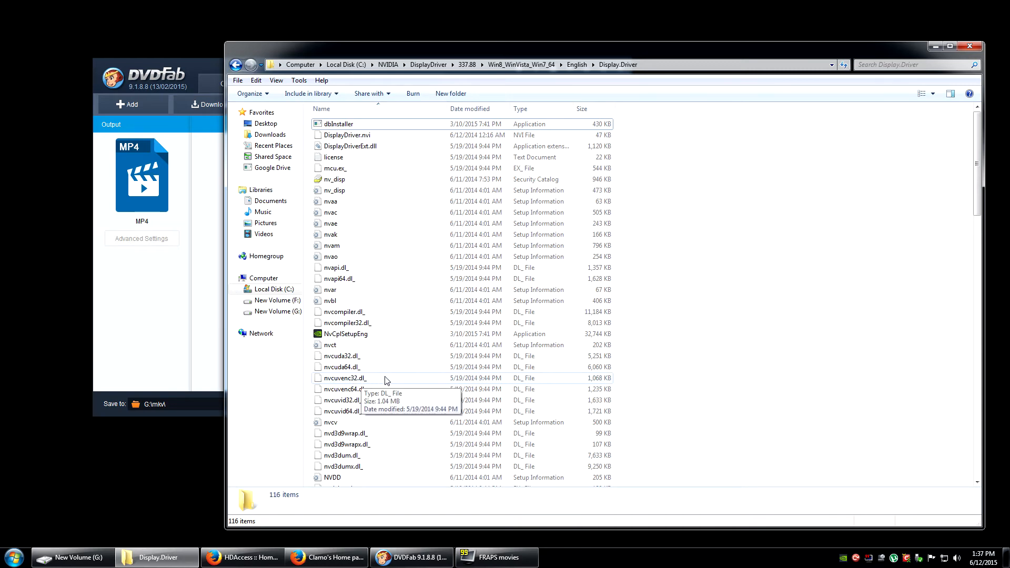
{"action": "mouse_move", "coordinate": [389, 373]}
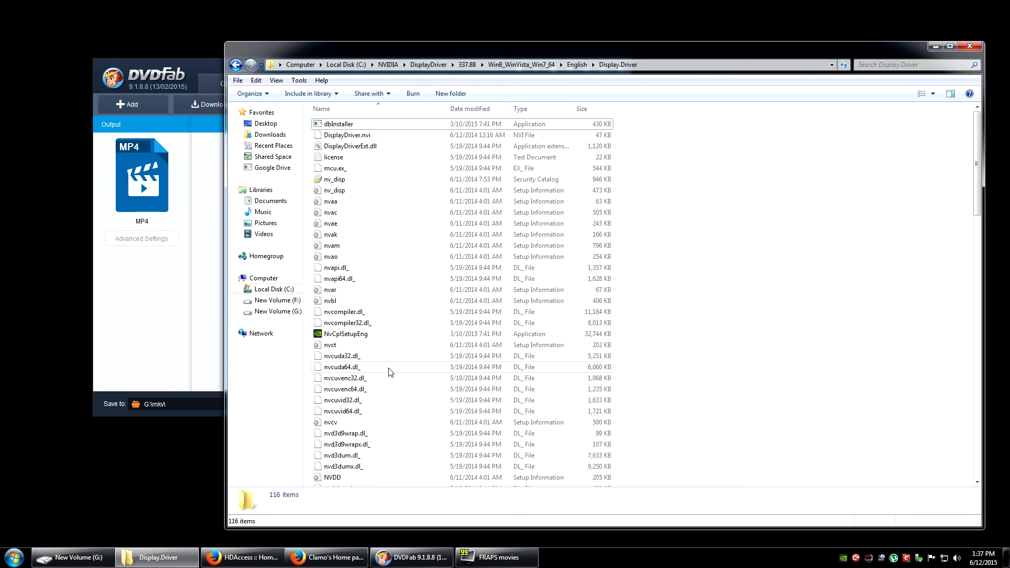
{"action": "mouse_move", "coordinate": [361, 378]}
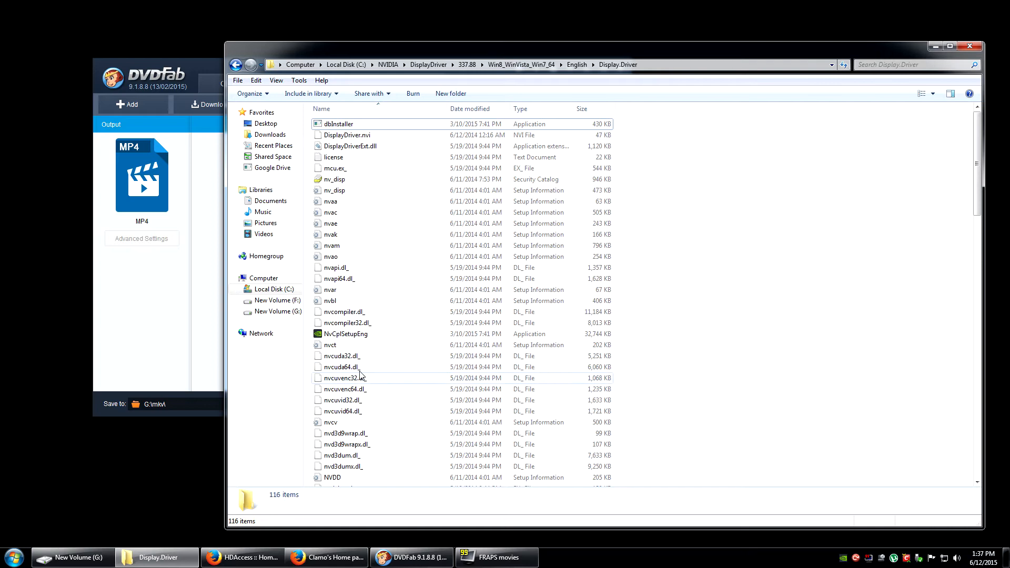
{"action": "mouse_move", "coordinate": [372, 378]}
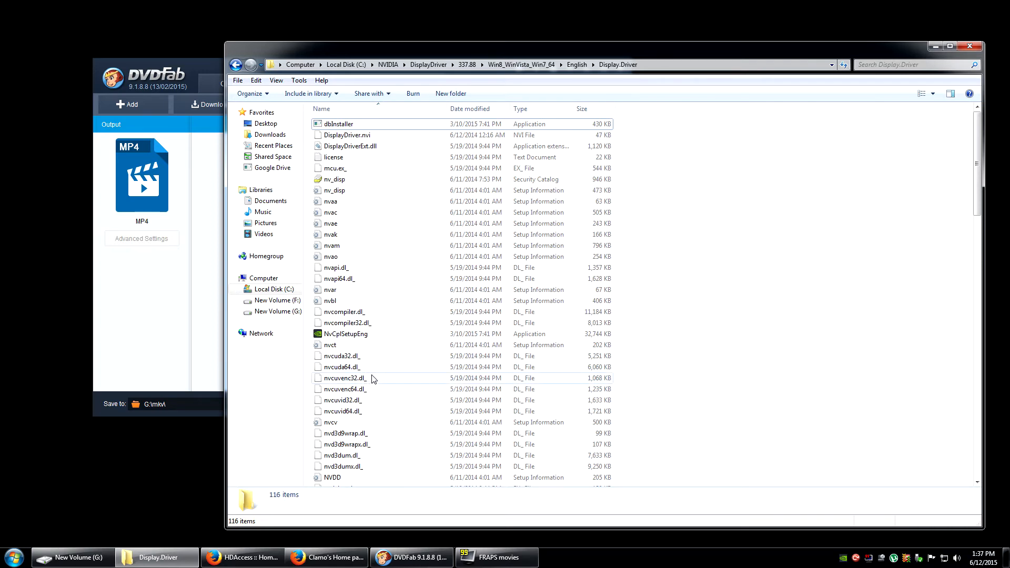
{"action": "mouse_move", "coordinate": [361, 378]}
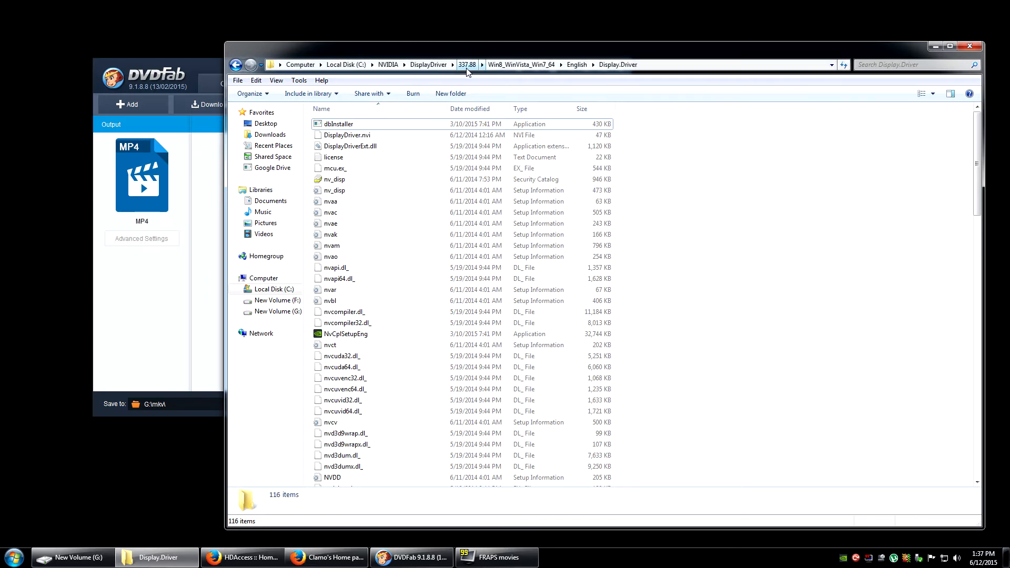
{"action": "mouse_move", "coordinate": [476, 75]}
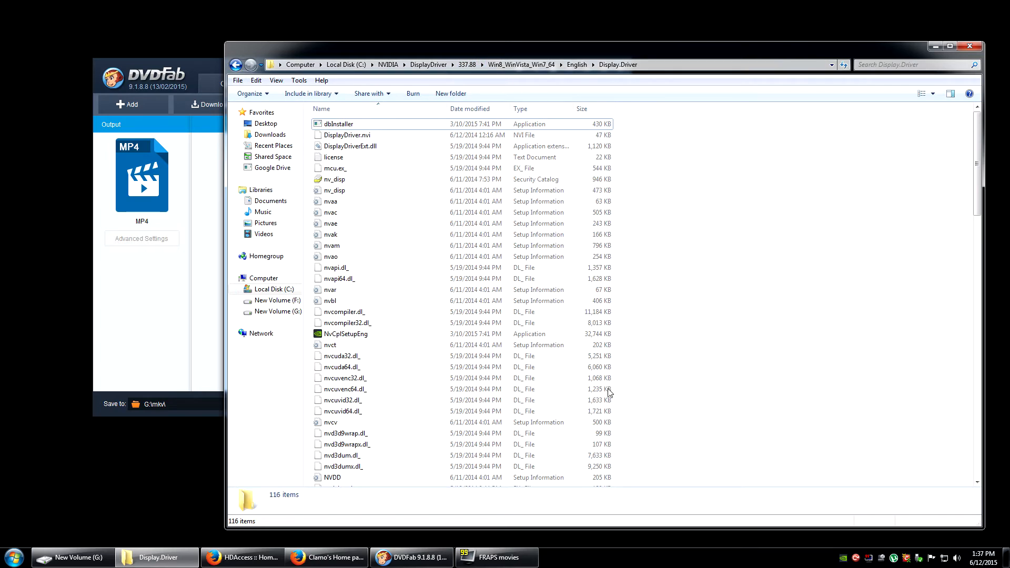
{"action": "mouse_move", "coordinate": [387, 388]}
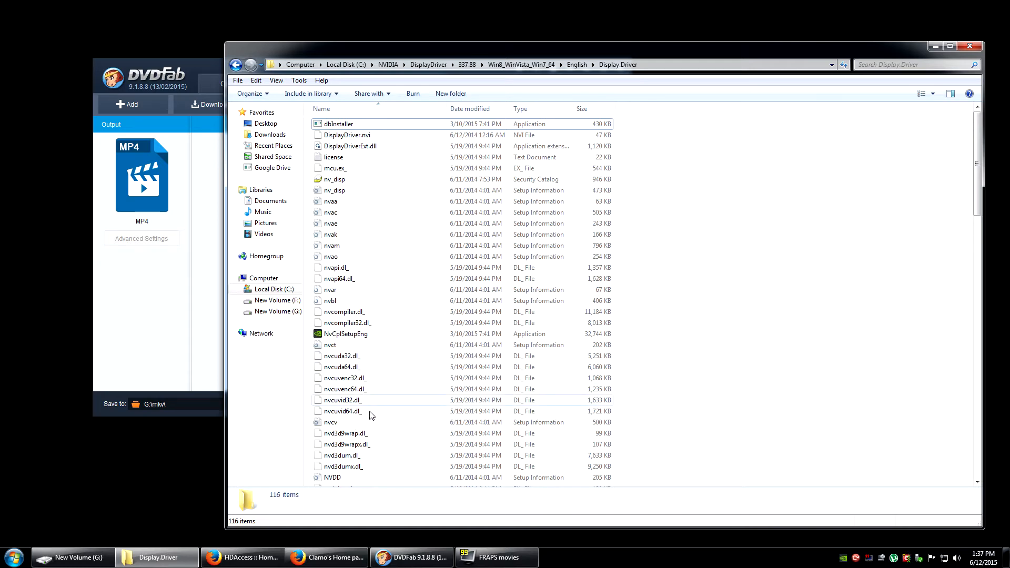
{"action": "mouse_move", "coordinate": [316, 412]}
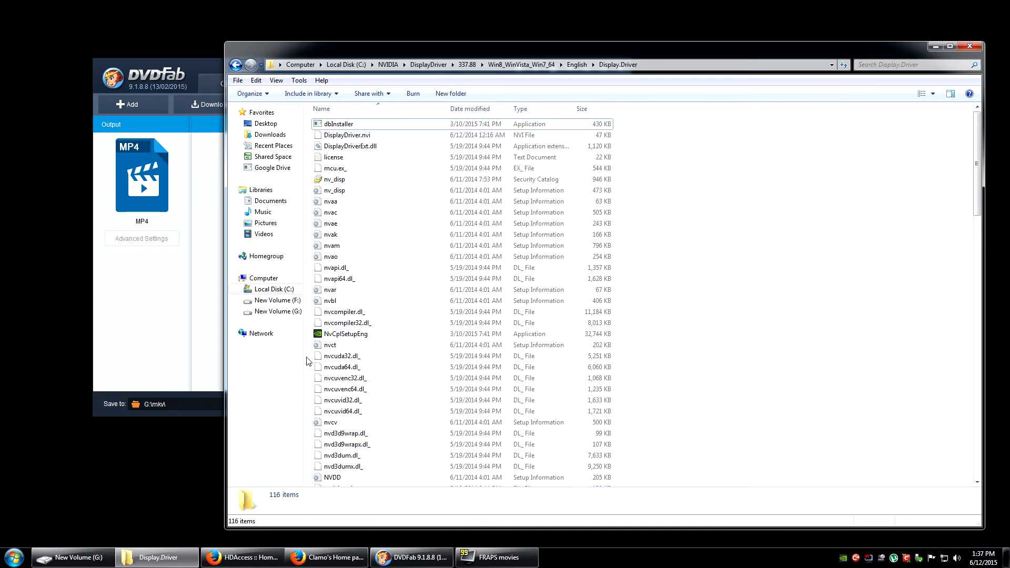
{"action": "mouse_move", "coordinate": [344, 381]}
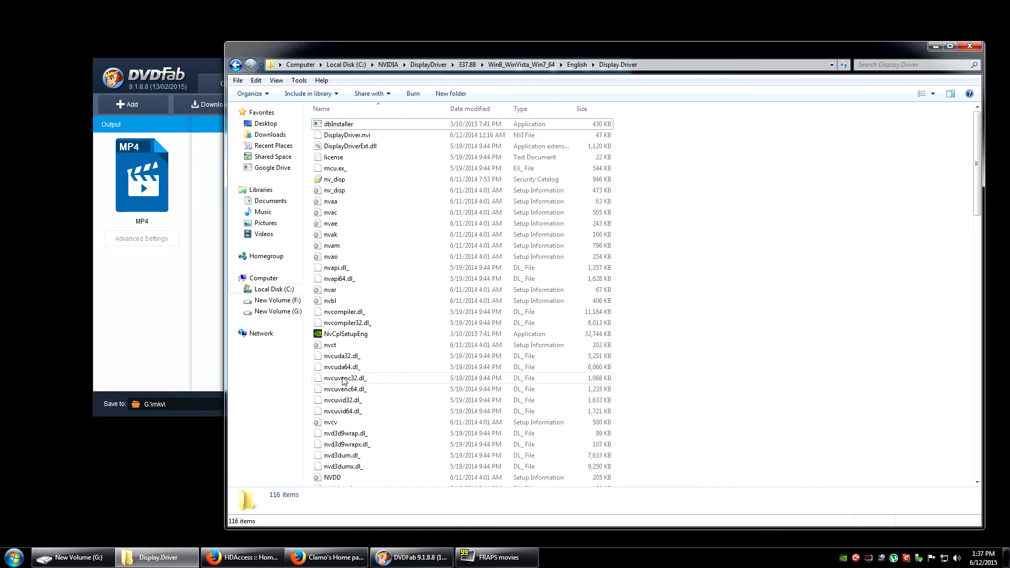
{"action": "mouse_move", "coordinate": [342, 379]}
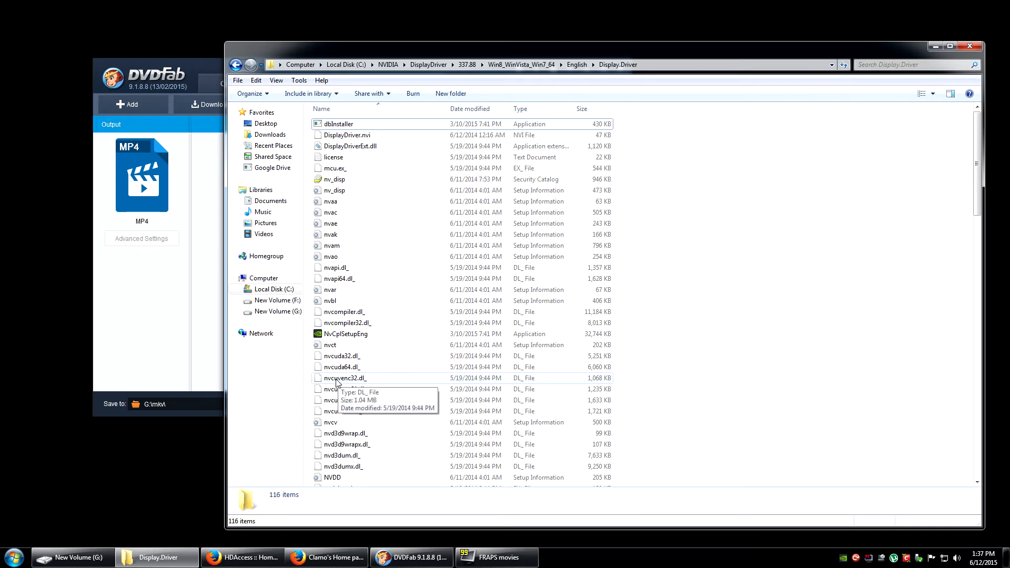
{"action": "mouse_move", "coordinate": [345, 400]}
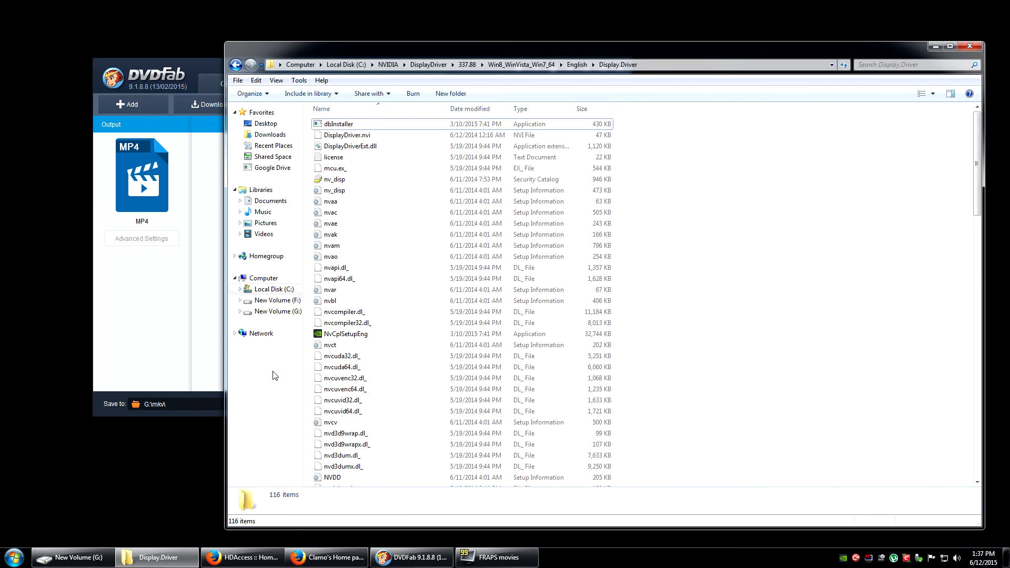
{"action": "mouse_move", "coordinate": [291, 367]}
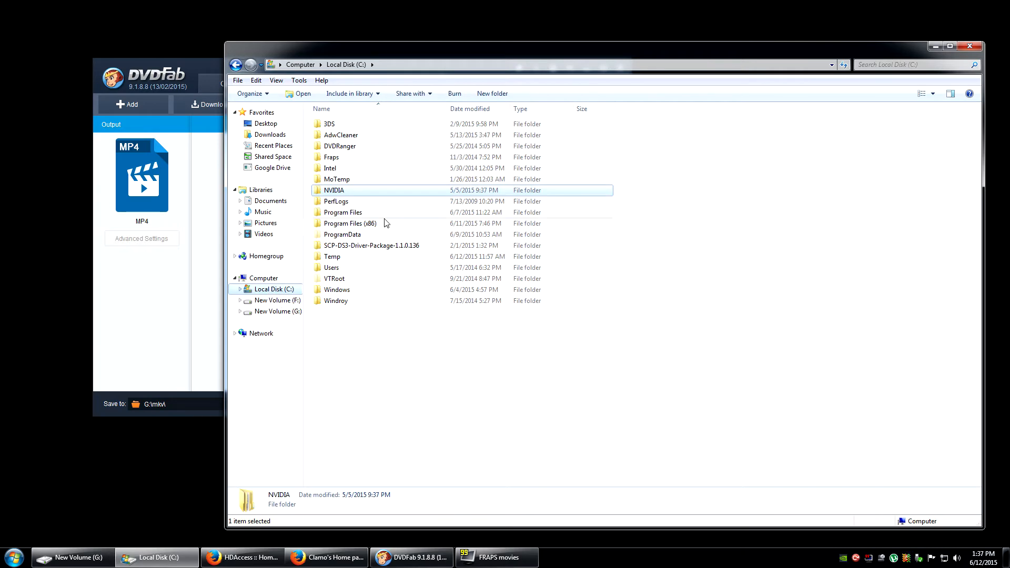
{"action": "mouse_move", "coordinate": [375, 234]}
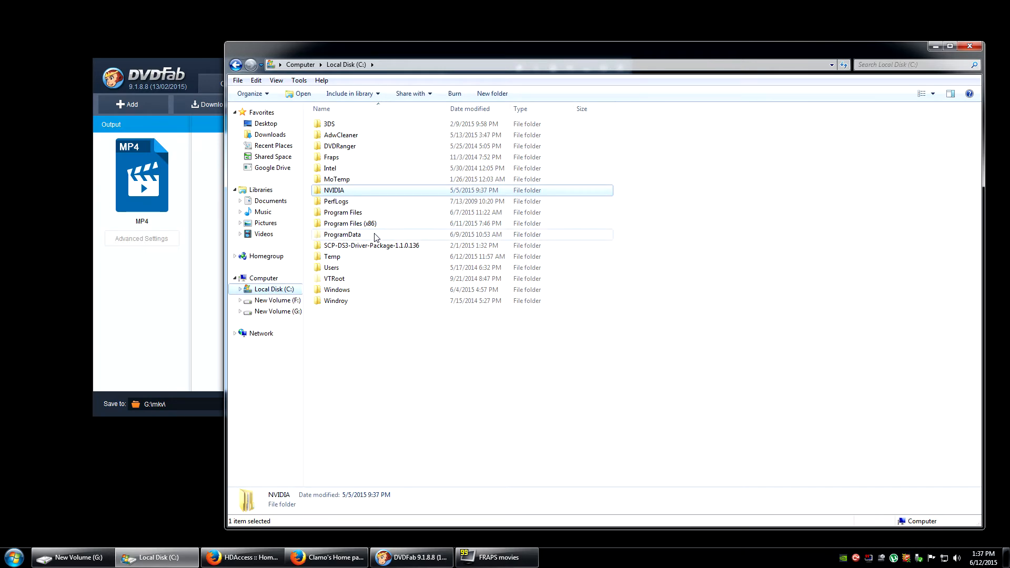
{"action": "mouse_move", "coordinate": [358, 270]}
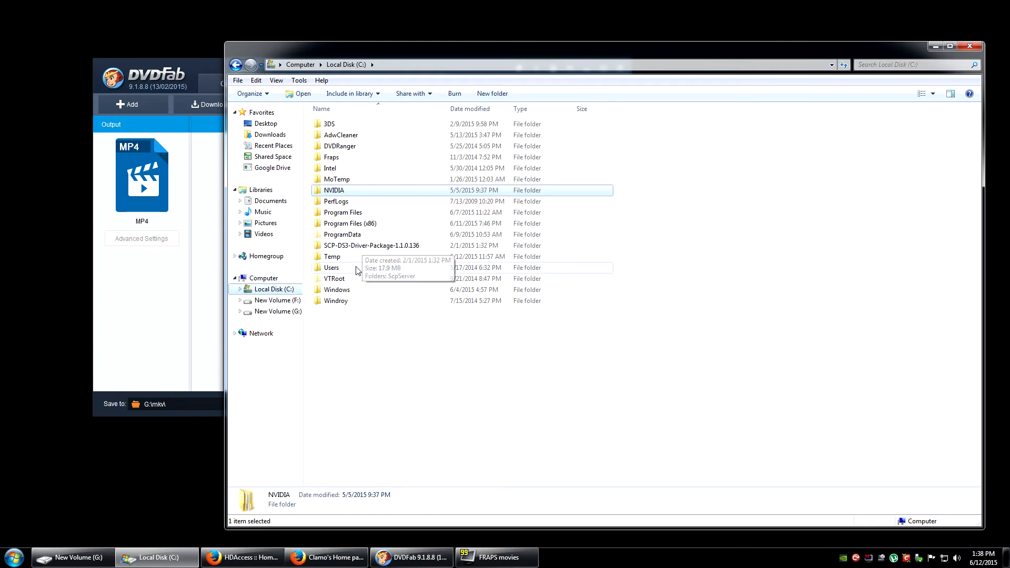
{"action": "double_click", "coordinate": [336, 289]}
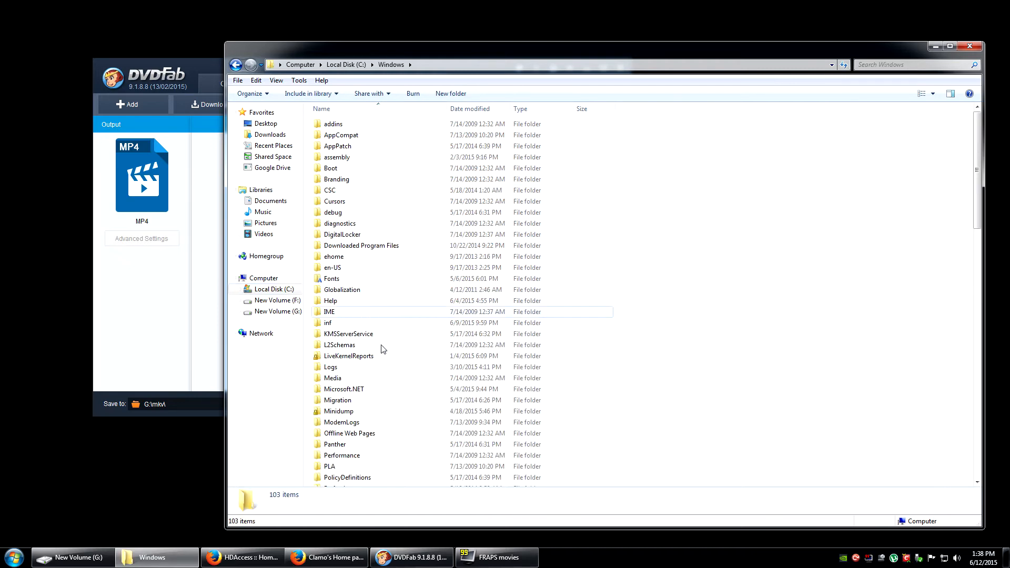
{"action": "mouse_move", "coordinate": [394, 338]}
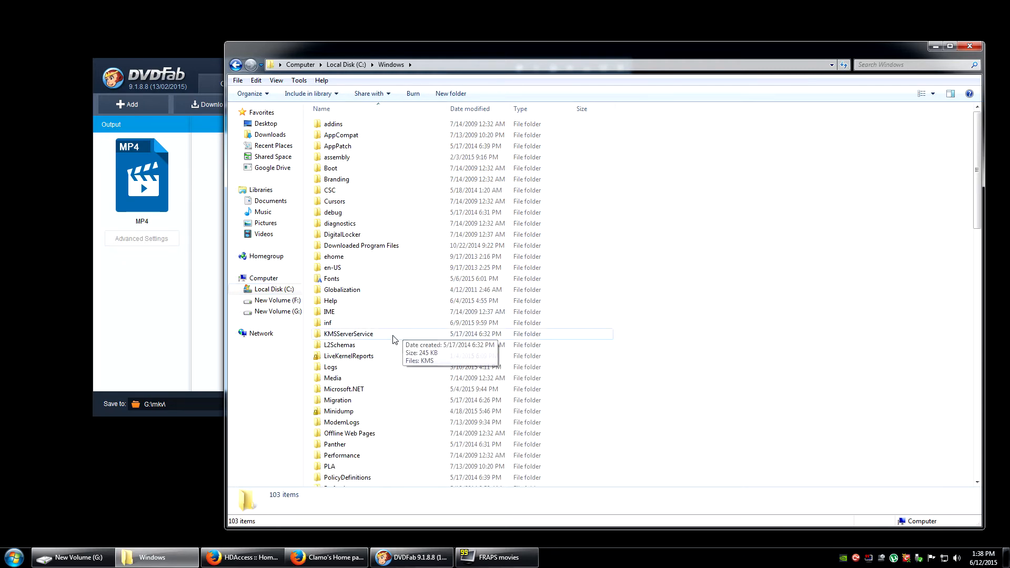
{"action": "scroll", "scroll_direction": "down", "scroll_amount": 3}
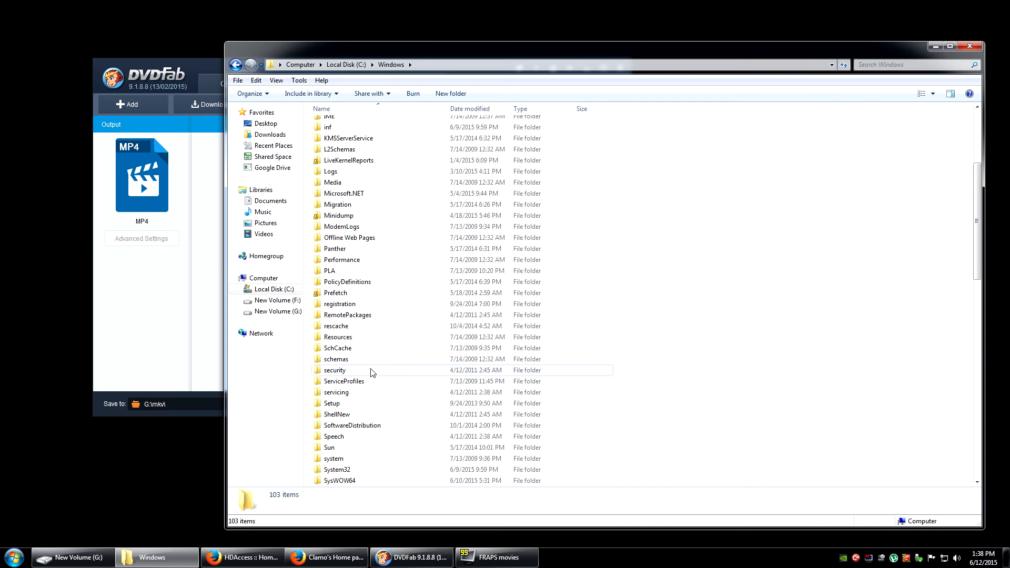
{"action": "scroll", "scroll_direction": "down", "scroll_amount": 3}
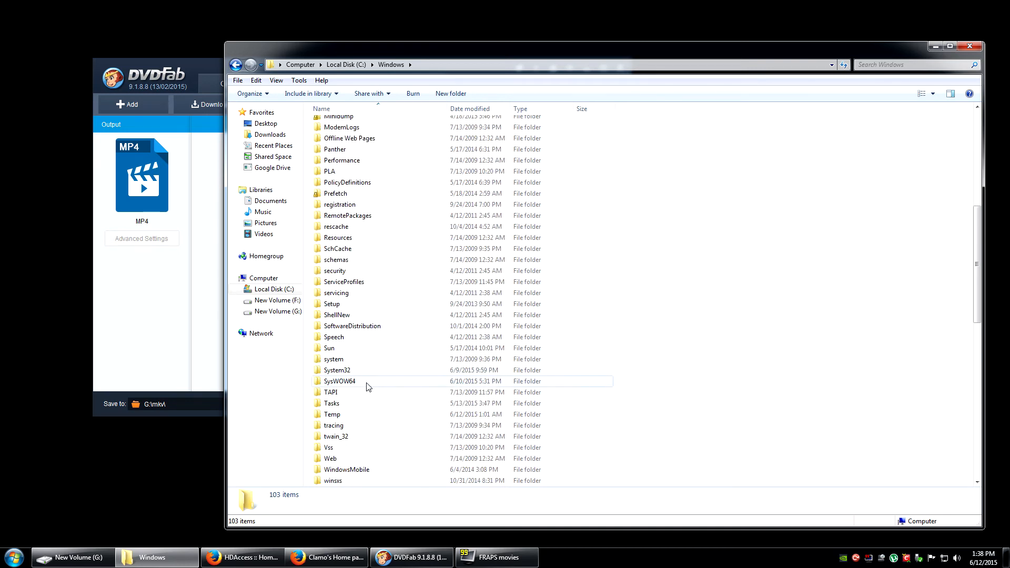
{"action": "mouse_move", "coordinate": [345, 381]}
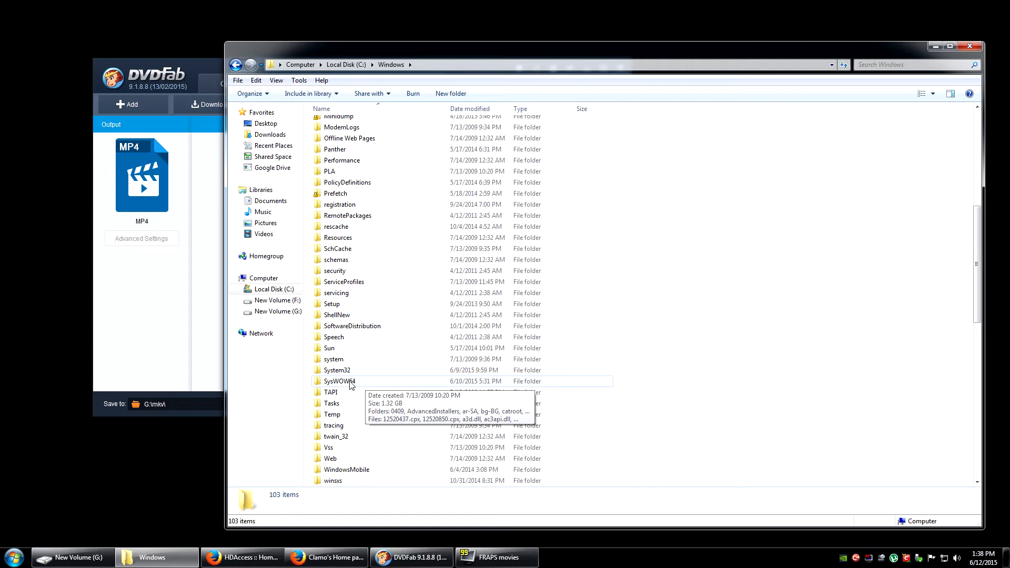
{"action": "mouse_move", "coordinate": [358, 374]}
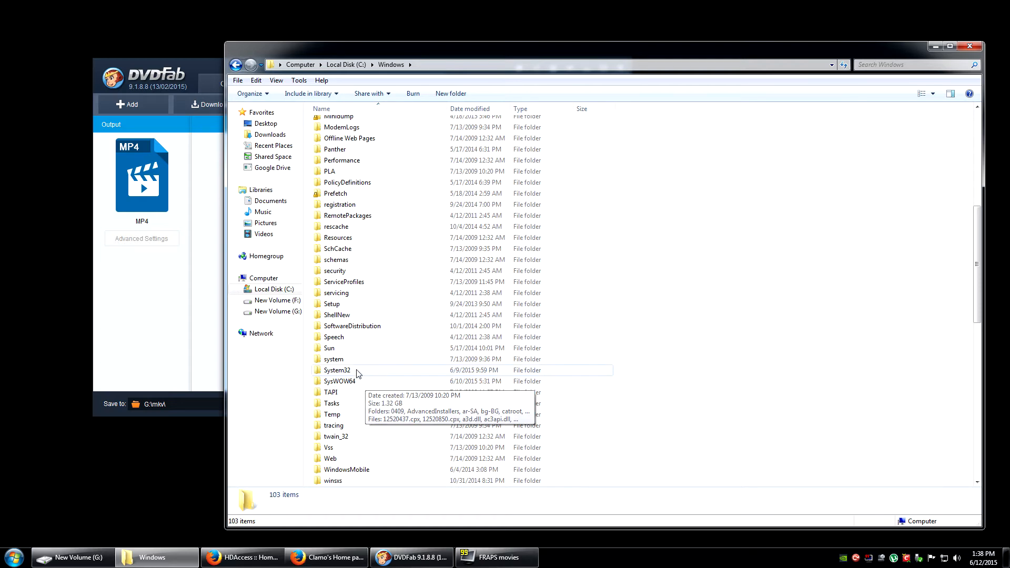
{"action": "mouse_move", "coordinate": [358, 370]}
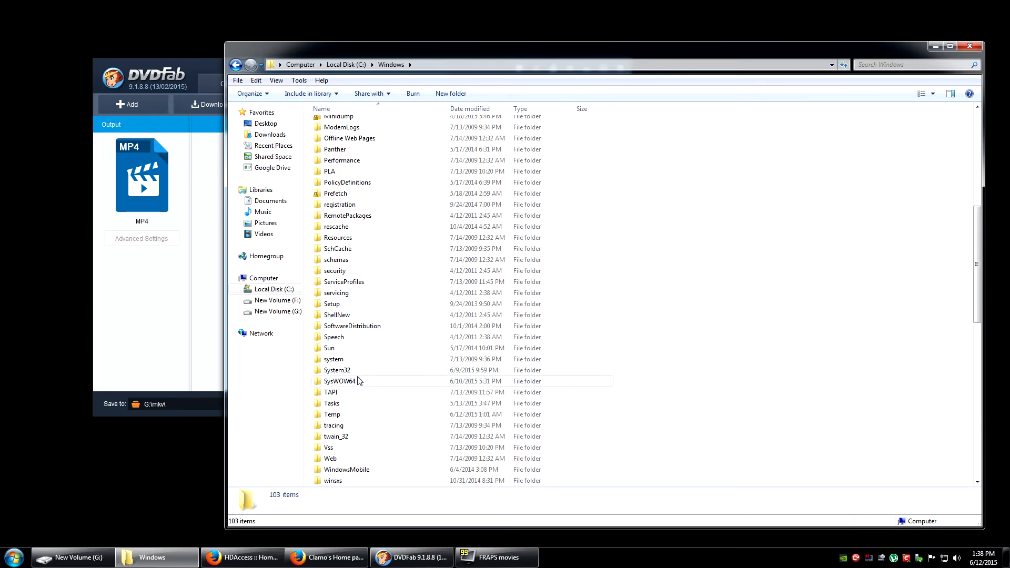
{"action": "mouse_move", "coordinate": [361, 376]}
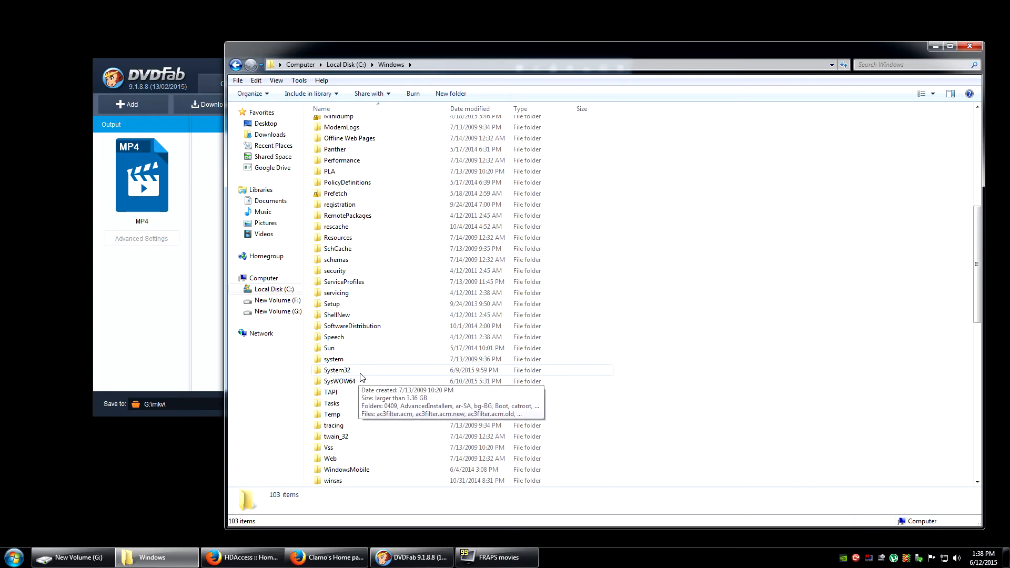
{"action": "mouse_move", "coordinate": [380, 384]}
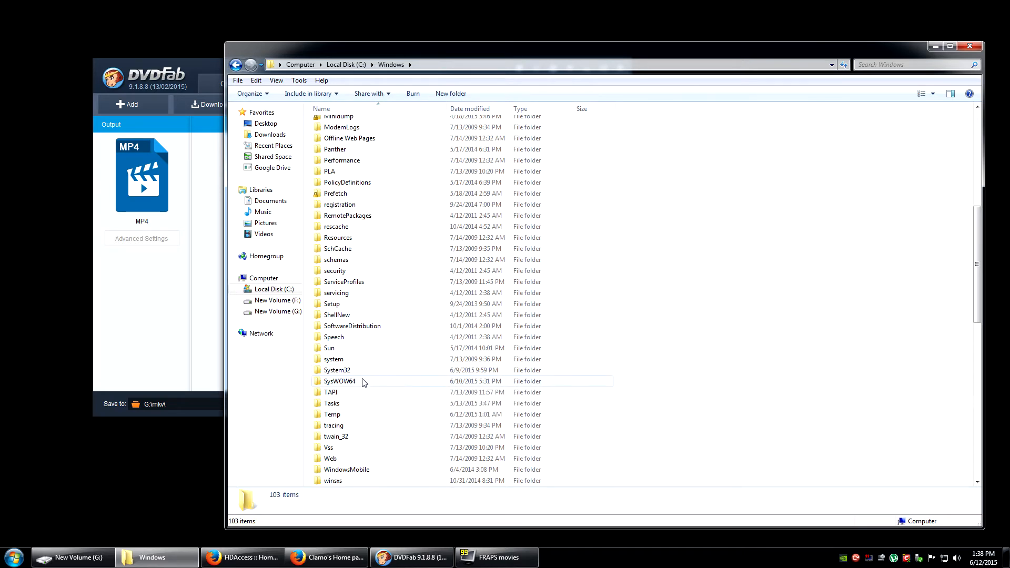
{"action": "mouse_move", "coordinate": [371, 377]}
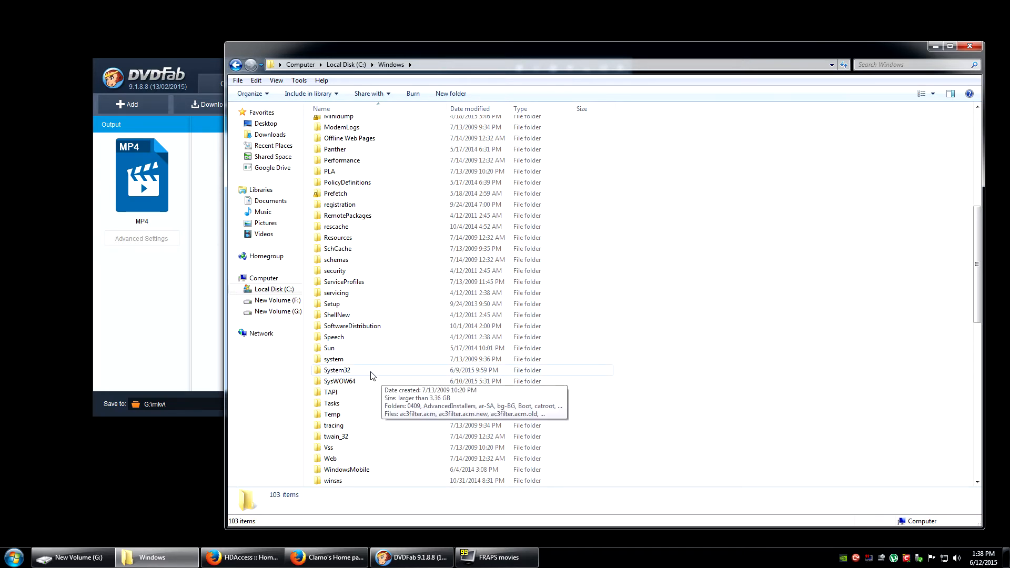
{"action": "mouse_move", "coordinate": [359, 375]}
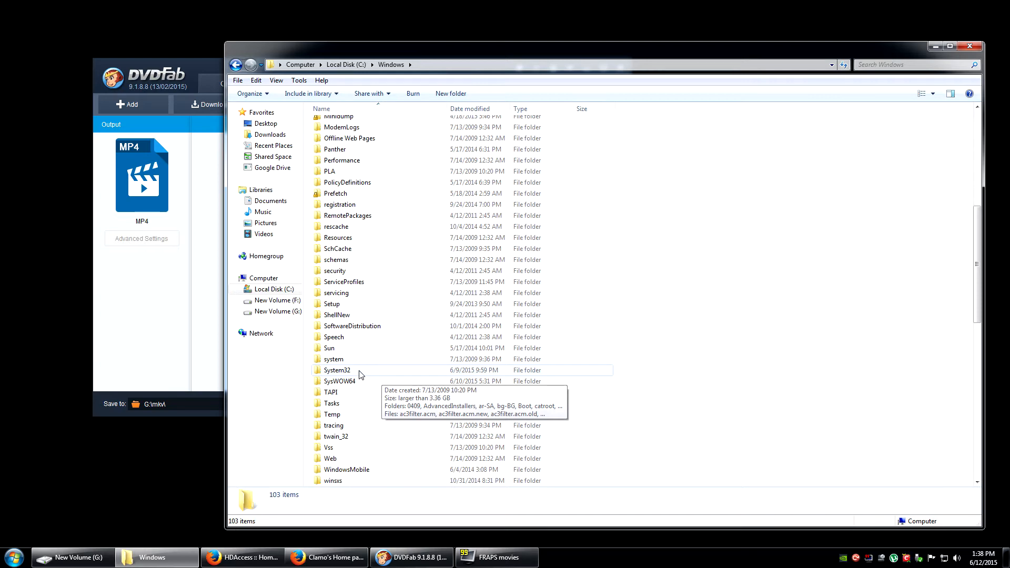
{"action": "mouse_move", "coordinate": [380, 365]}
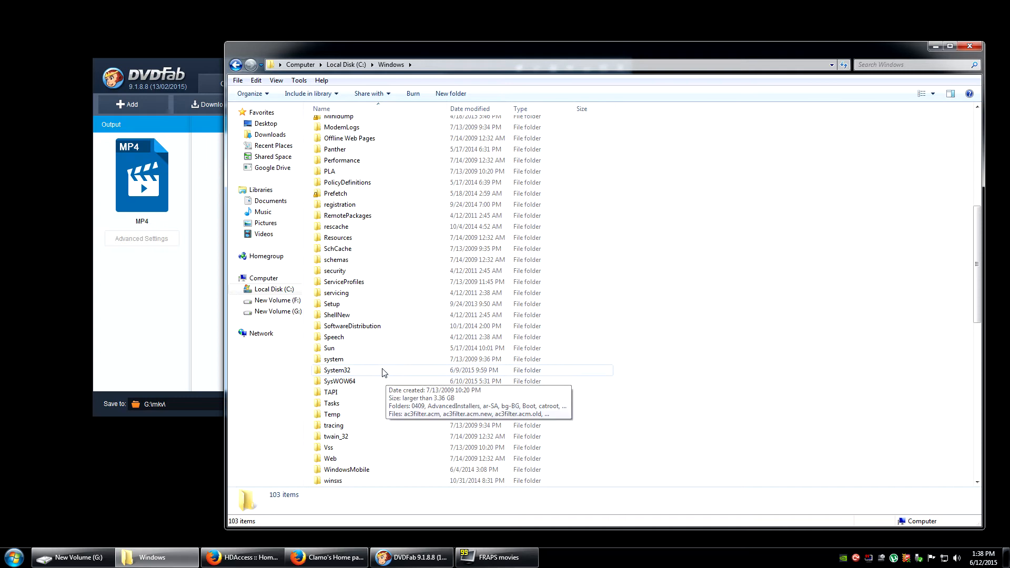
{"action": "mouse_move", "coordinate": [394, 371]}
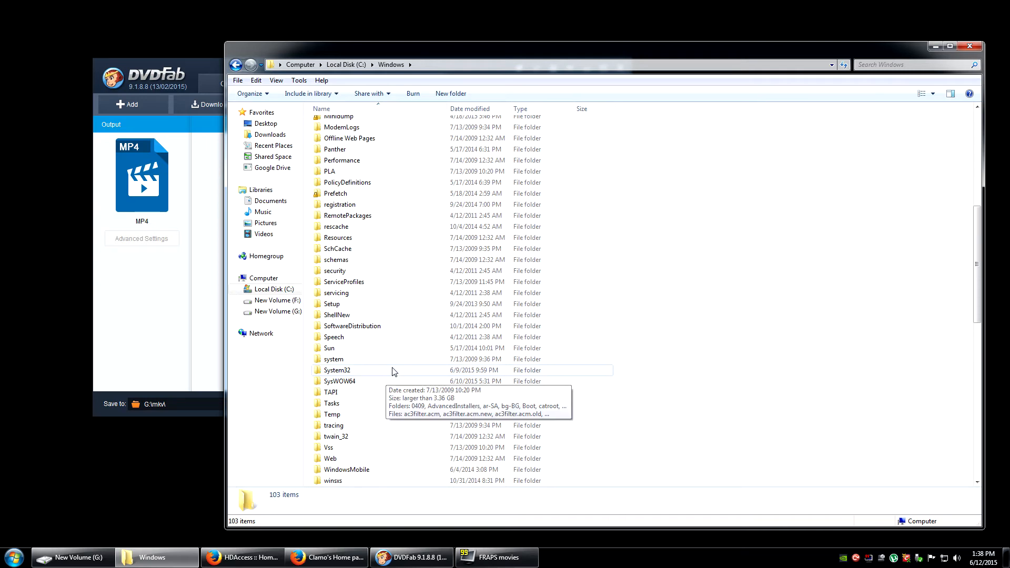
{"action": "mouse_move", "coordinate": [388, 369]}
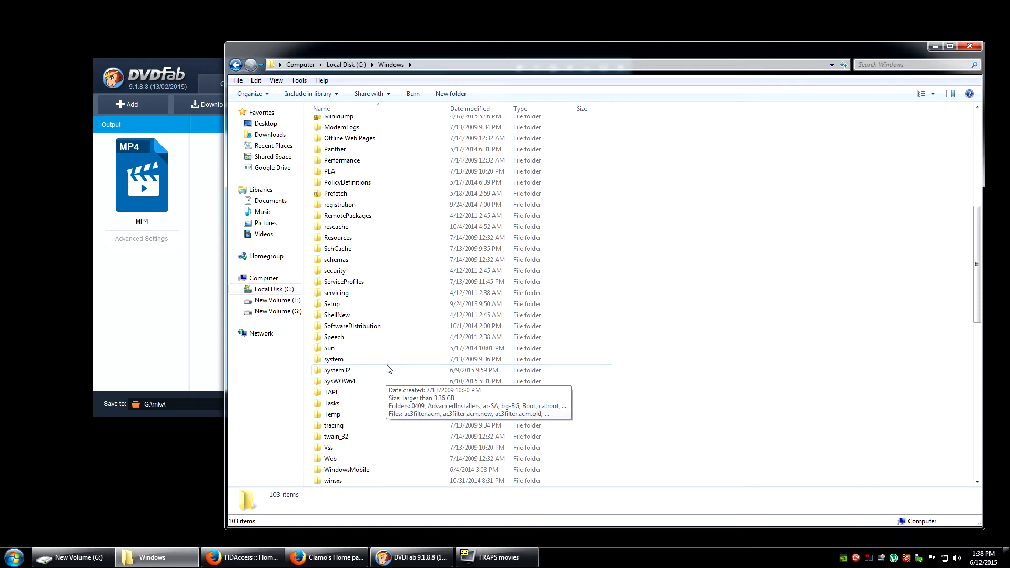
{"action": "mouse_move", "coordinate": [393, 376]}
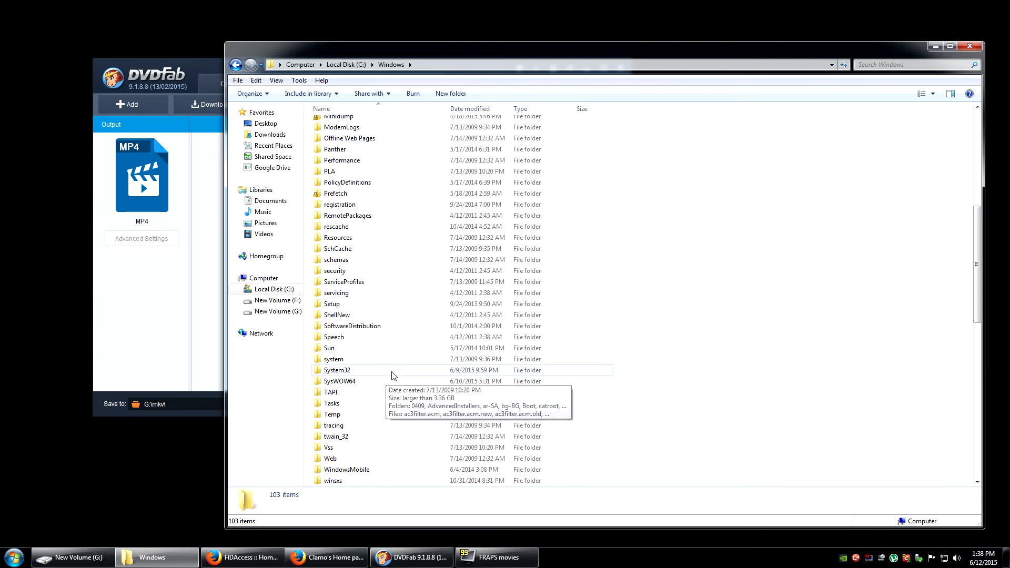
{"action": "mouse_move", "coordinate": [365, 120]}
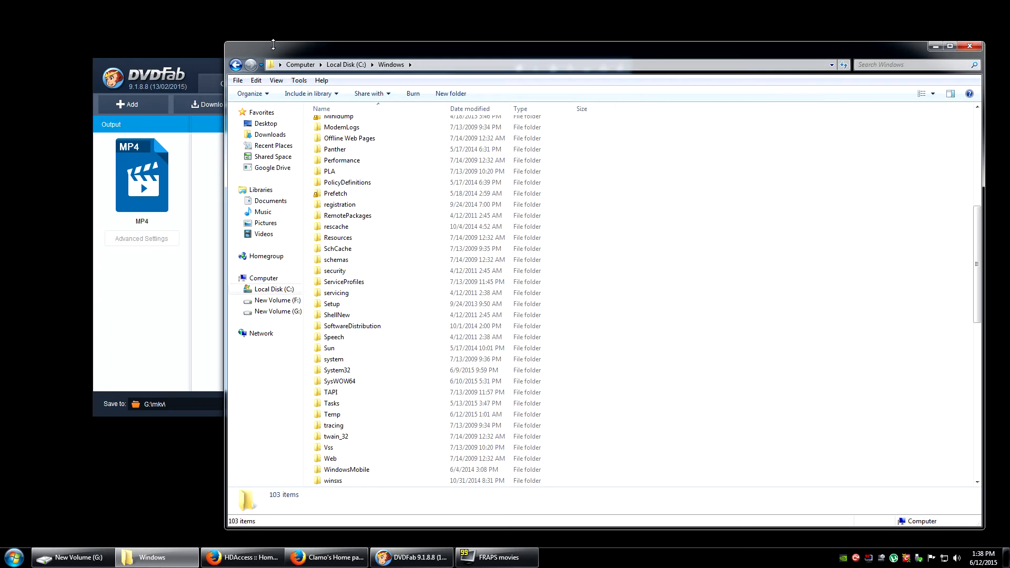
{"action": "mouse_move", "coordinate": [236, 64]}
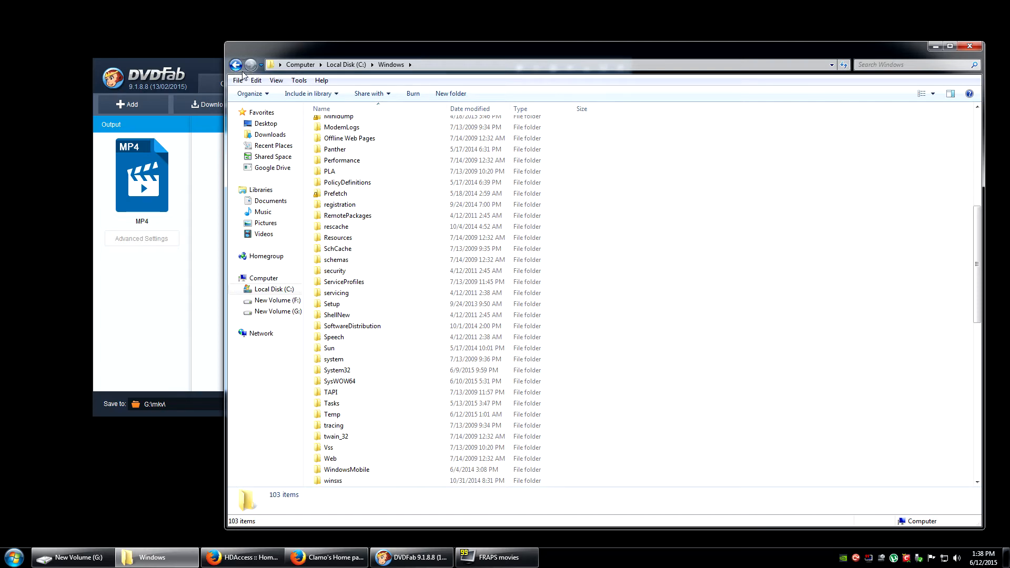
{"action": "mouse_move", "coordinate": [966, 59]}
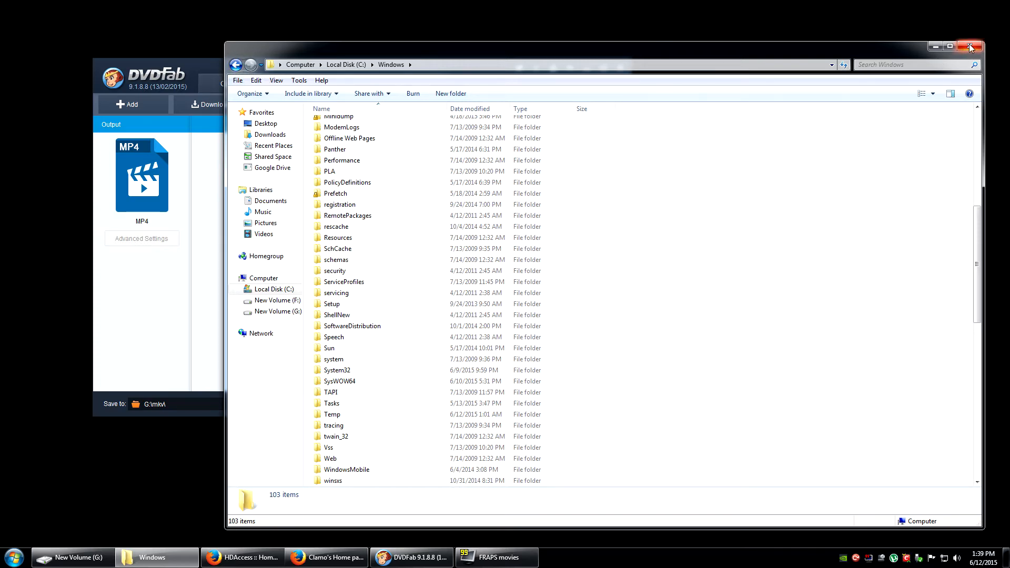
Close the folder window and exit DVDFab 9 entirely via the Exit program option.
{"action": "left_click", "coordinate": [970, 45]}
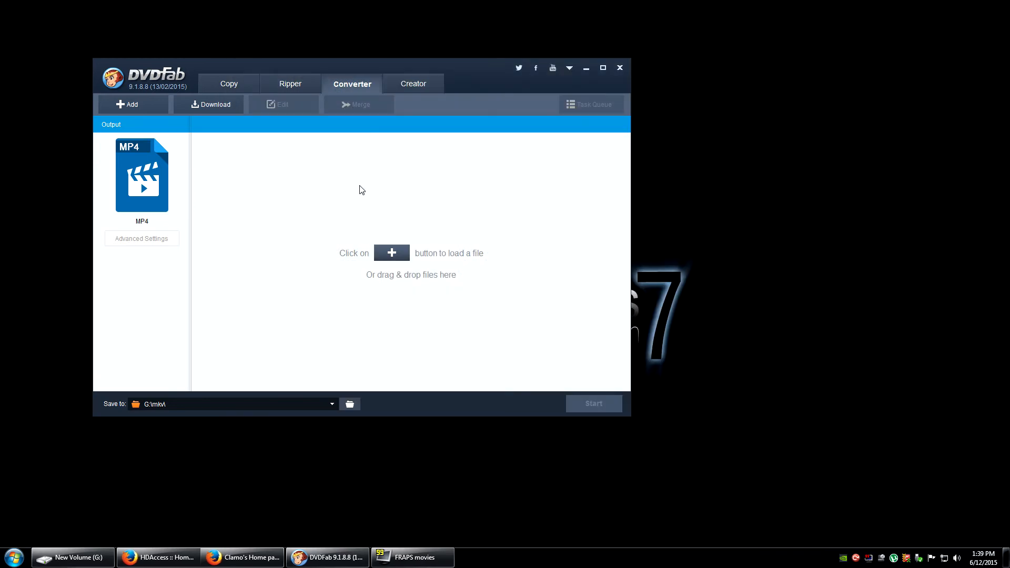
{"action": "mouse_move", "coordinate": [279, 209]}
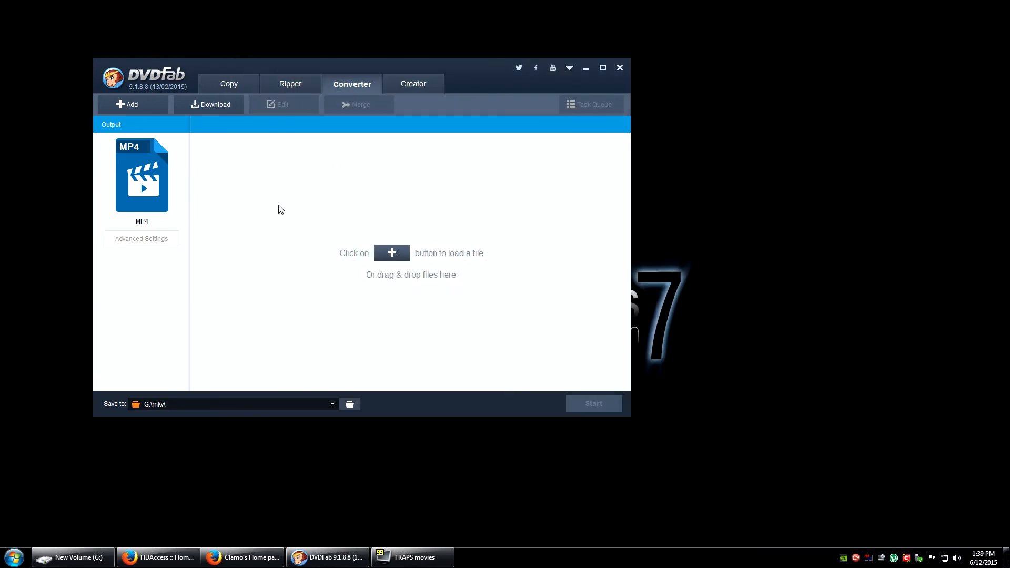
{"action": "mouse_move", "coordinate": [529, 218]}
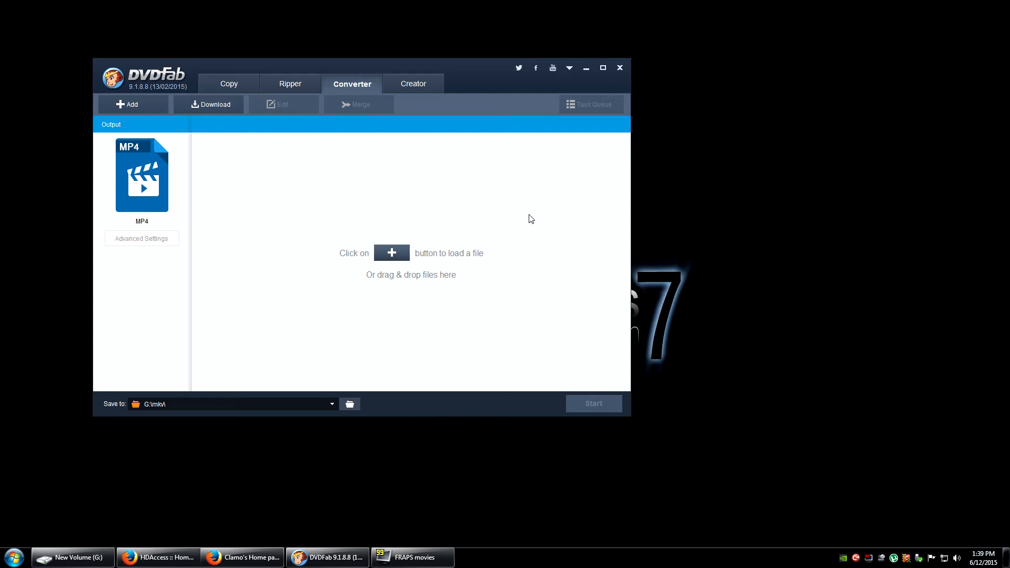
{"action": "mouse_move", "coordinate": [564, 83]}
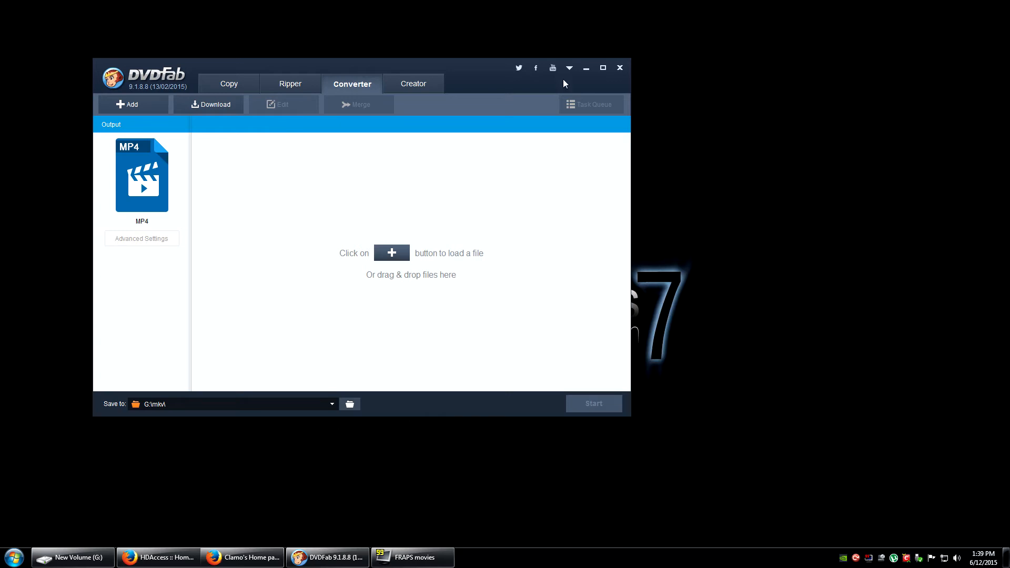
{"action": "mouse_move", "coordinate": [713, 120]}
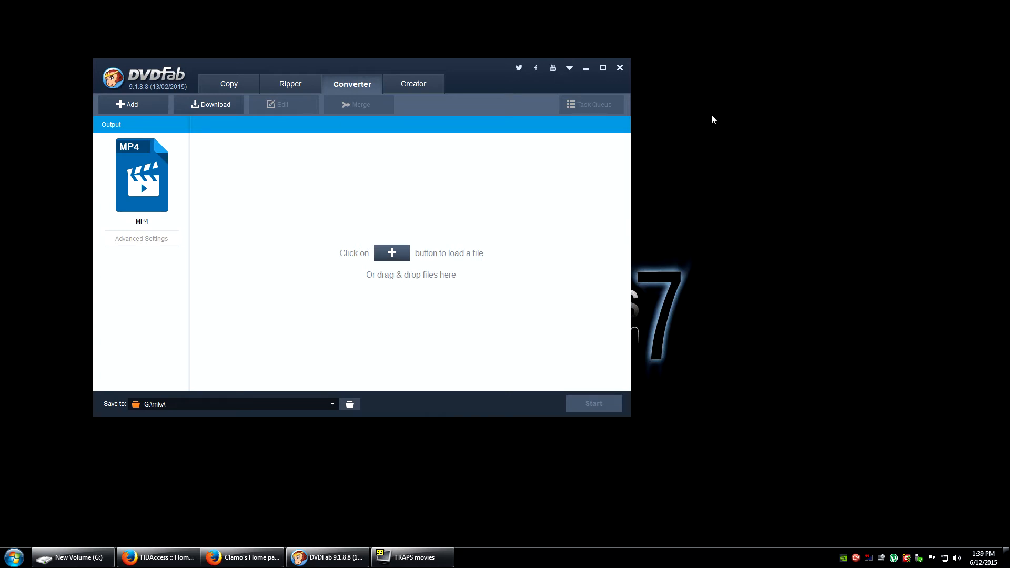
{"action": "mouse_move", "coordinate": [618, 67]}
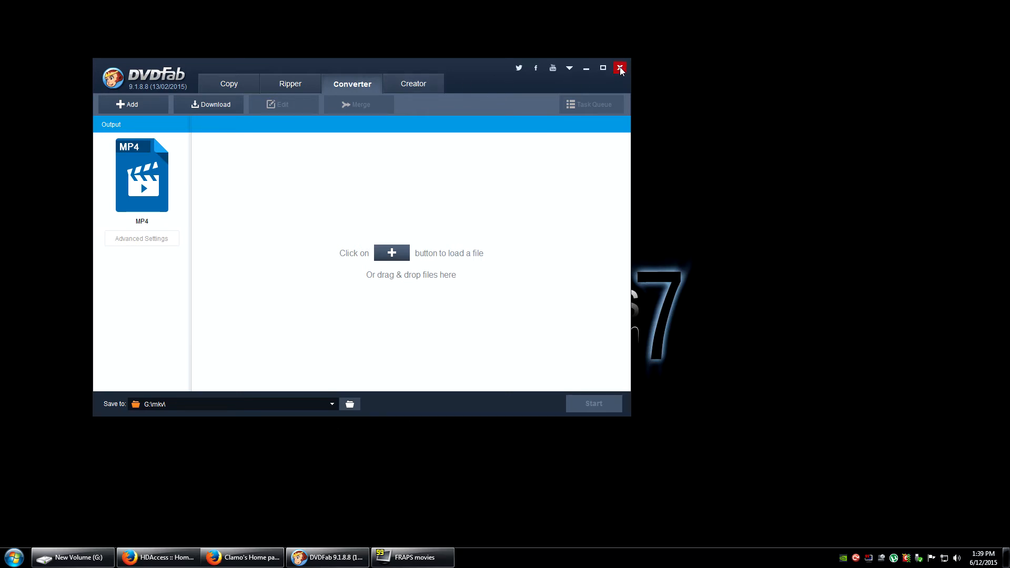
{"action": "left_click", "coordinate": [618, 67]}
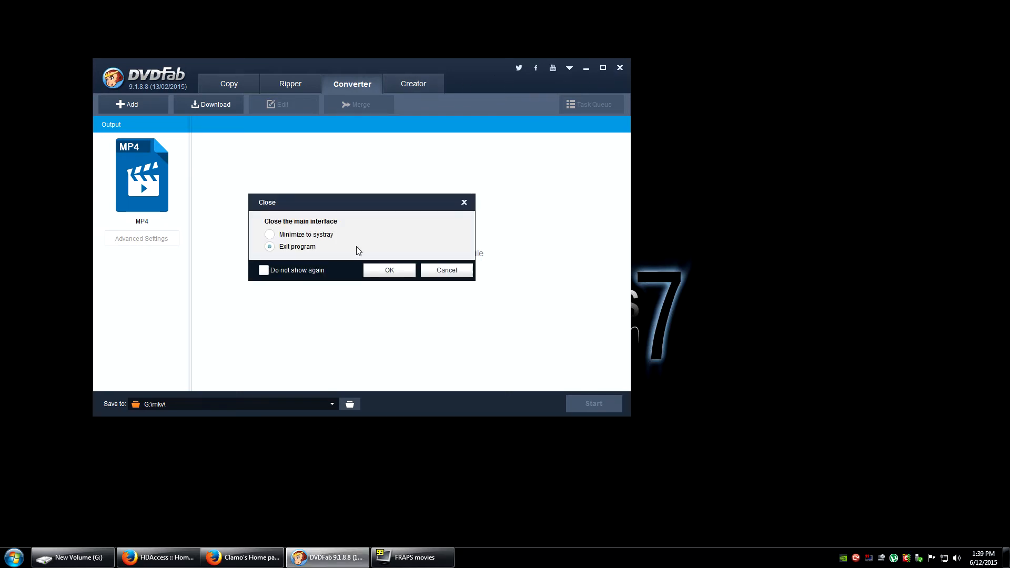
{"action": "left_click", "coordinate": [446, 270]}
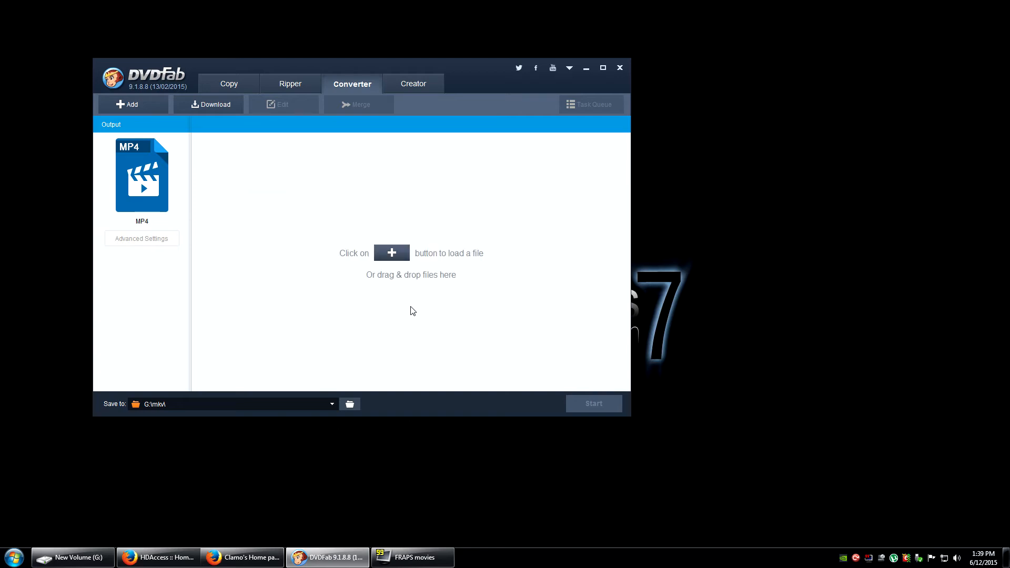
{"action": "left_click", "coordinate": [618, 67]}
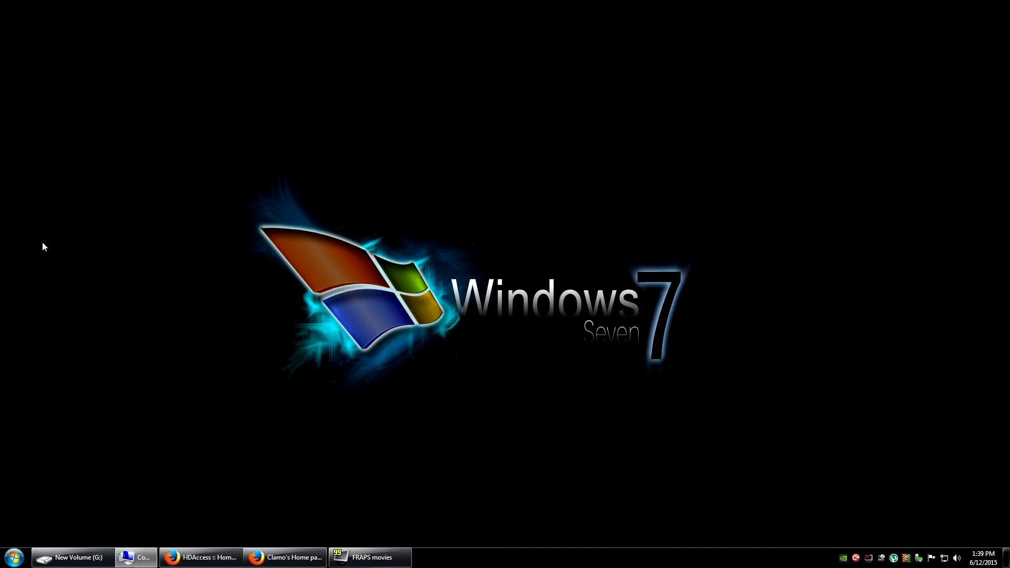
Browse from Computer into Local Disk (C:) and the NVIDIA folder to reach DisplayDriver.
{"action": "left_click", "coordinate": [136, 557]}
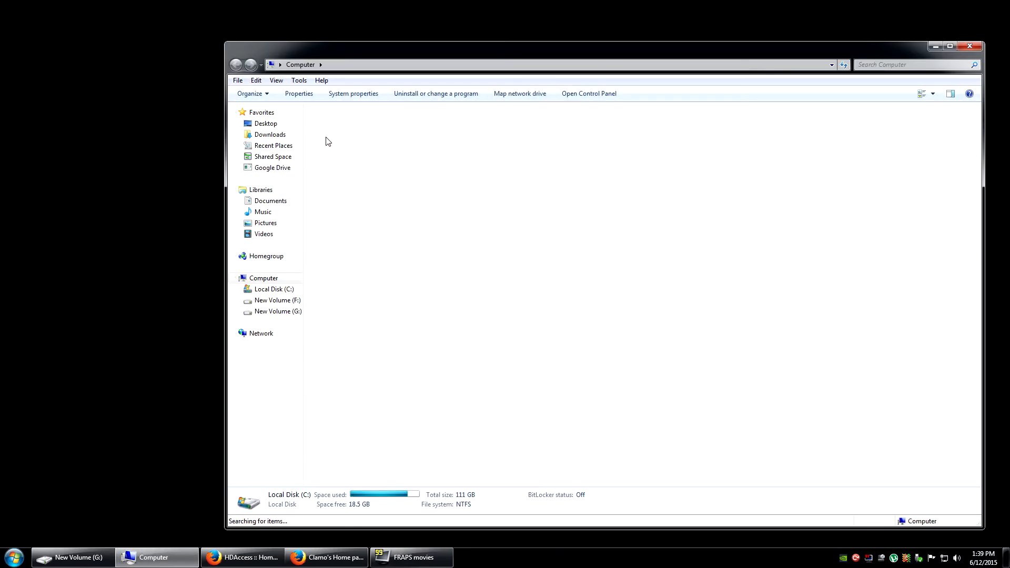
{"action": "double_click", "coordinate": [274, 288]}
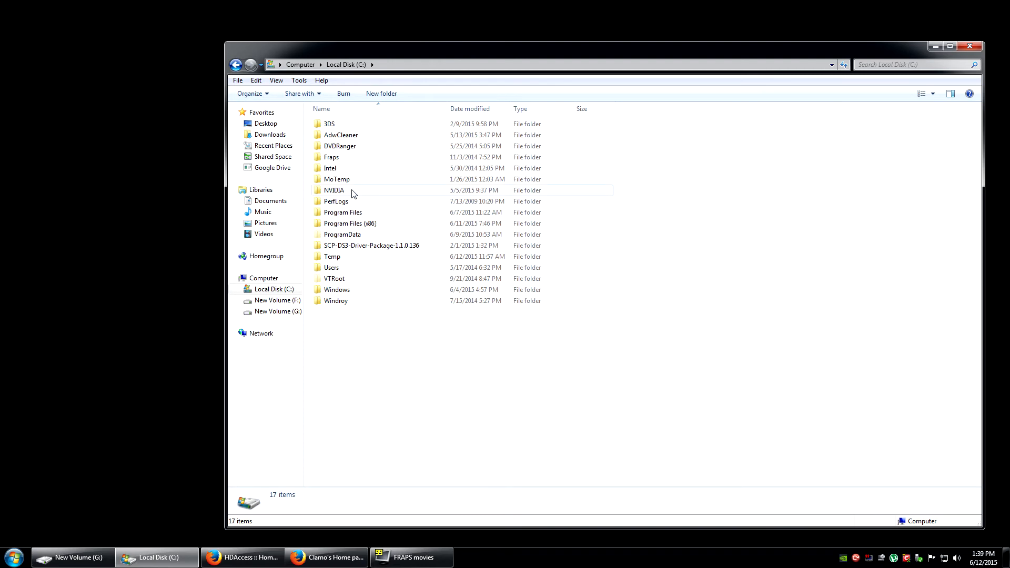
{"action": "double_click", "coordinate": [333, 190]}
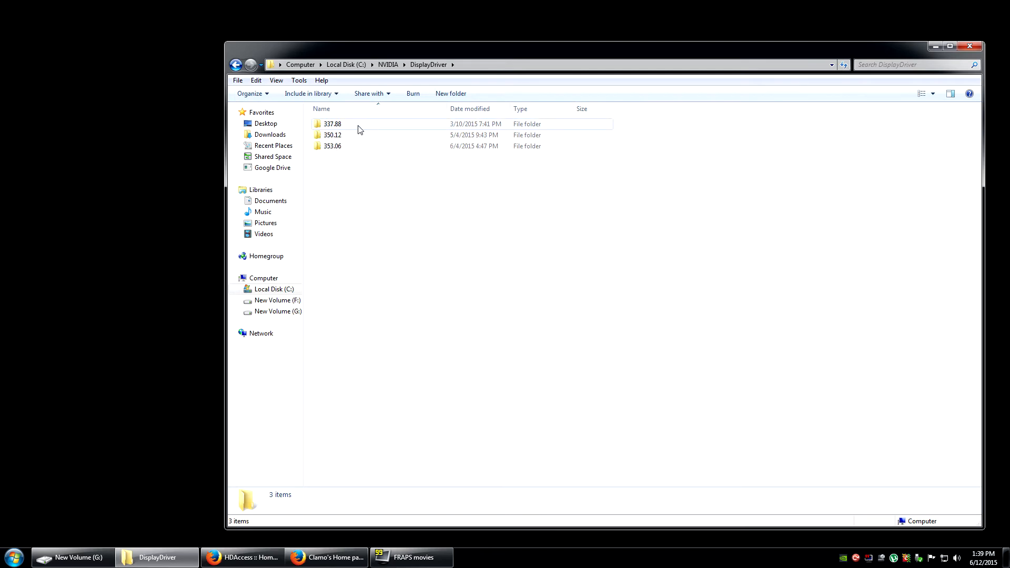
{"action": "mouse_move", "coordinate": [332, 124]}
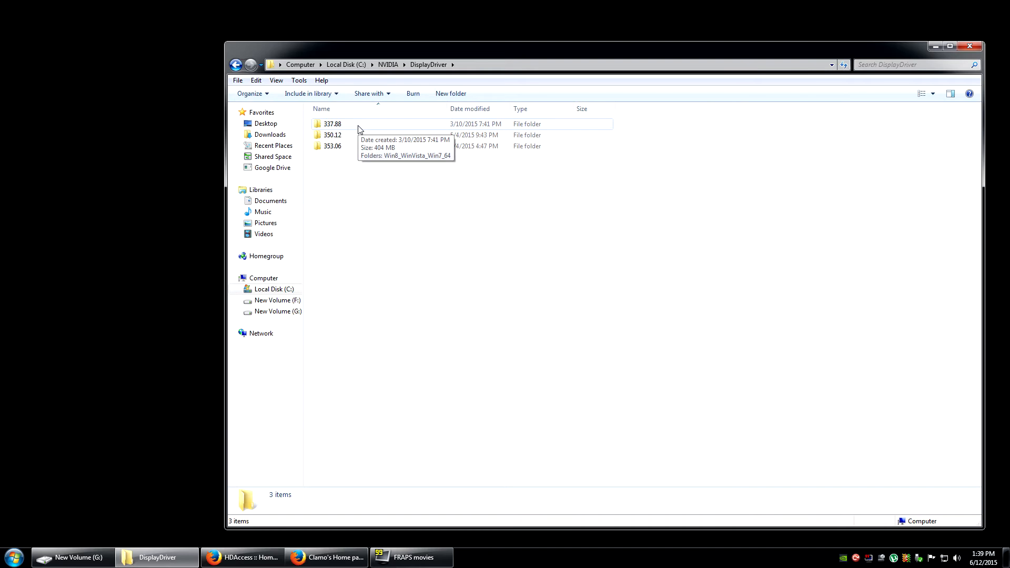
{"action": "mouse_move", "coordinate": [369, 126]}
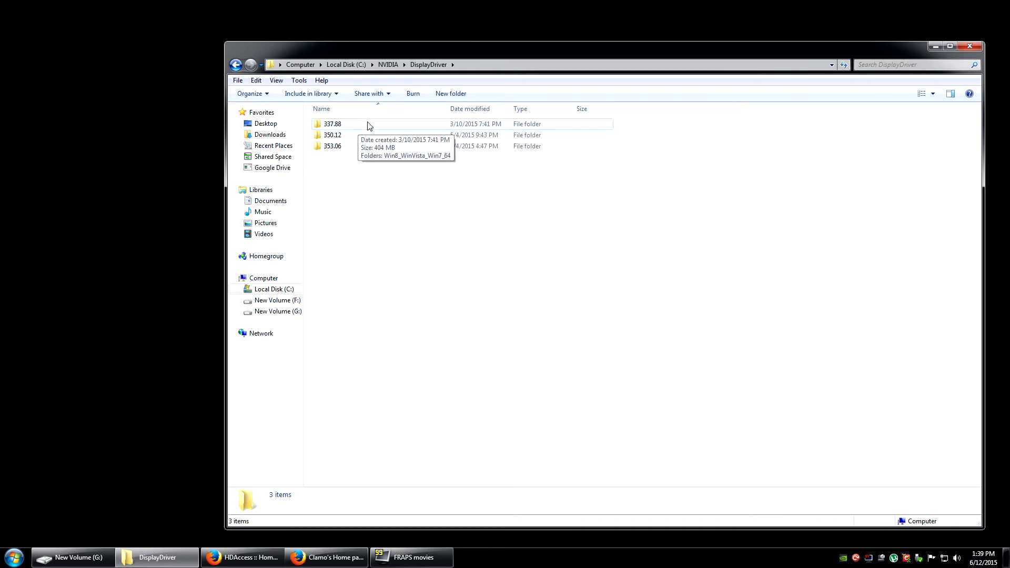
{"action": "mouse_move", "coordinate": [360, 128]}
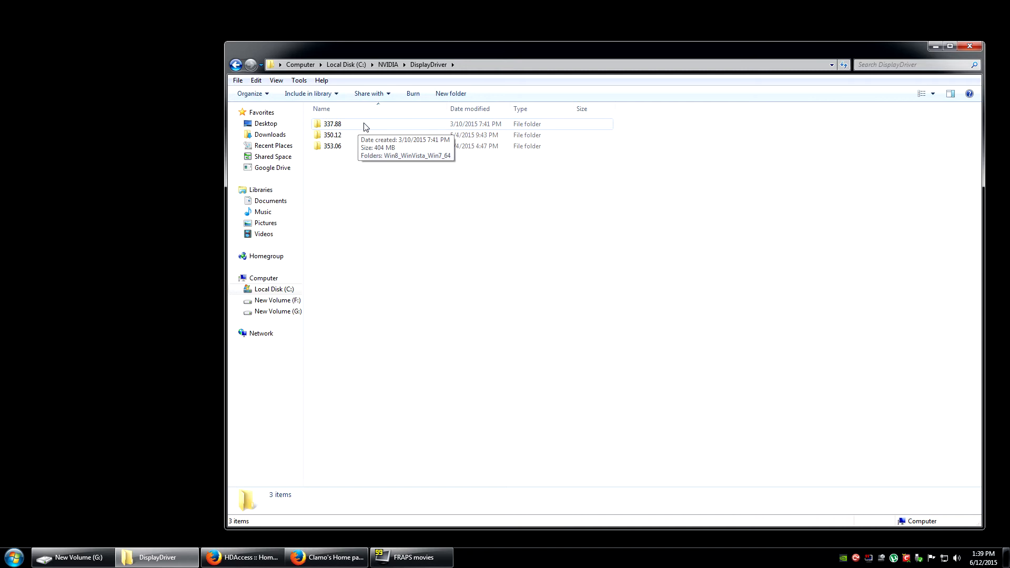
{"action": "mouse_move", "coordinate": [339, 133]}
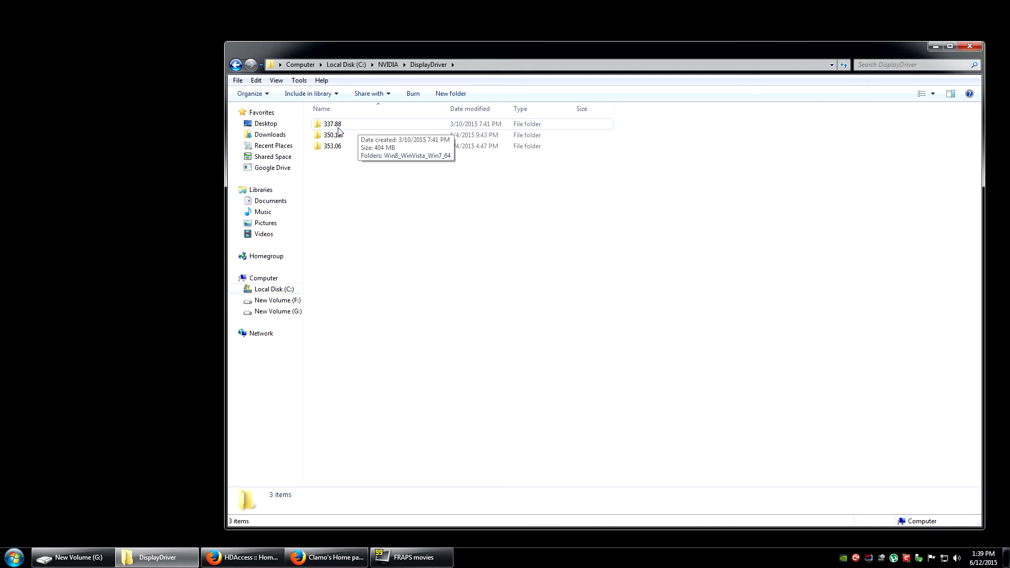
{"action": "mouse_move", "coordinate": [351, 126]}
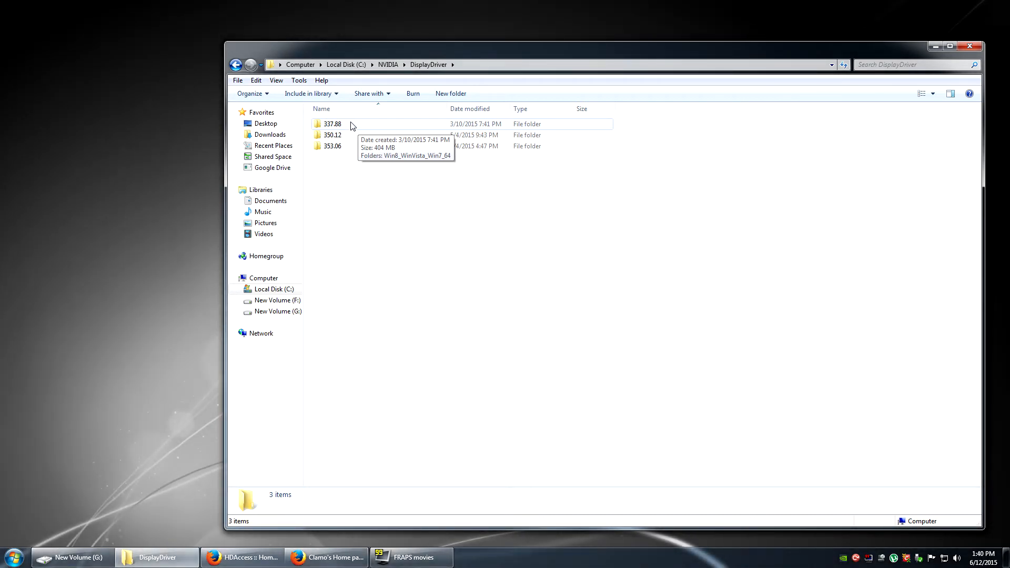
{"action": "mouse_move", "coordinate": [379, 132]}
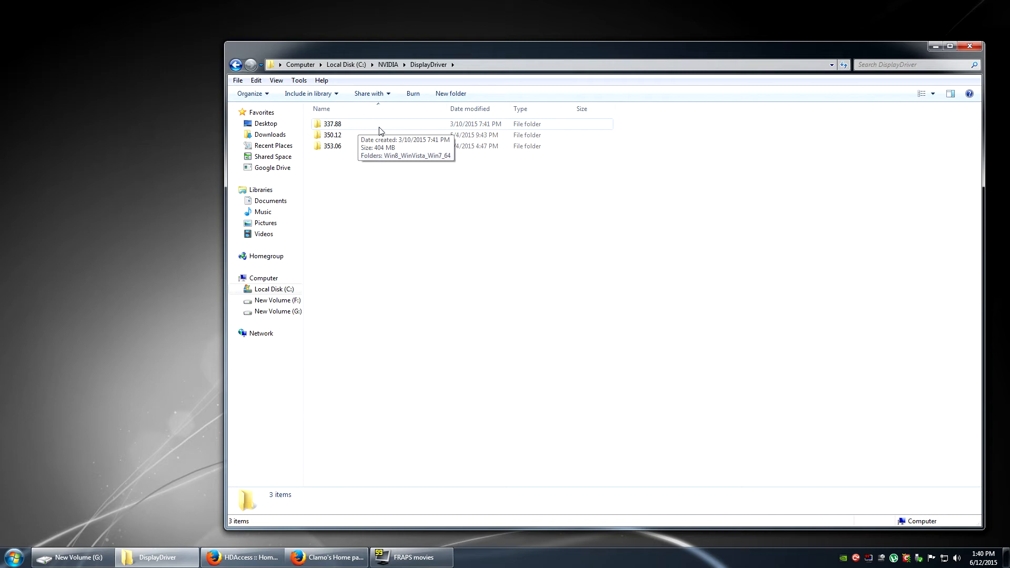
{"action": "mouse_move", "coordinate": [367, 128]}
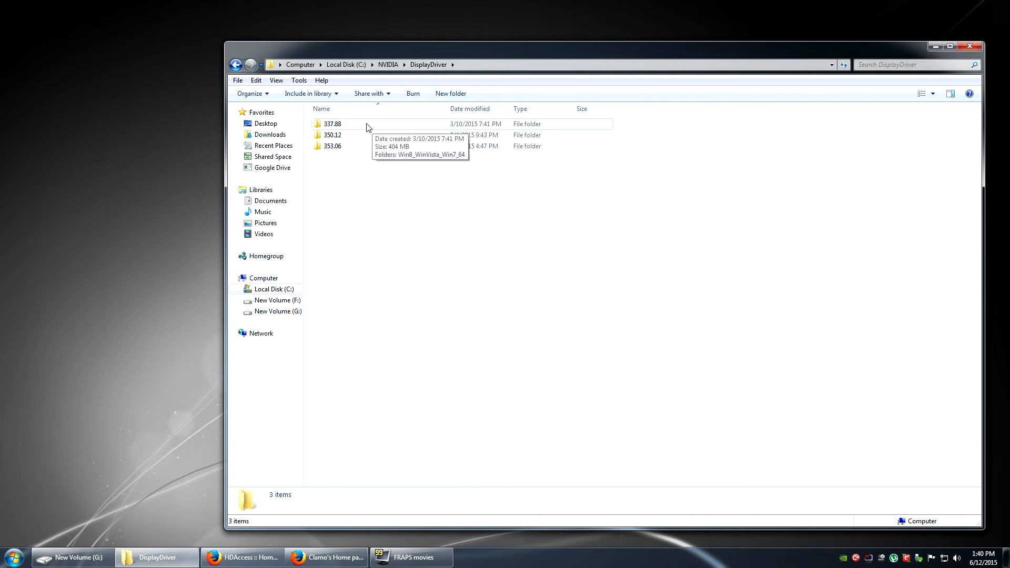
{"action": "mouse_move", "coordinate": [366, 139]}
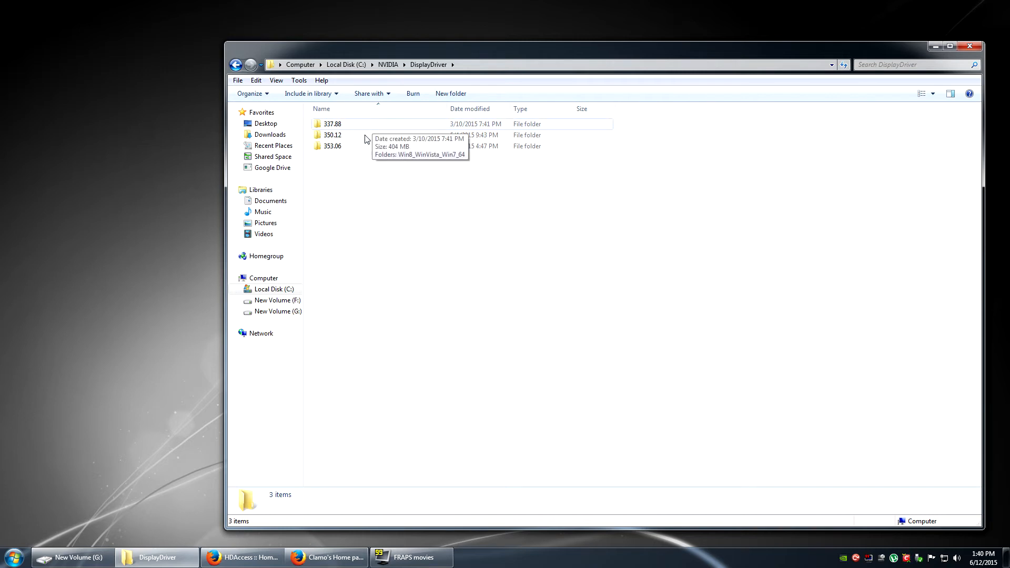
{"action": "mouse_move", "coordinate": [362, 131]}
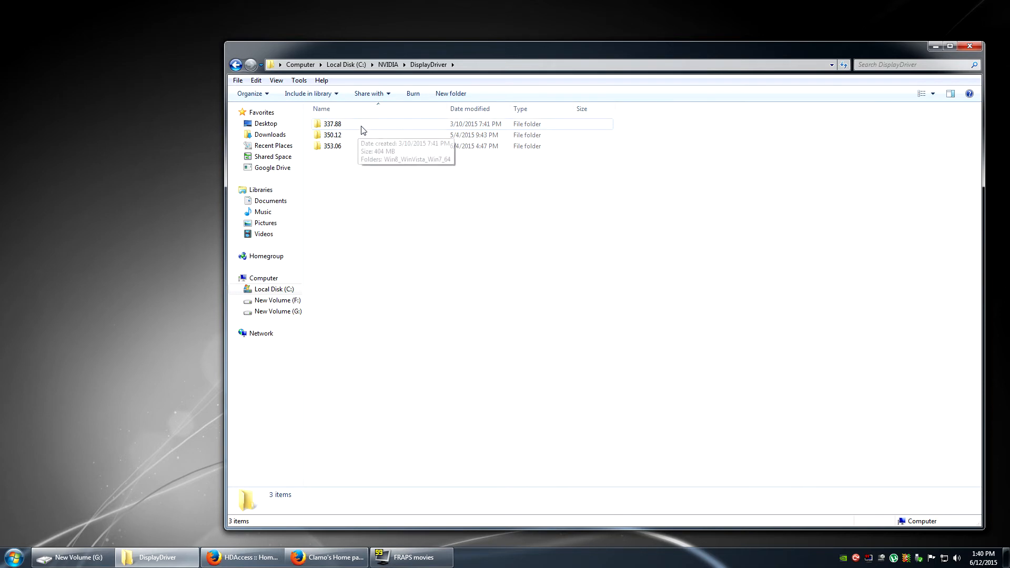
{"action": "mouse_move", "coordinate": [366, 127]}
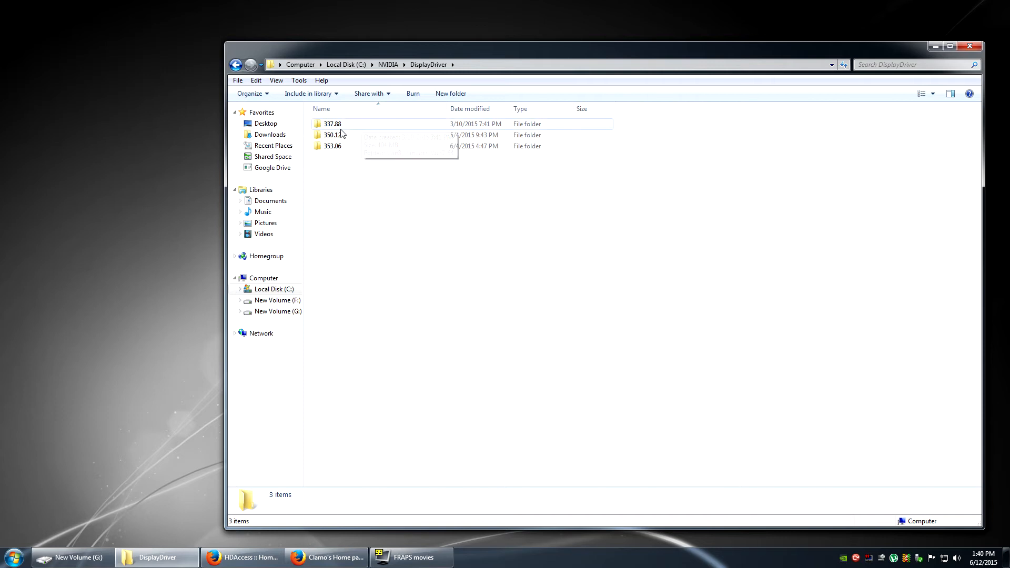
{"action": "mouse_move", "coordinate": [406, 127]}
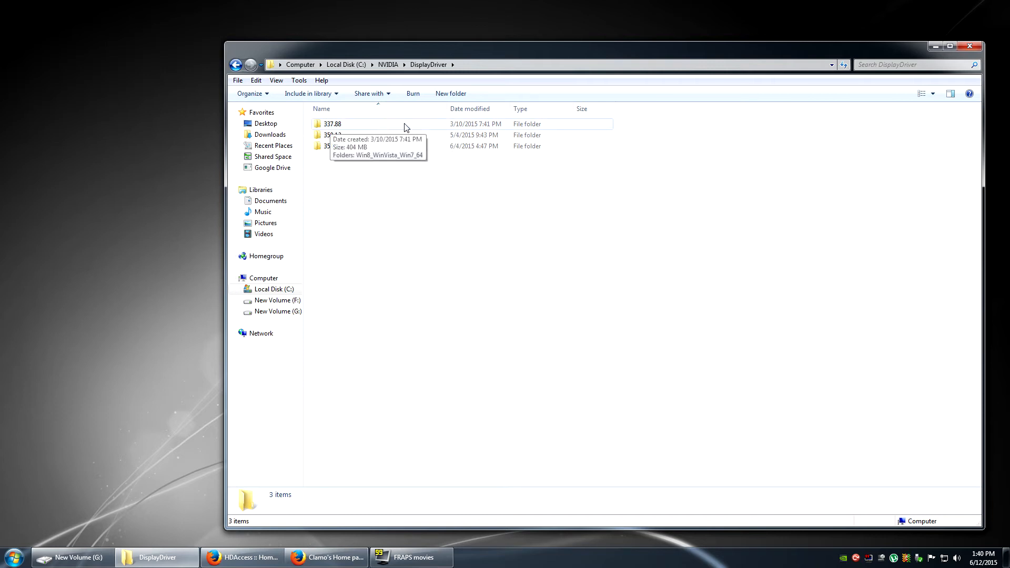
{"action": "mouse_move", "coordinate": [892, 39]}
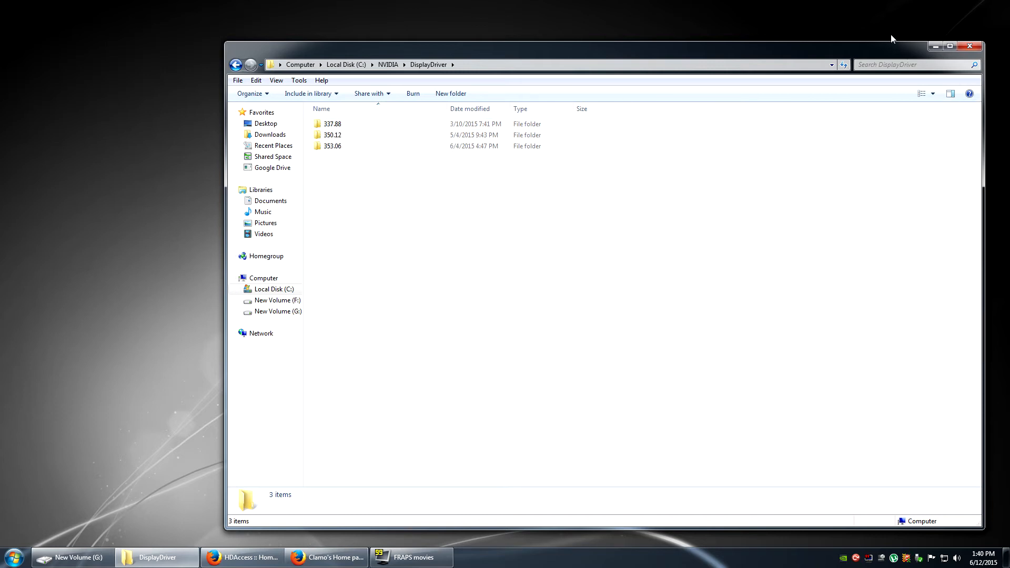
{"action": "mouse_move", "coordinate": [894, 38]}
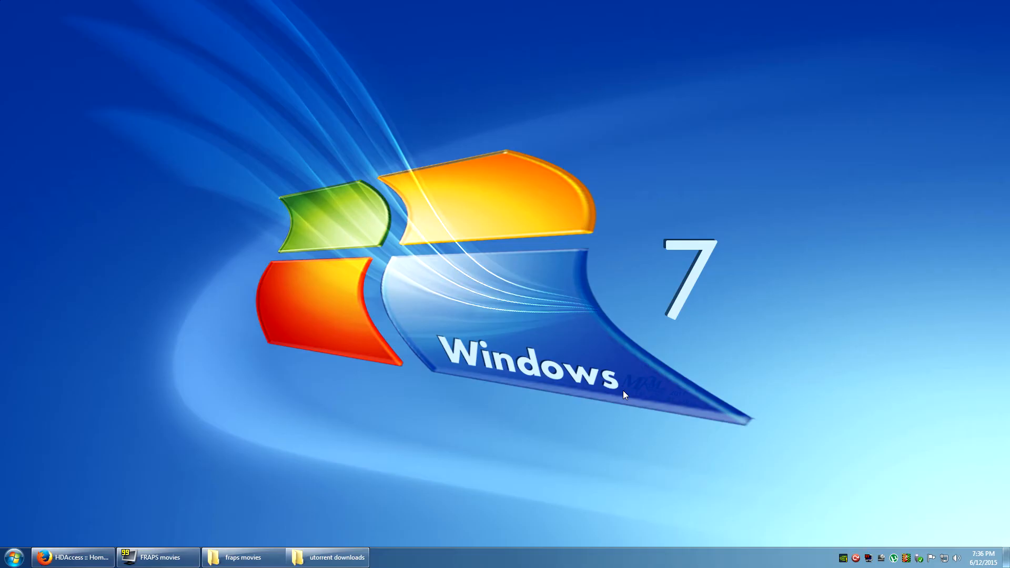
{"action": "mouse_move", "coordinate": [605, 391]}
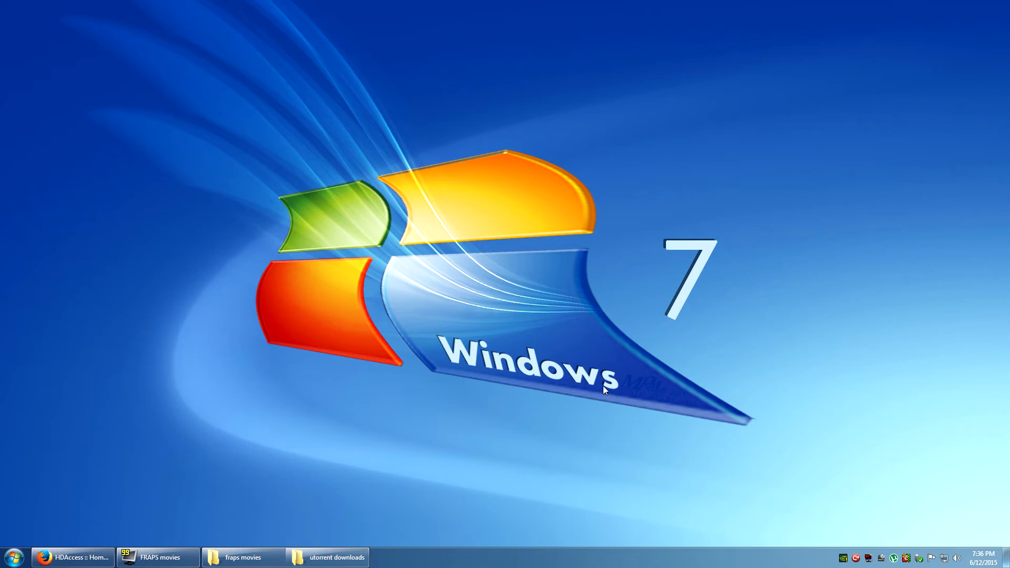
{"action": "mouse_move", "coordinate": [52, 564]}
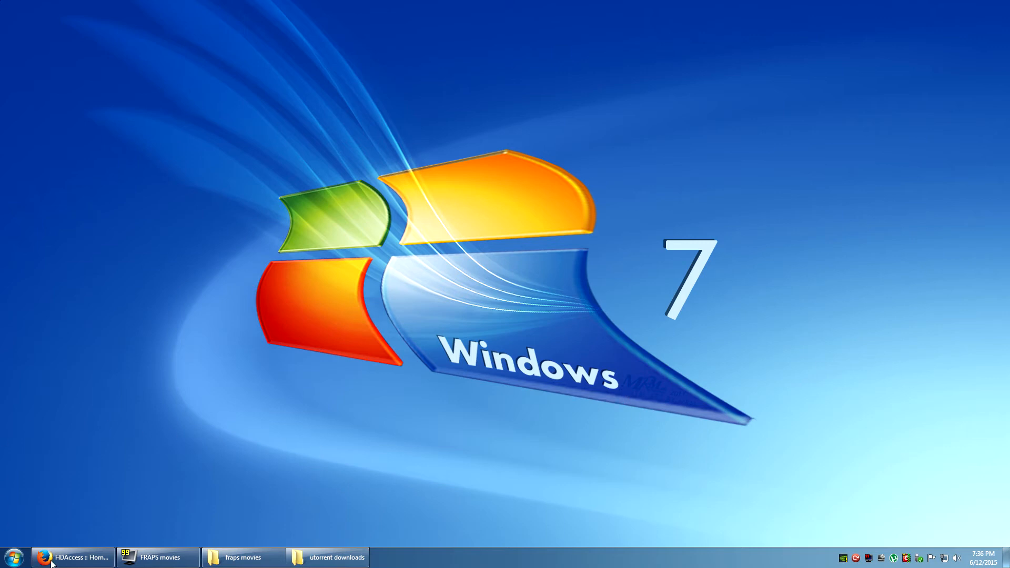
Launch DVDFab 9 from the desktop and bring its Ripper window forward.
{"action": "left_click", "coordinate": [19, 557]}
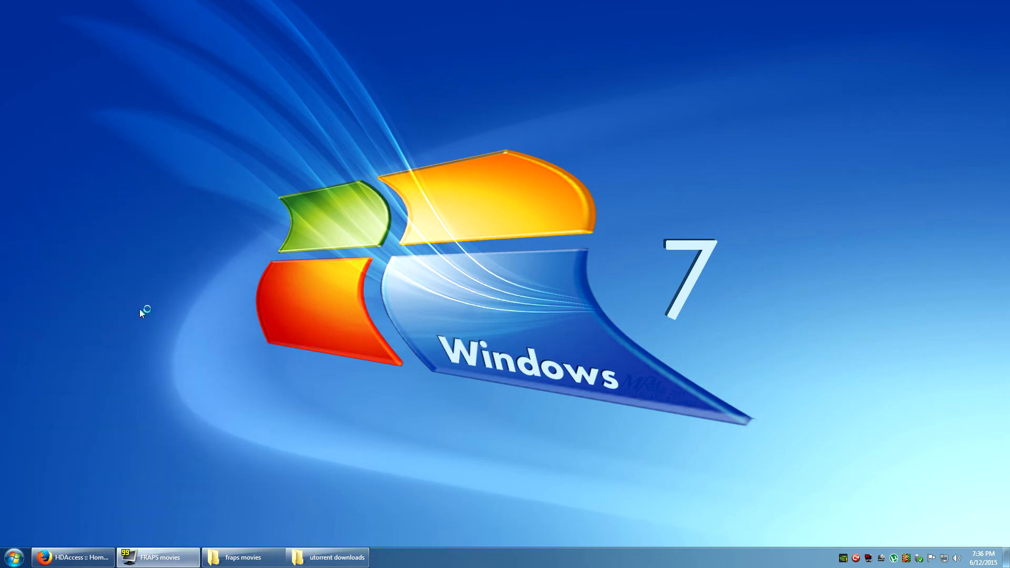
{"action": "mouse_move", "coordinate": [717, 287]}
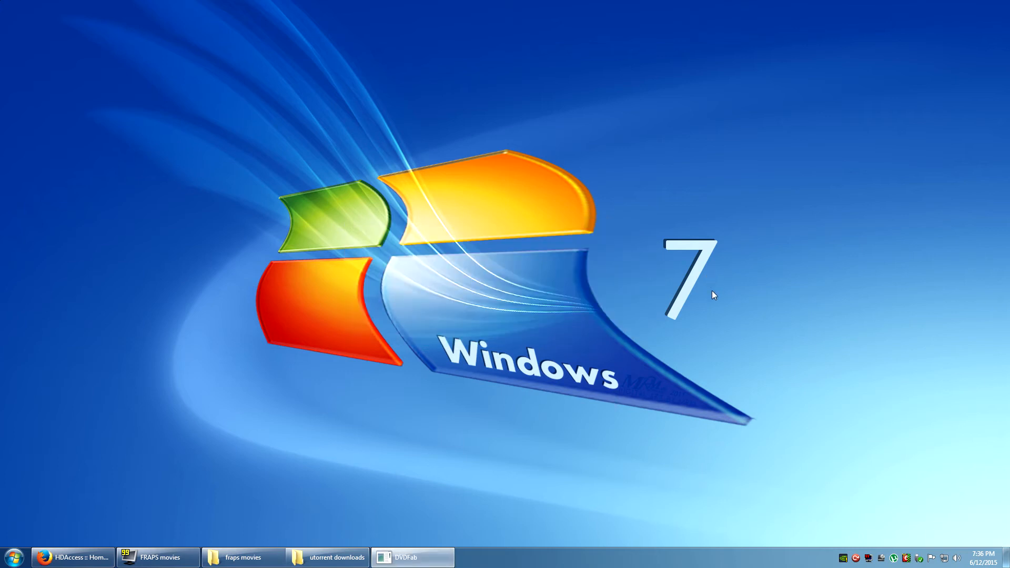
{"action": "mouse_move", "coordinate": [717, 299]}
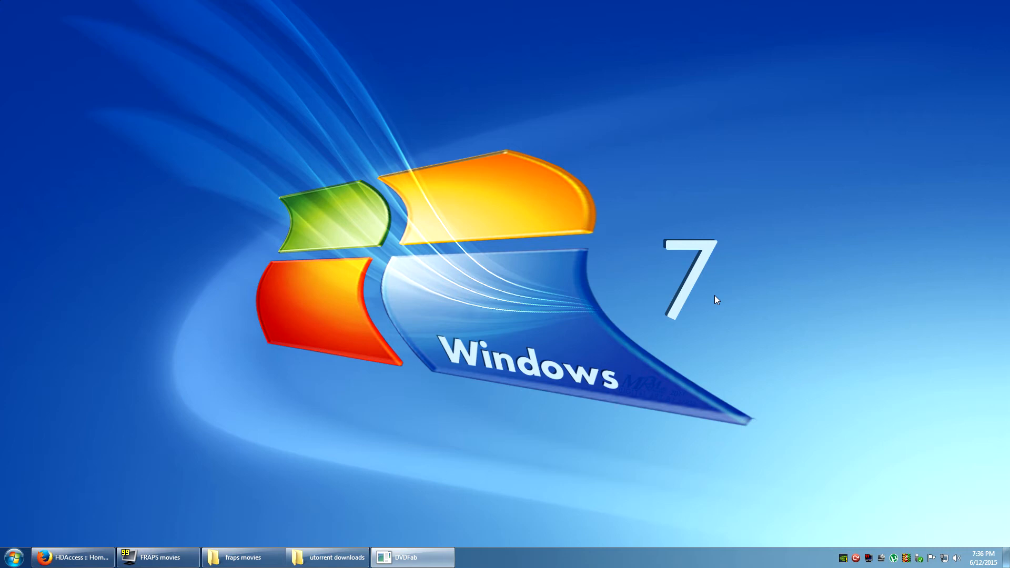
{"action": "left_click", "coordinate": [412, 557]}
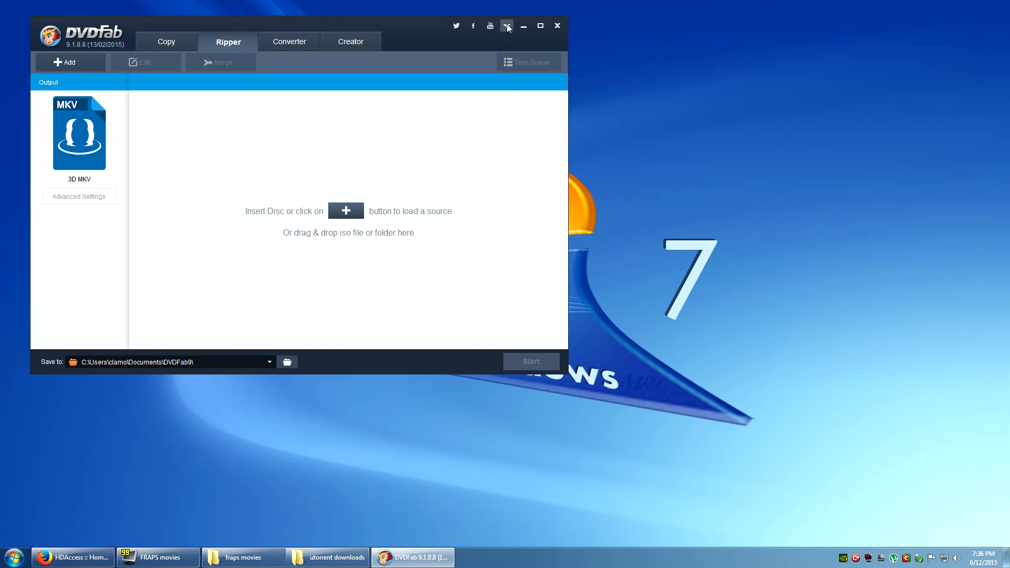
Show the A/V Codec settings with CUDA decoding and H.264 encoding, toggling Lightning-Shrink on then off.
{"action": "left_click", "coordinate": [507, 25]}
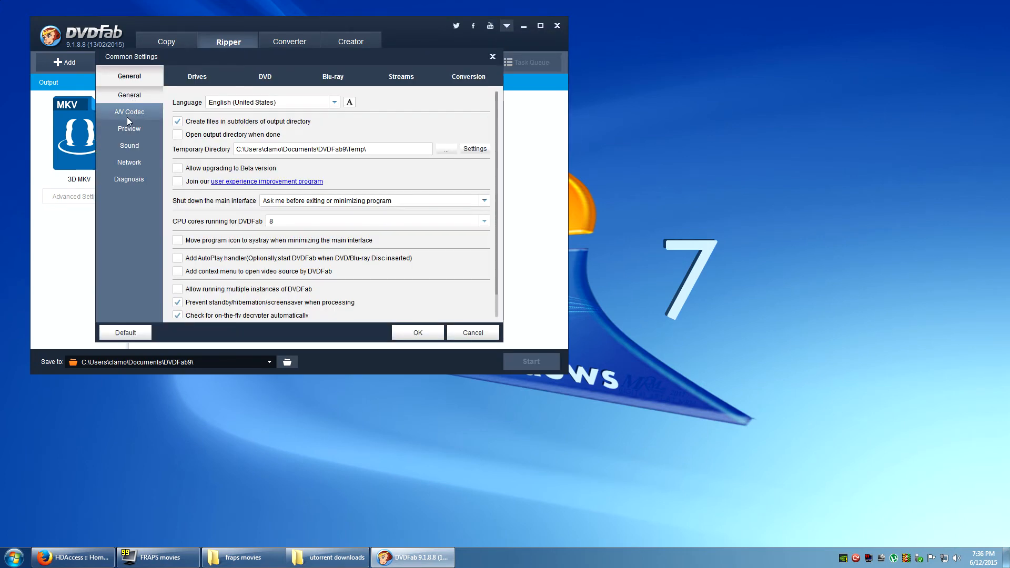
{"action": "left_click", "coordinate": [129, 112]}
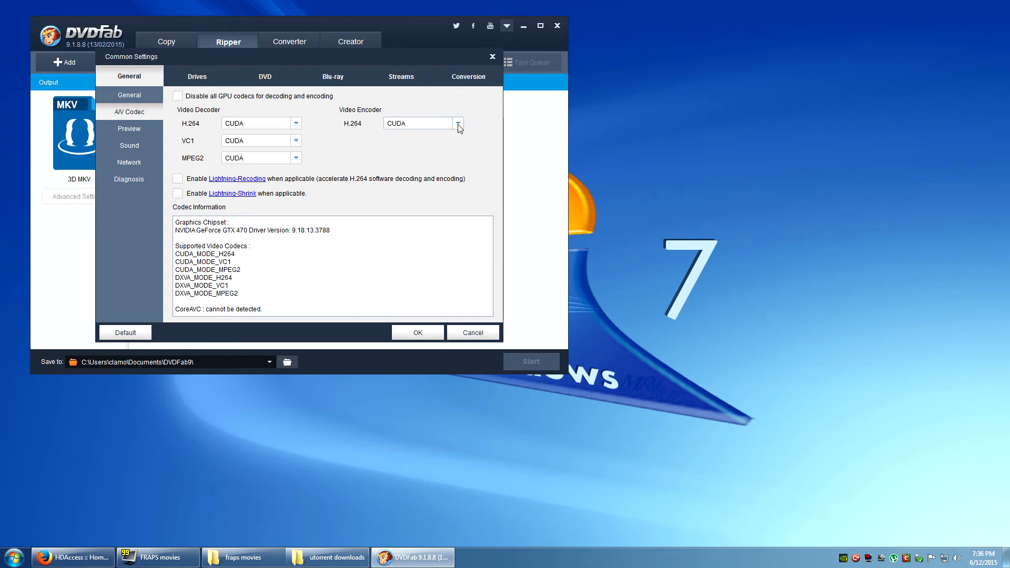
{"action": "mouse_move", "coordinate": [270, 123]}
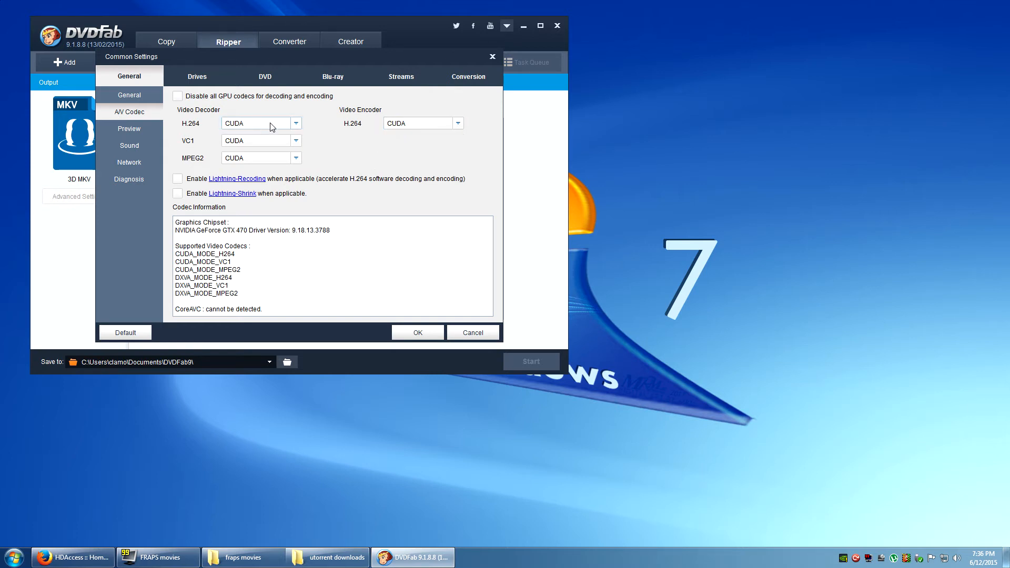
{"action": "mouse_move", "coordinate": [383, 158]}
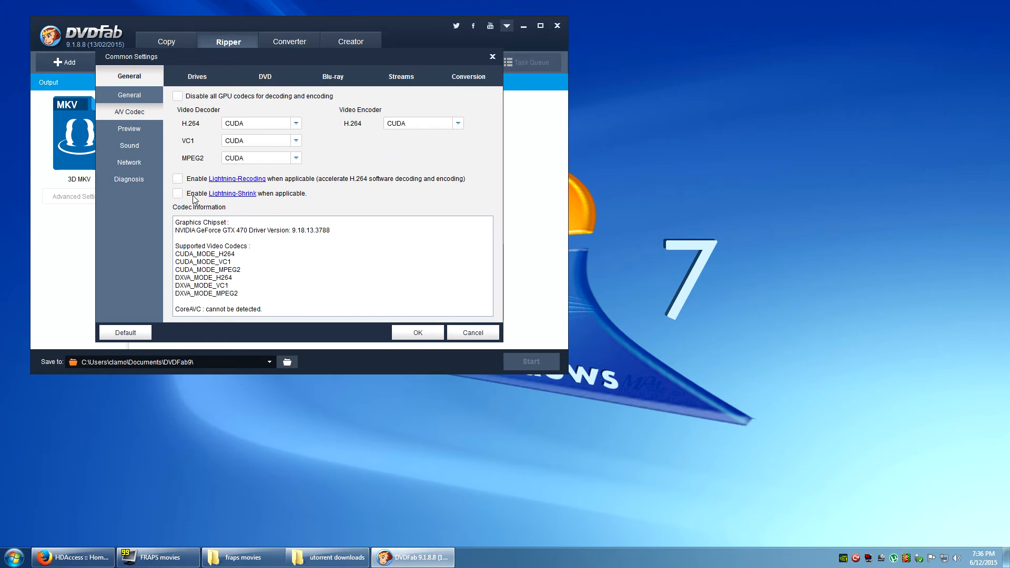
{"action": "mouse_move", "coordinate": [226, 202]}
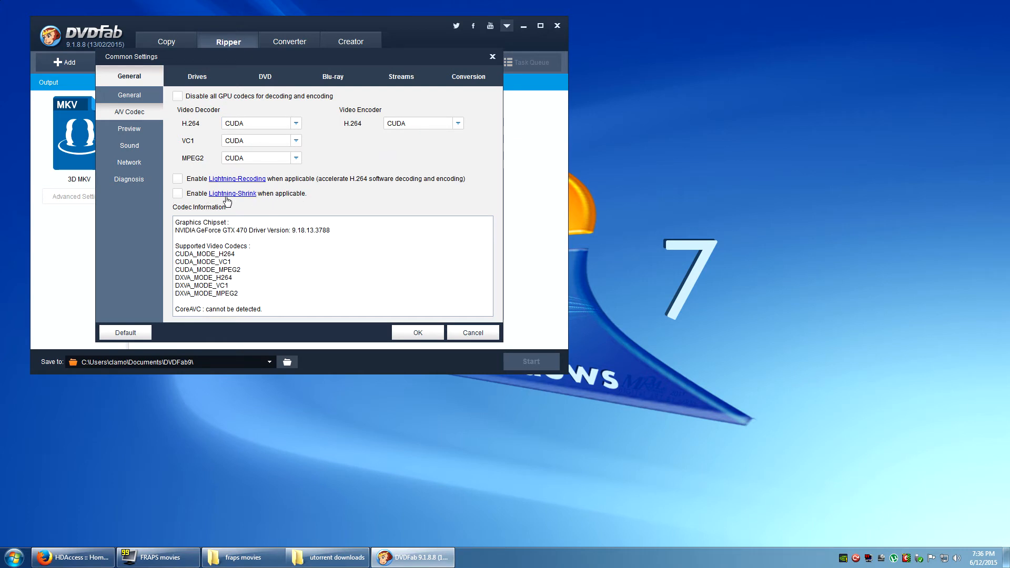
{"action": "left_click", "coordinate": [178, 193]}
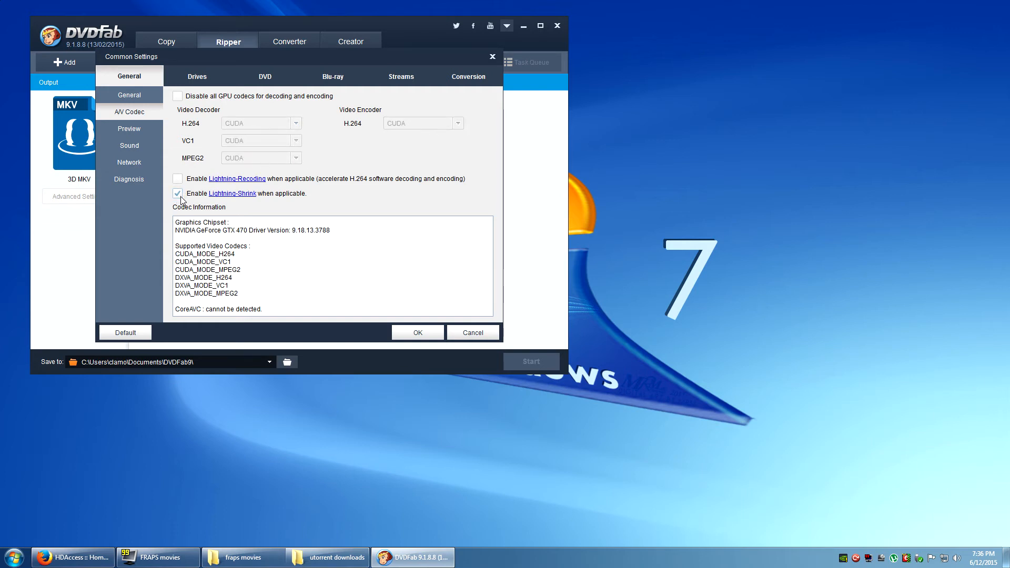
{"action": "left_click", "coordinate": [177, 194]}
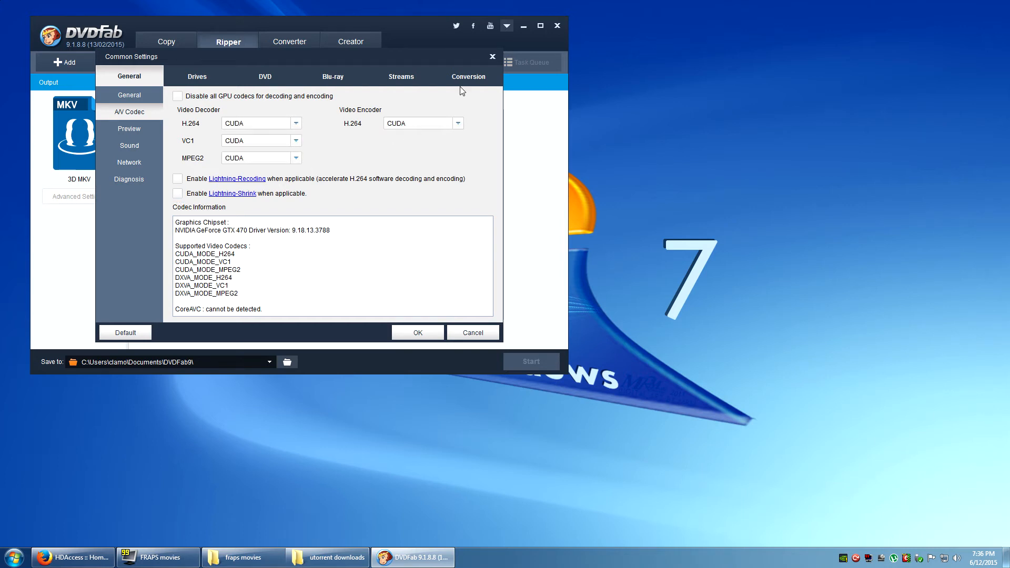
Review the Conversion options with Turbo CPU left disabled and accept the settings.
{"action": "left_click", "coordinate": [467, 76]}
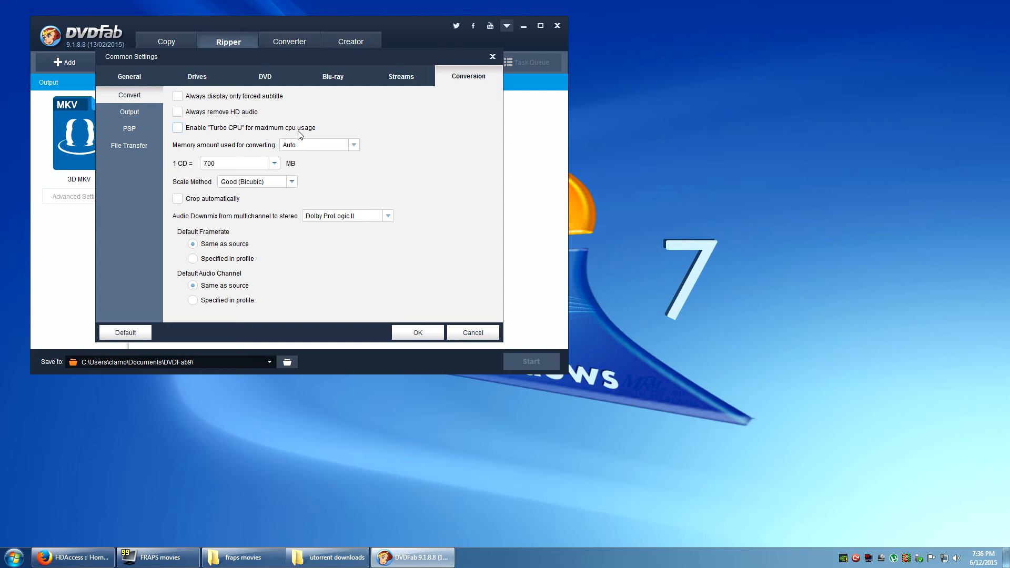
{"action": "mouse_move", "coordinate": [220, 134]}
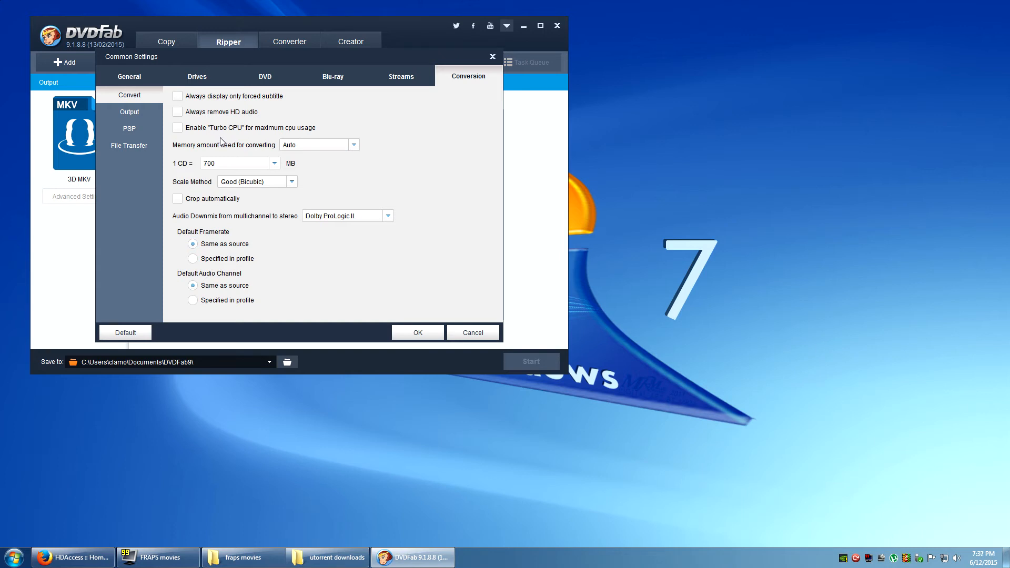
{"action": "mouse_move", "coordinate": [195, 142]}
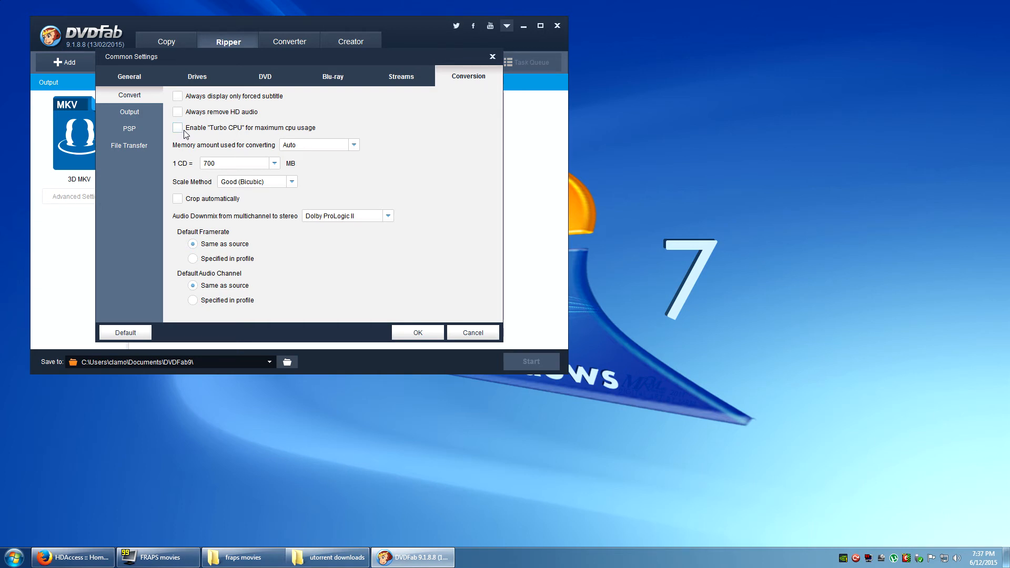
{"action": "mouse_move", "coordinate": [416, 301]}
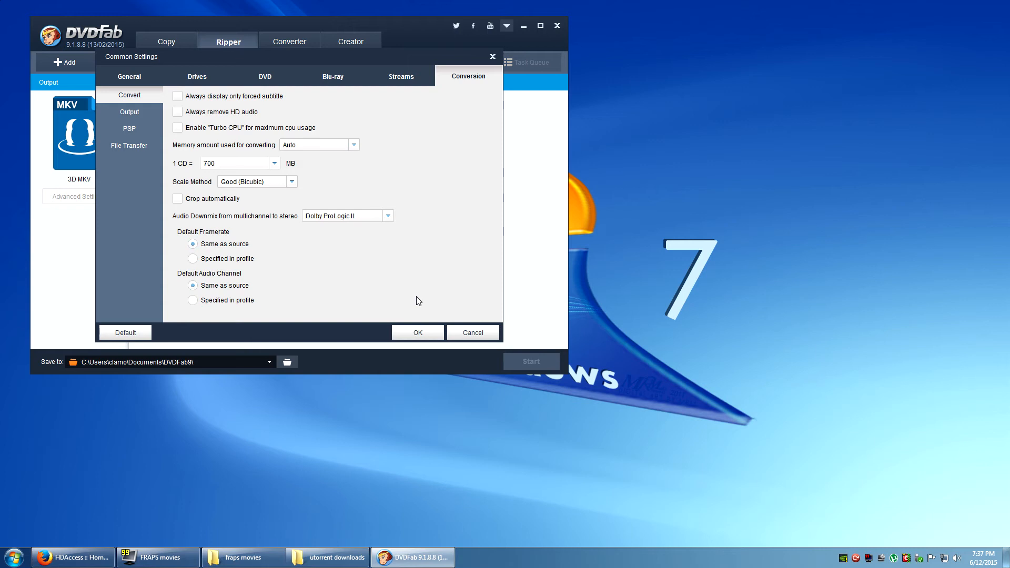
{"action": "mouse_move", "coordinate": [418, 332]}
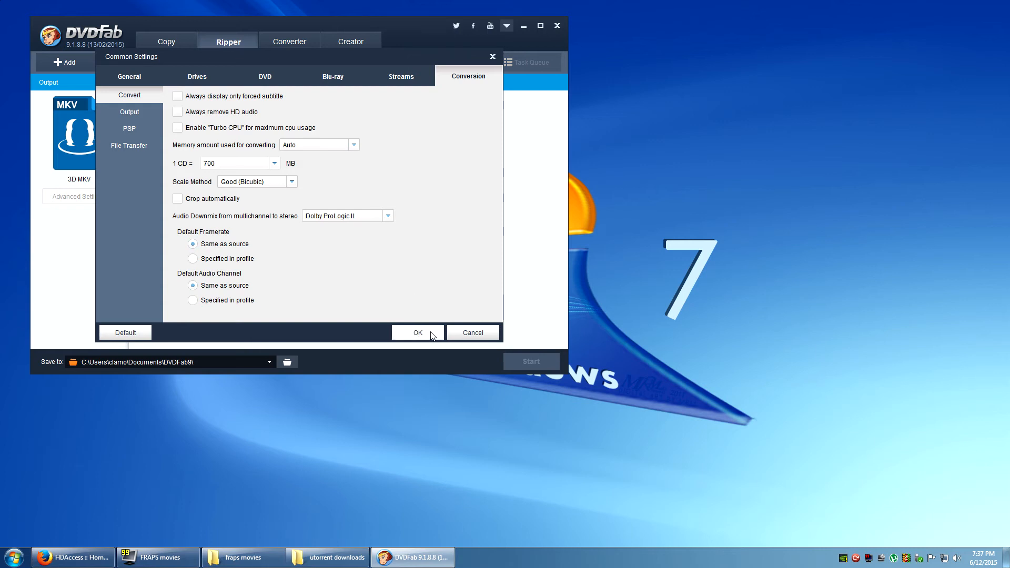
{"action": "left_click", "coordinate": [418, 332]}
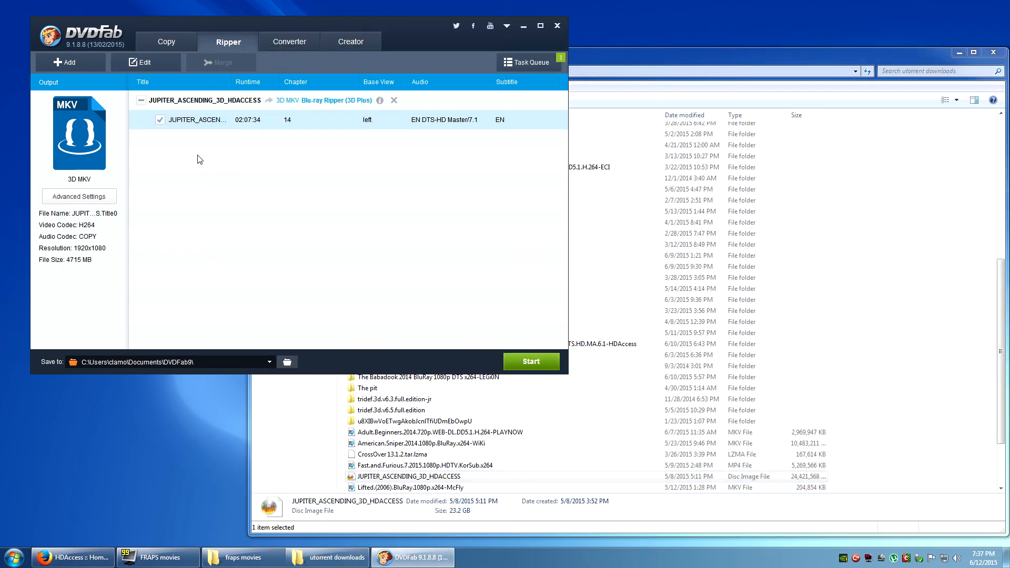
Raise the 3D MKV profile's bits per pixel from 0.1 to 0.5 in Advanced Settings and confirm.
{"action": "left_click", "coordinate": [79, 197]}
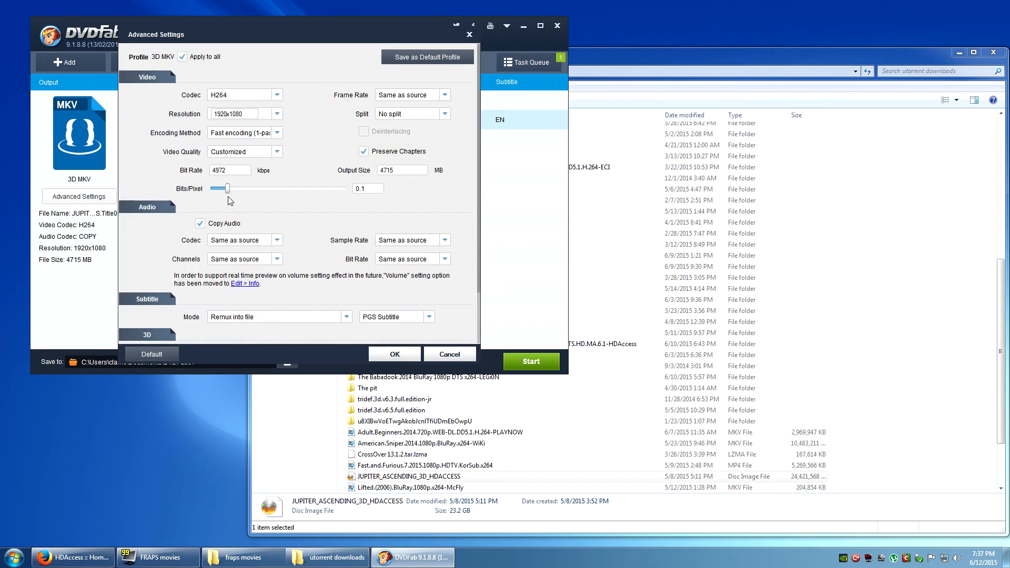
{"action": "left_click_drag", "start_coordinate": [227, 189], "coordinate": [342, 188]}
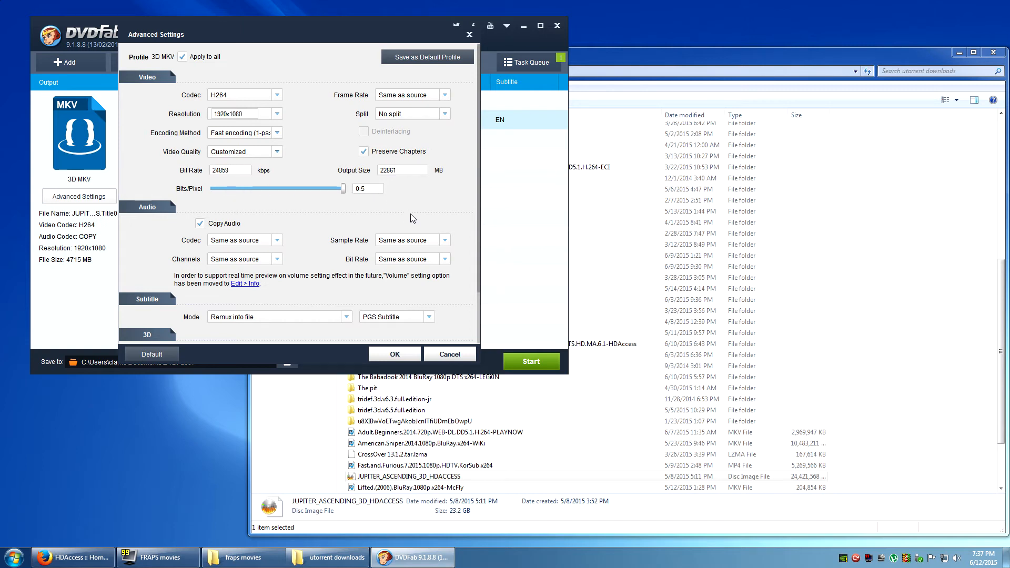
{"action": "mouse_move", "coordinate": [339, 359]}
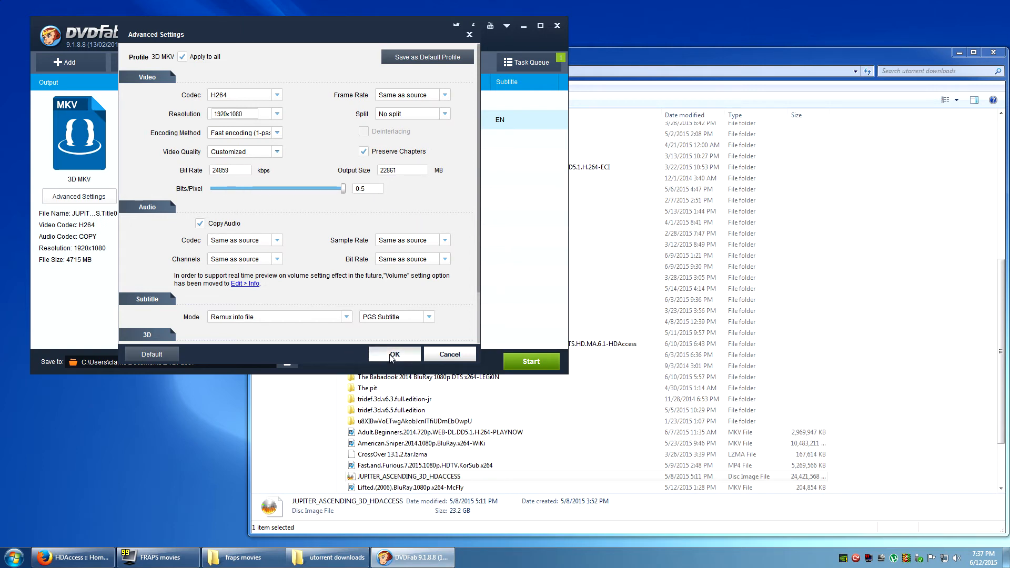
{"action": "left_click", "coordinate": [394, 353]}
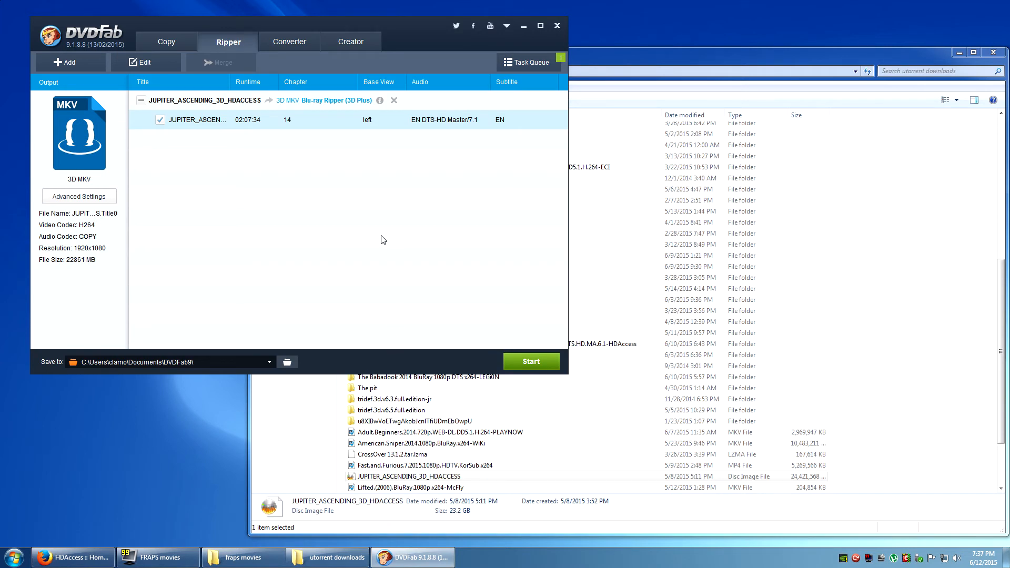
{"action": "mouse_move", "coordinate": [407, 285]}
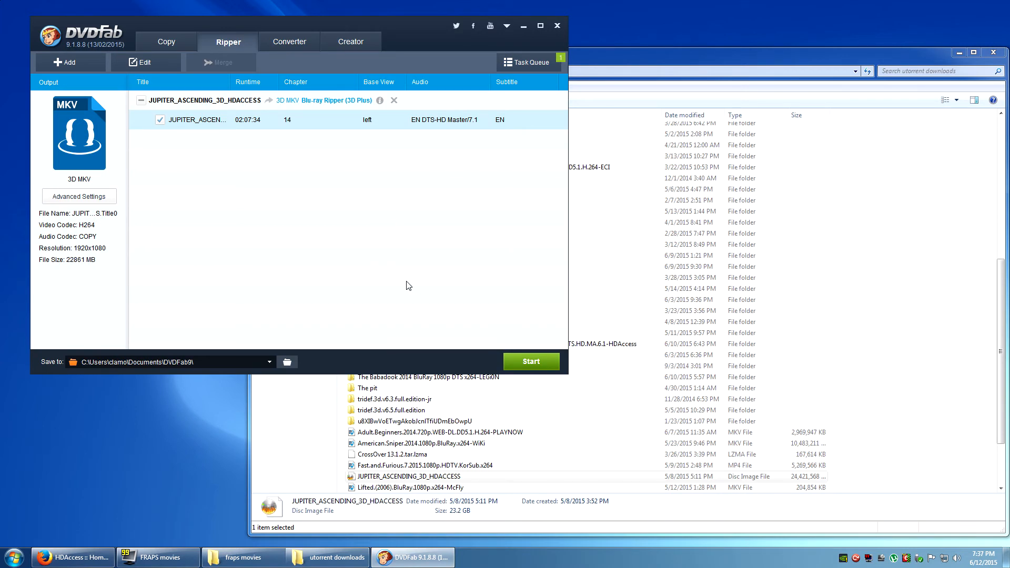
{"action": "mouse_move", "coordinate": [448, 364]}
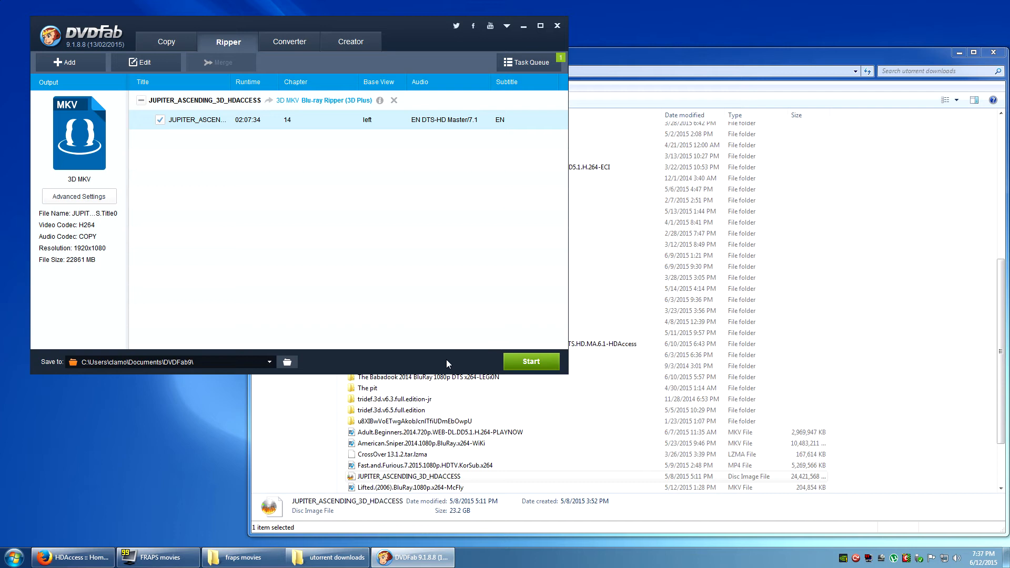
Start the JUPITER_ASCENDING_3D rip to 3D MKV, replacing the existing output file.
{"action": "left_click", "coordinate": [530, 361]}
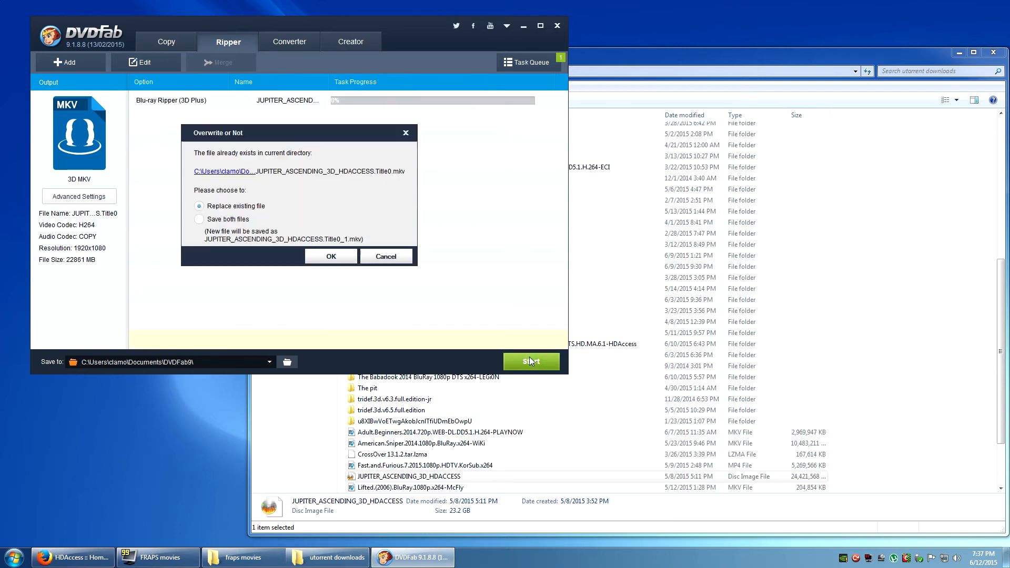
{"action": "left_click", "coordinate": [530, 361]}
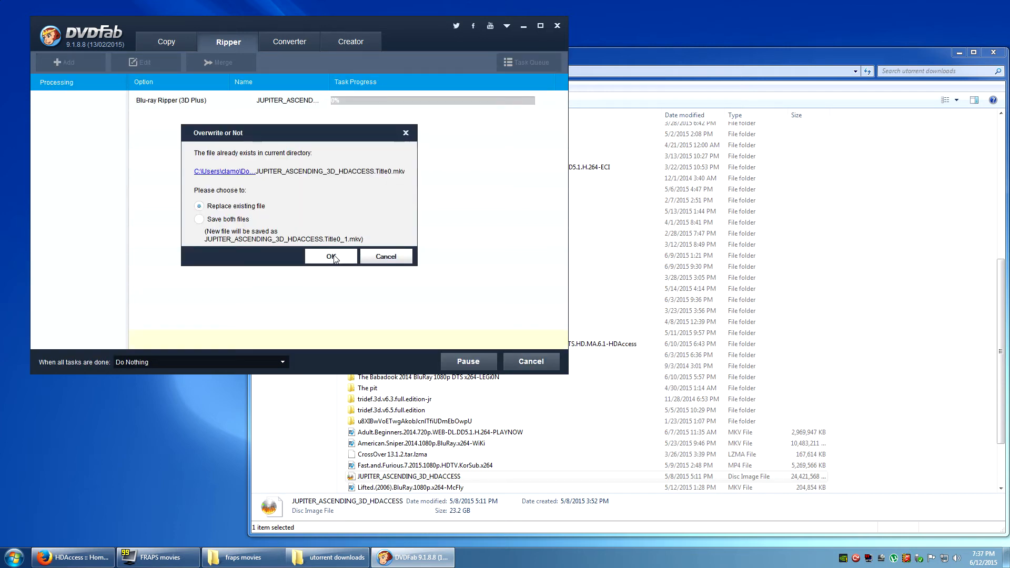
{"action": "left_click", "coordinate": [330, 256]}
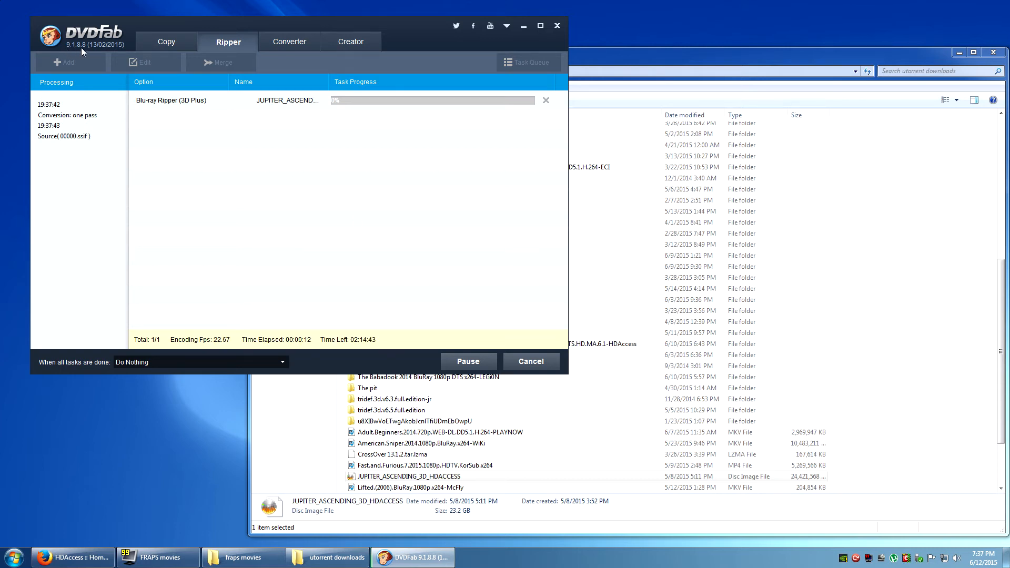
{"action": "mouse_move", "coordinate": [396, 261]}
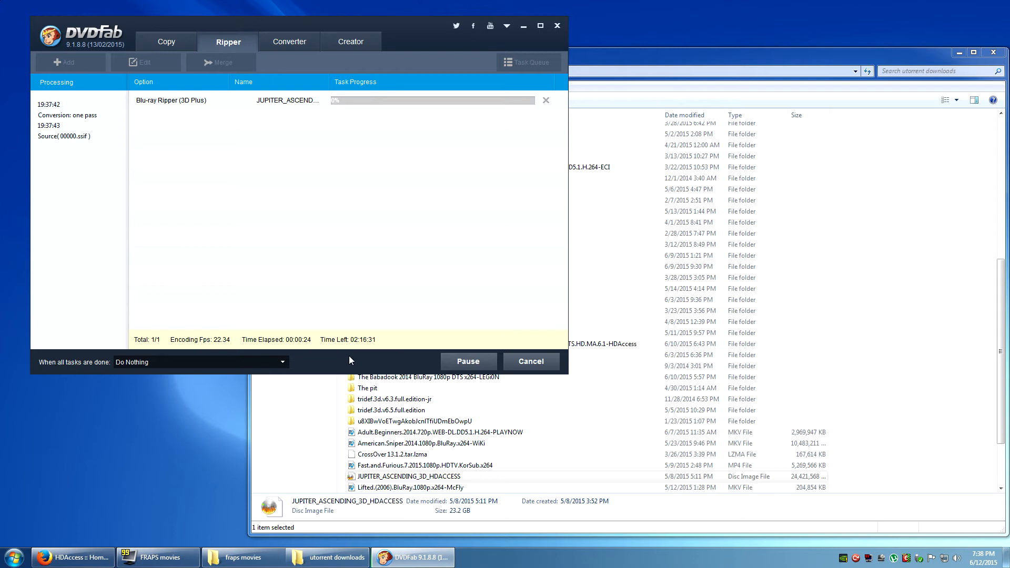
{"action": "mouse_move", "coordinate": [340, 213]}
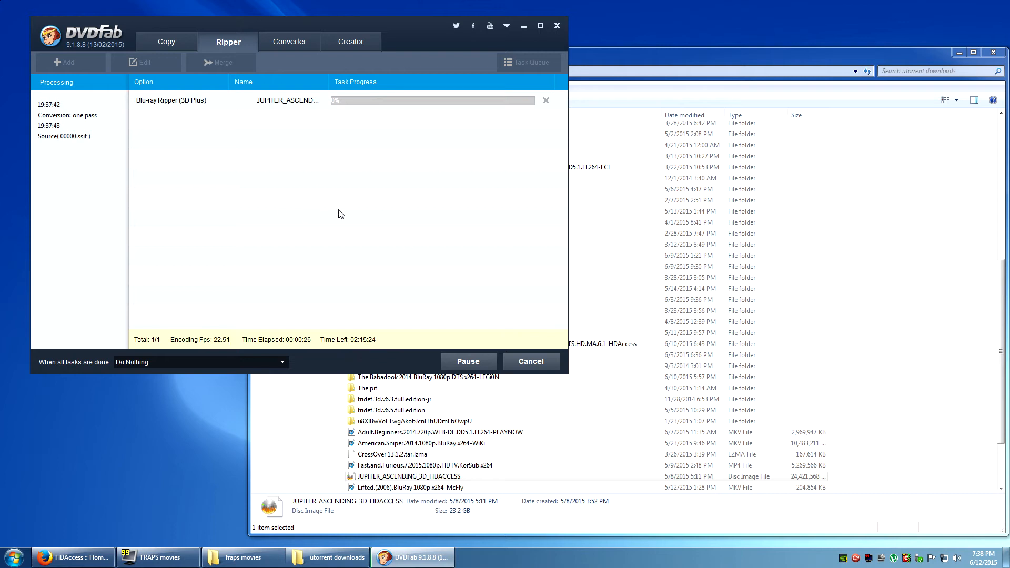
{"action": "mouse_move", "coordinate": [62, 54]}
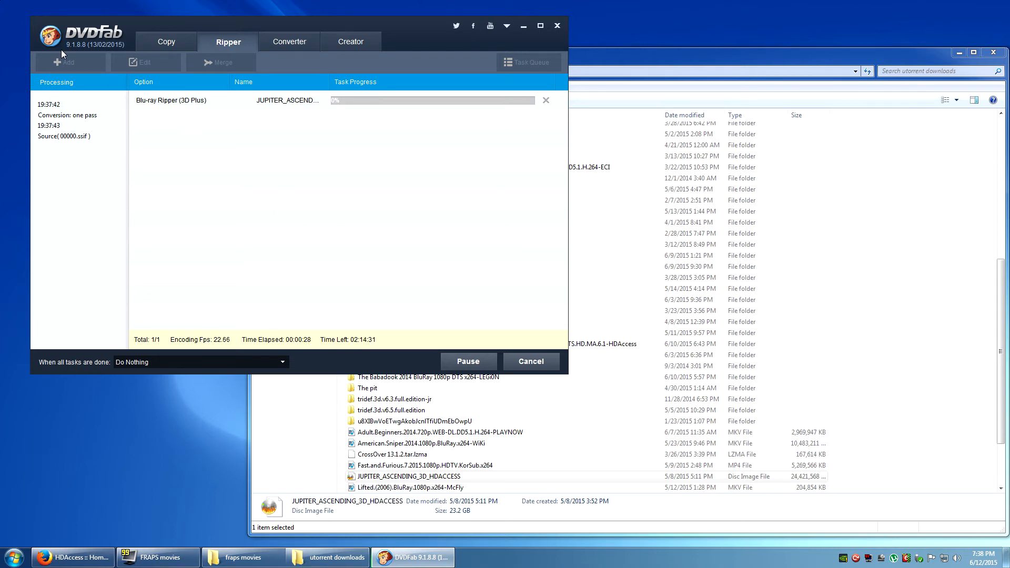
{"action": "mouse_move", "coordinate": [380, 230]}
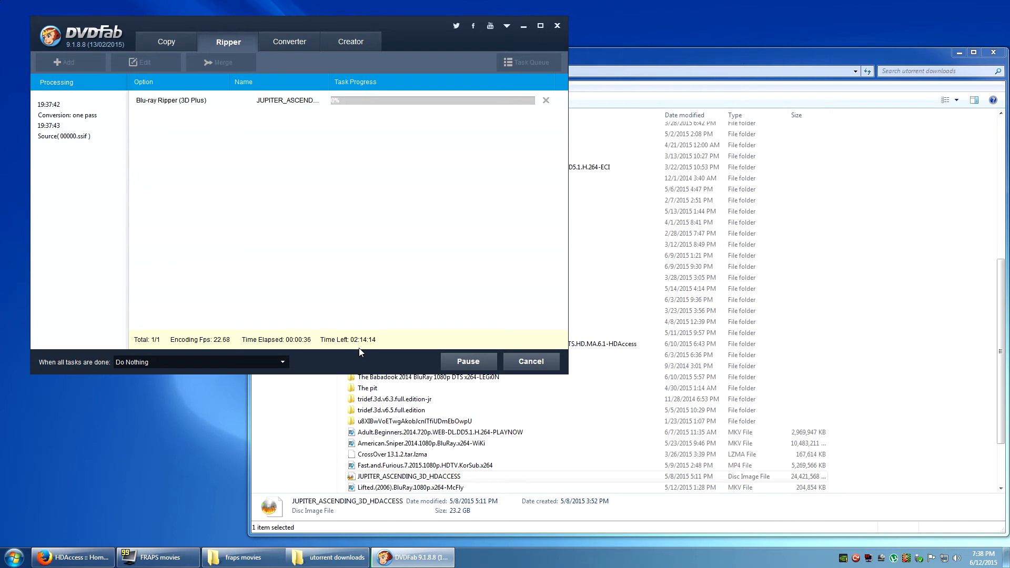
{"action": "mouse_move", "coordinate": [334, 354]}
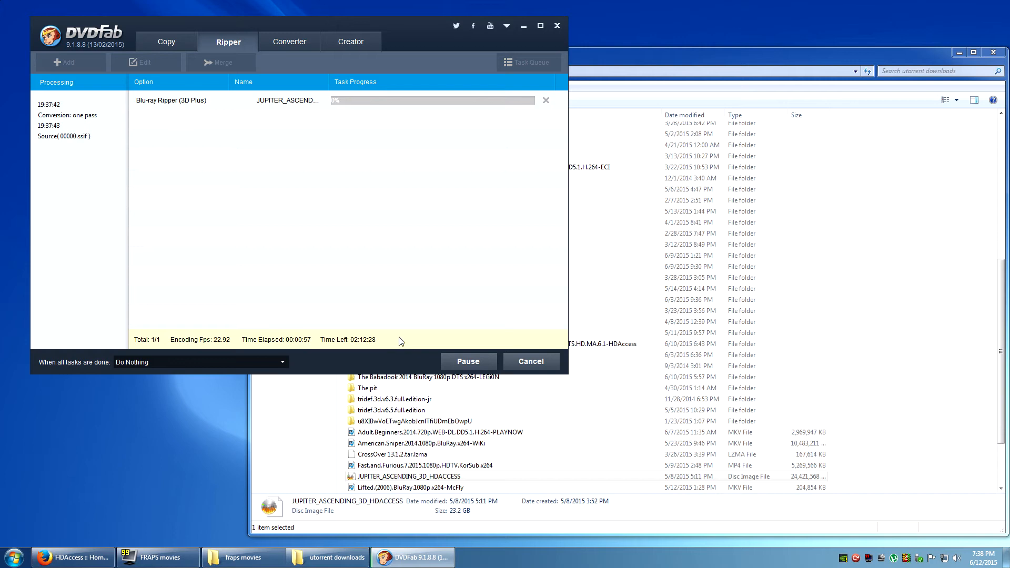
{"action": "mouse_move", "coordinate": [407, 338]}
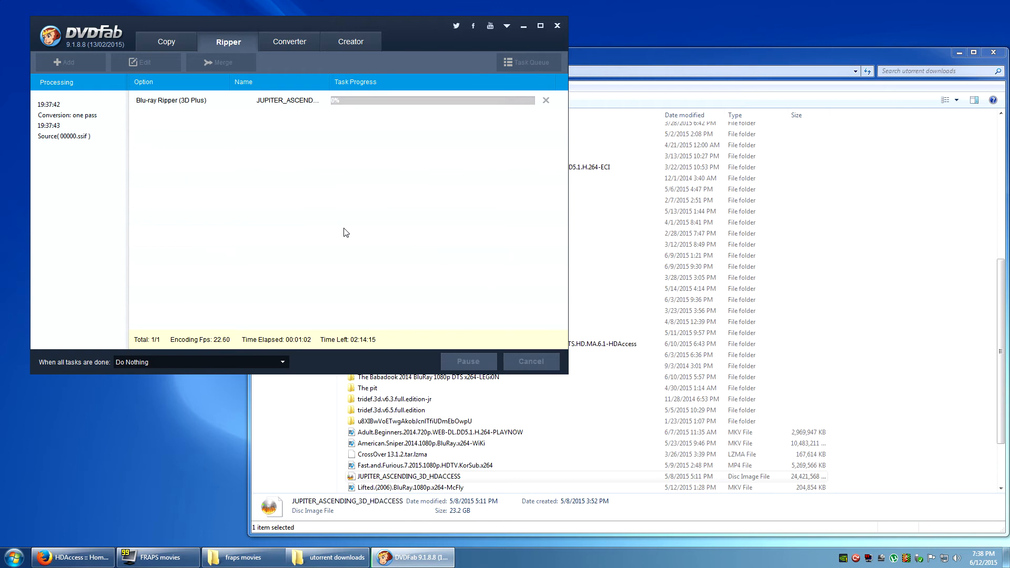
{"action": "mouse_move", "coordinate": [431, 236]}
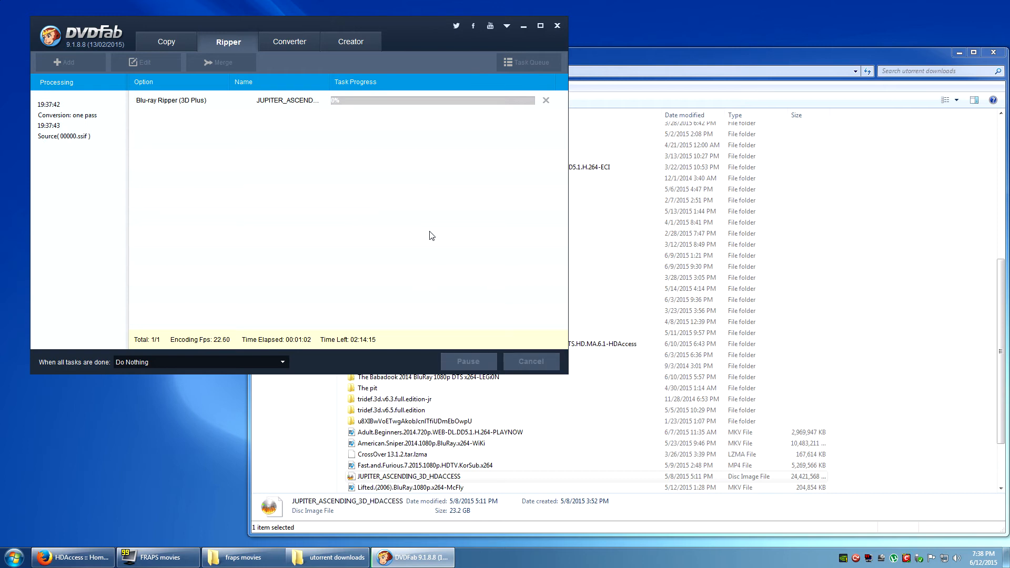
{"action": "mouse_move", "coordinate": [521, 235]}
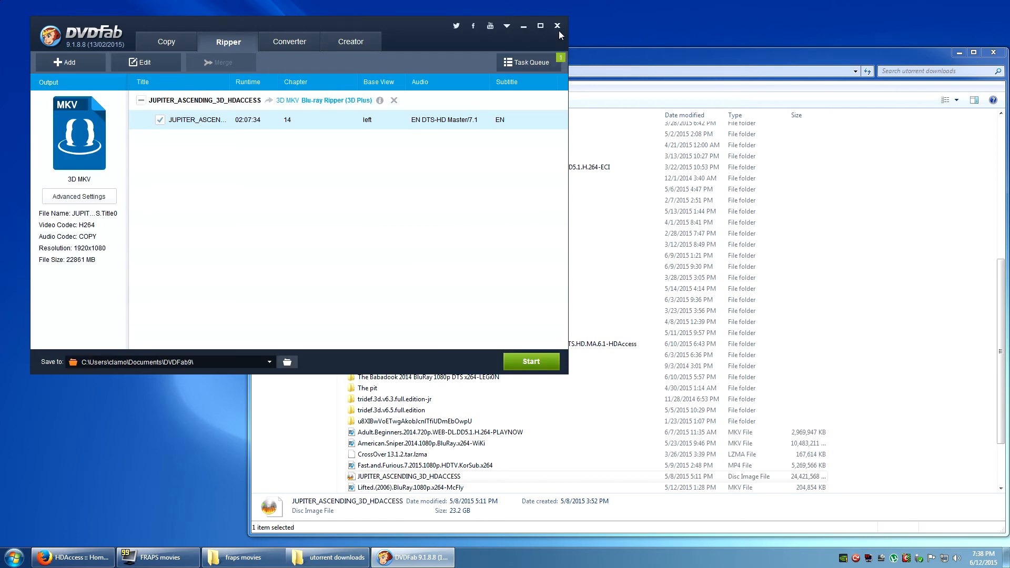
Exit DVDFab 9 completely and launch DVDFab 8.2.2.8 from its desktop shortcut.
{"action": "left_click", "coordinate": [556, 25]}
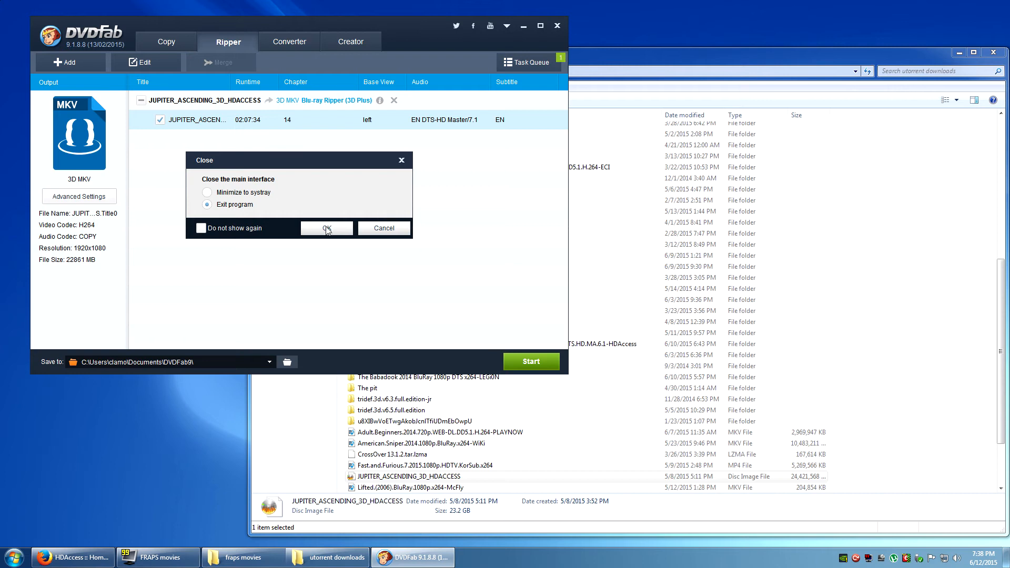
{"action": "left_click", "coordinate": [325, 229]}
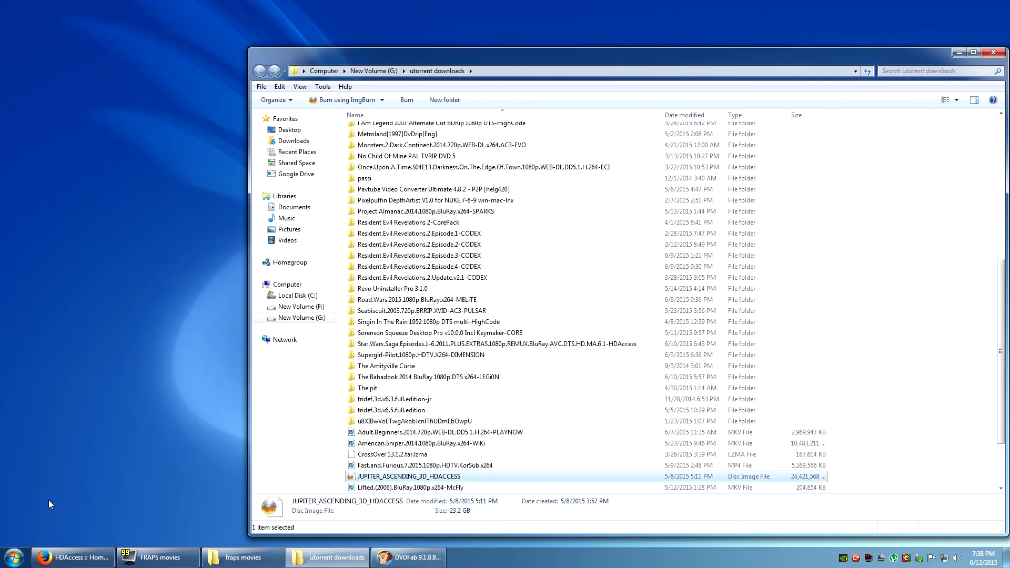
{"action": "left_click", "coordinate": [11, 556]}
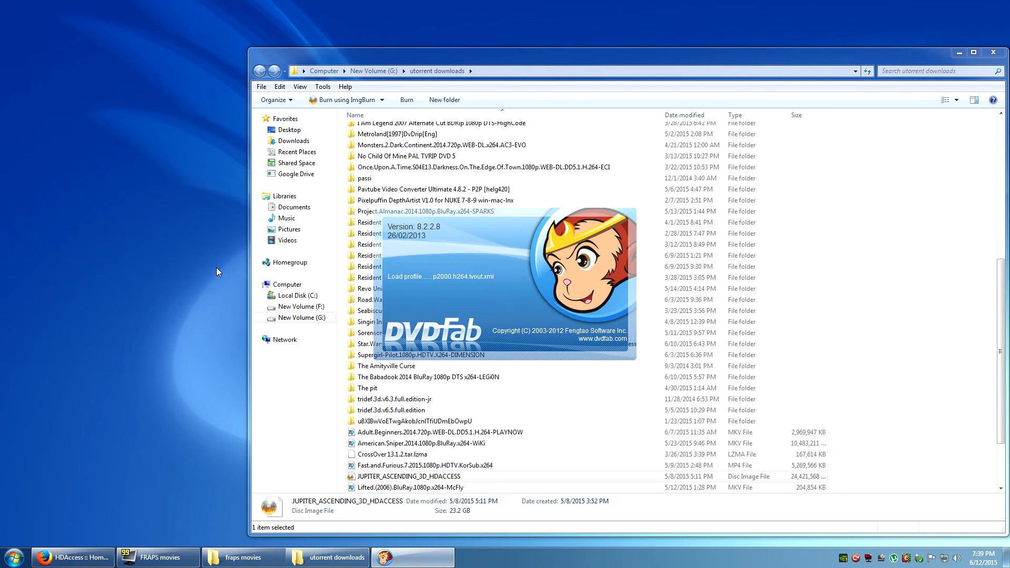
{"action": "mouse_move", "coordinate": [213, 358]}
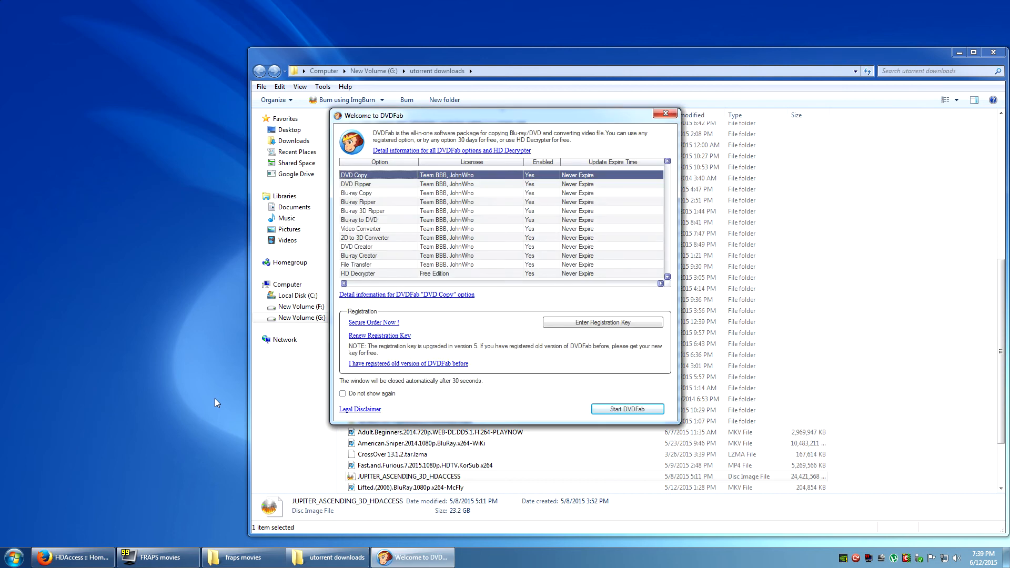
Launch DVDFab 8, turn off English subtitles and accept full side-by-side 3D in Video Effect Settings.
{"action": "left_click", "coordinate": [626, 409]}
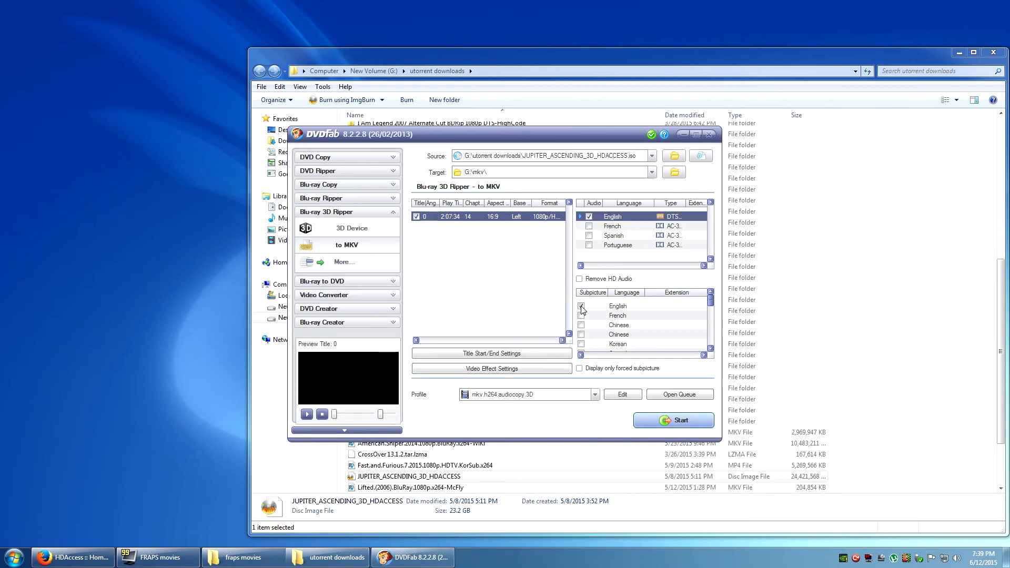
{"action": "left_click", "coordinate": [581, 305]}
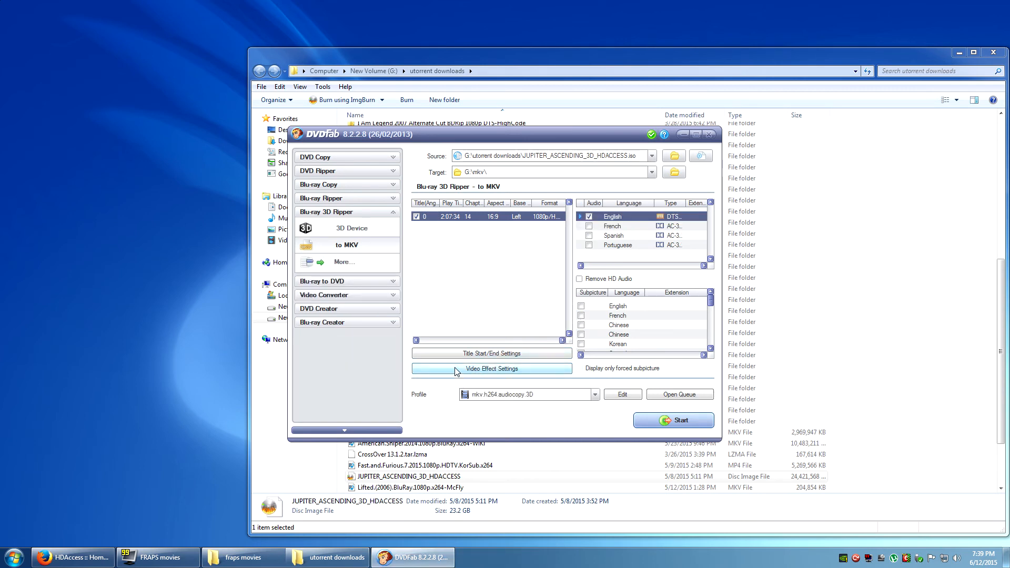
{"action": "left_click", "coordinate": [491, 368]}
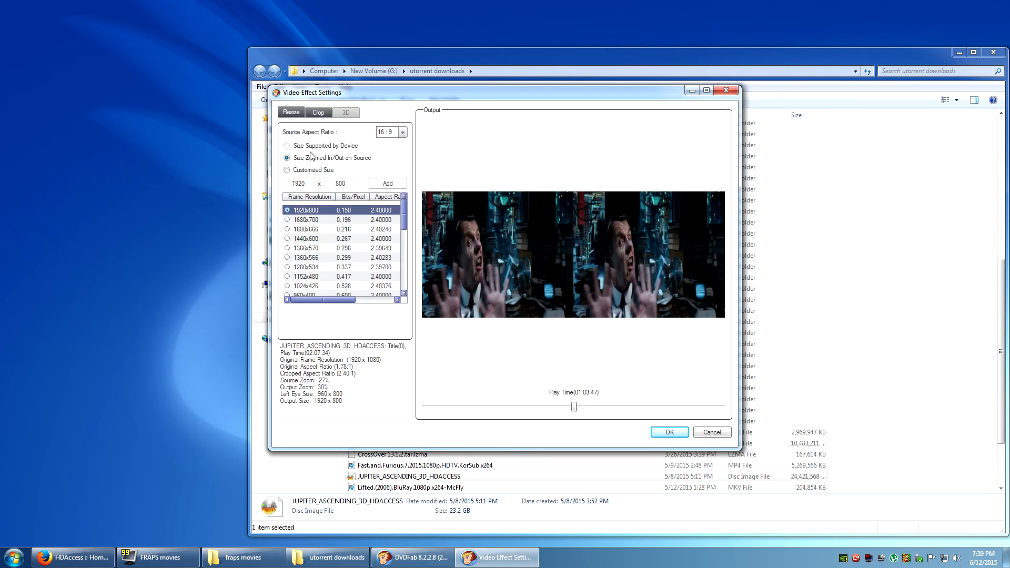
{"action": "left_click", "coordinate": [345, 112]}
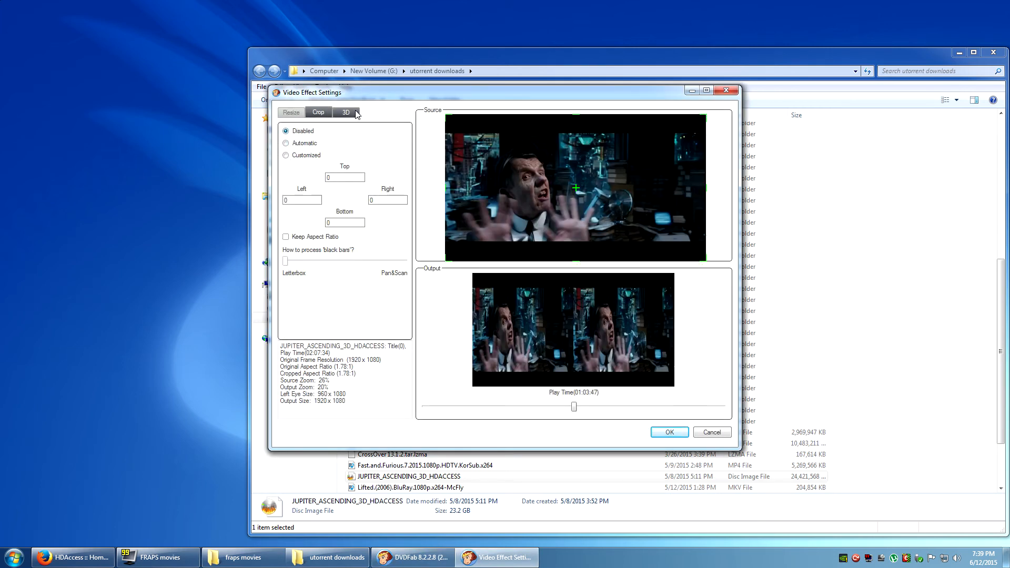
{"action": "left_click", "coordinate": [346, 112]}
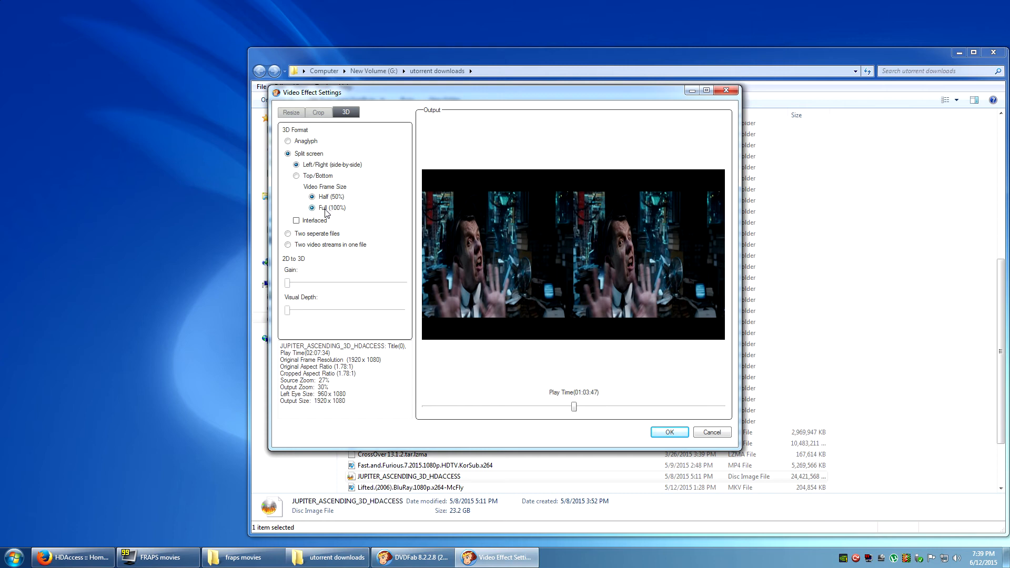
{"action": "left_click", "coordinate": [668, 433]}
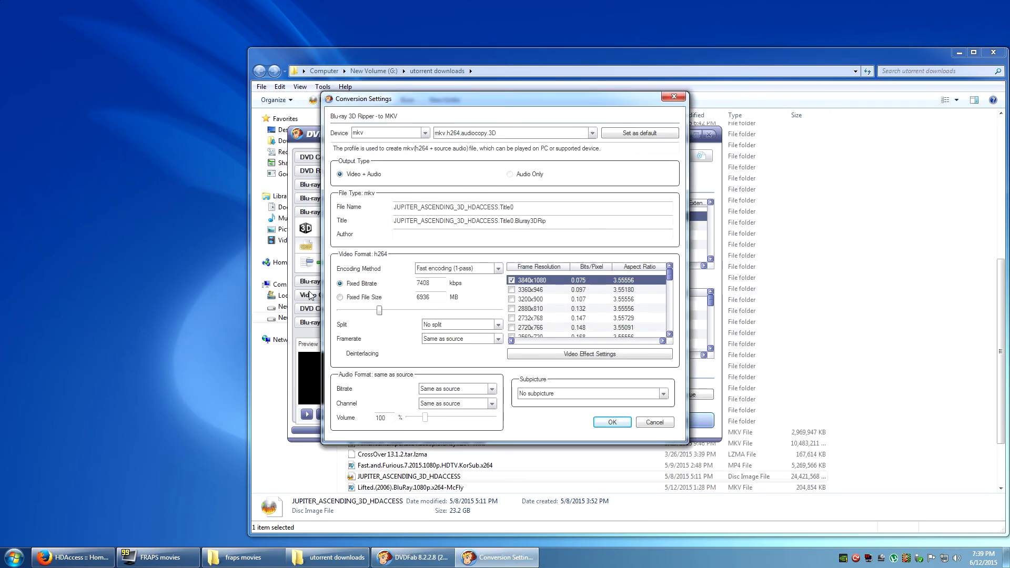
Set the output to a fixed file size of 27549 MB (30000 kbps) and confirm.
{"action": "left_click", "coordinate": [341, 297]}
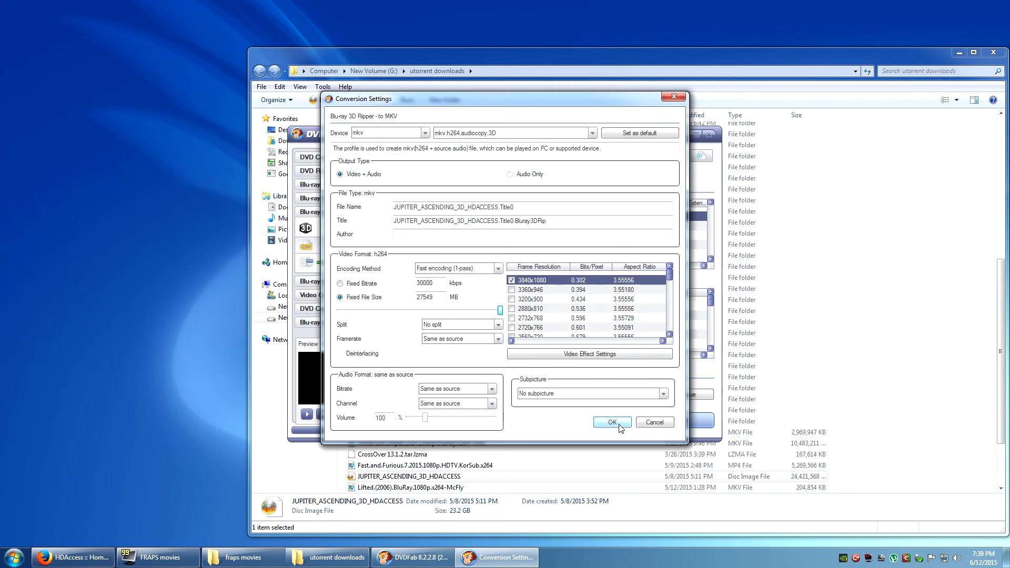
{"action": "left_click", "coordinate": [609, 422]}
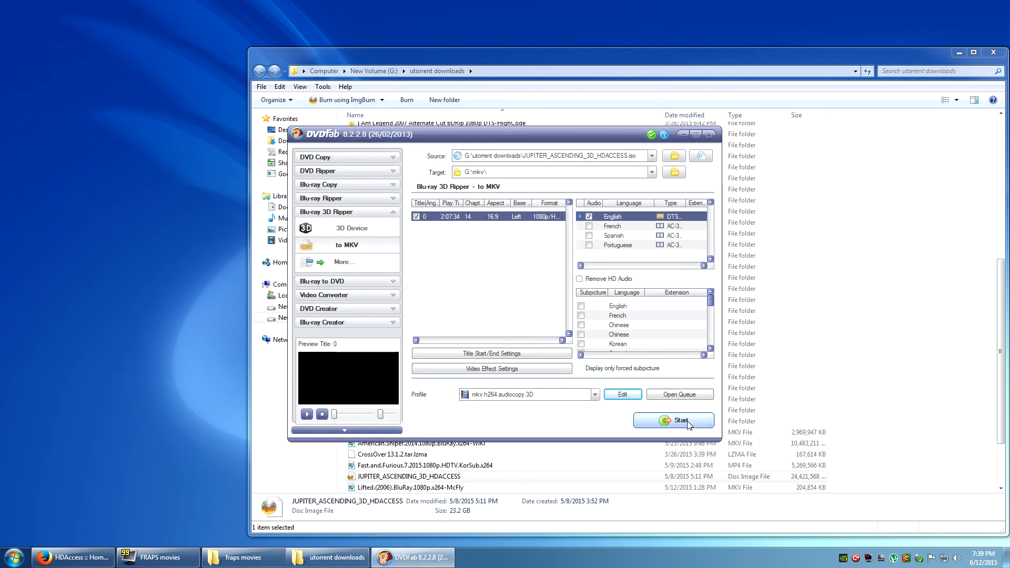
Start the Jupiter Ascending 3D to MKV rip with CUDA acceleration at about 34 fps.
{"action": "left_click", "coordinate": [672, 420]}
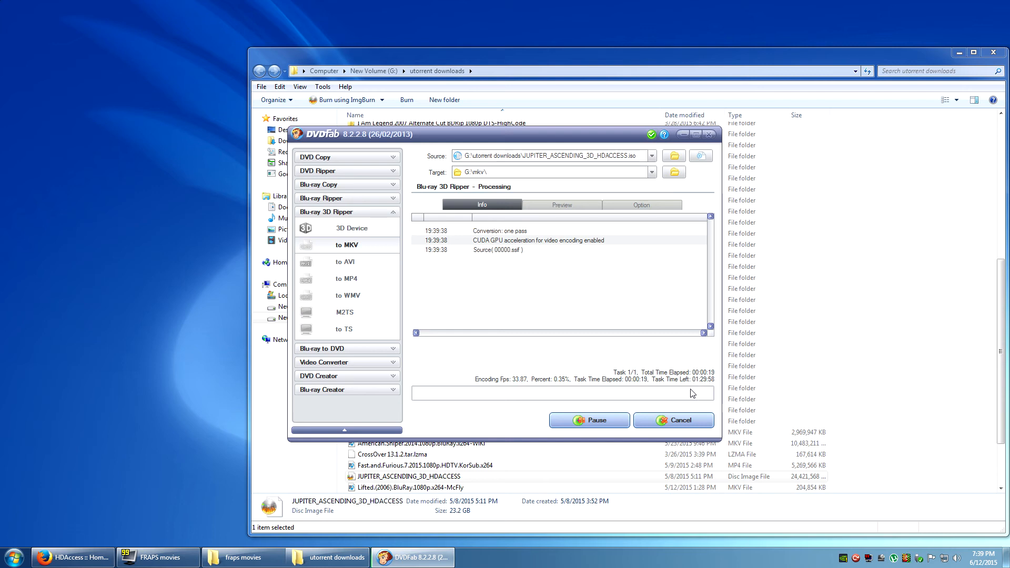
{"action": "mouse_move", "coordinate": [521, 426]}
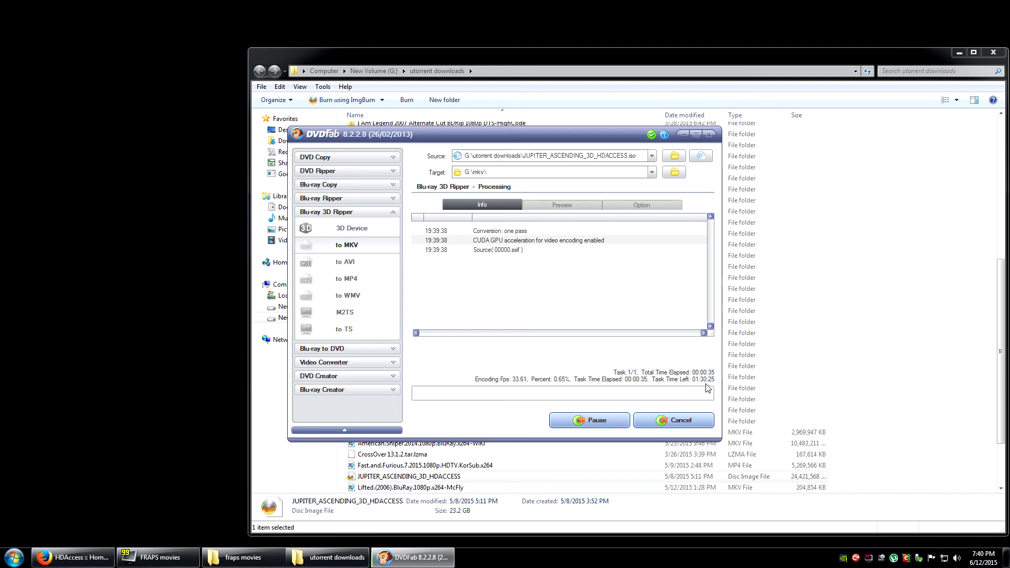
{"action": "mouse_move", "coordinate": [509, 388]}
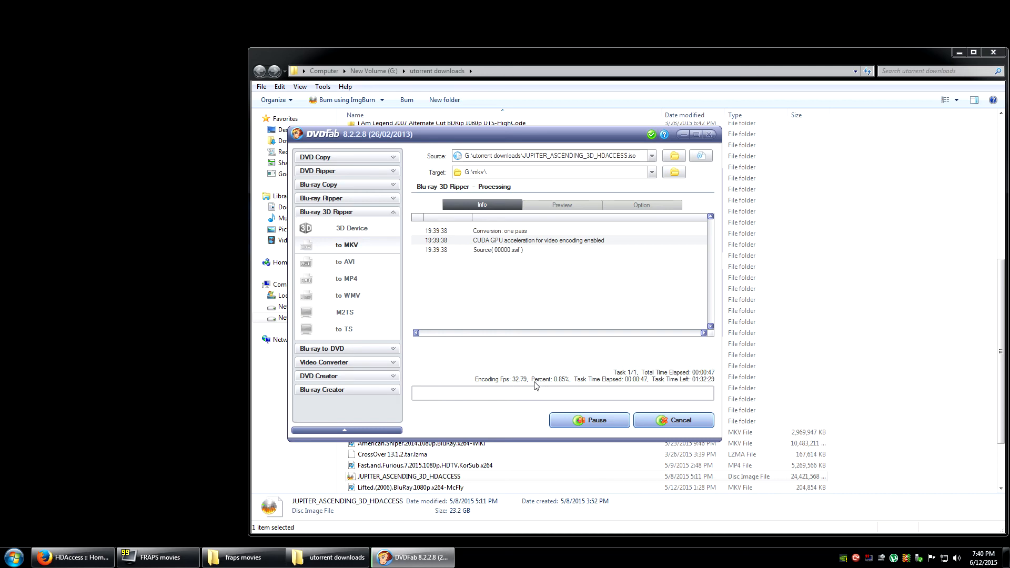
{"action": "mouse_move", "coordinate": [498, 419]}
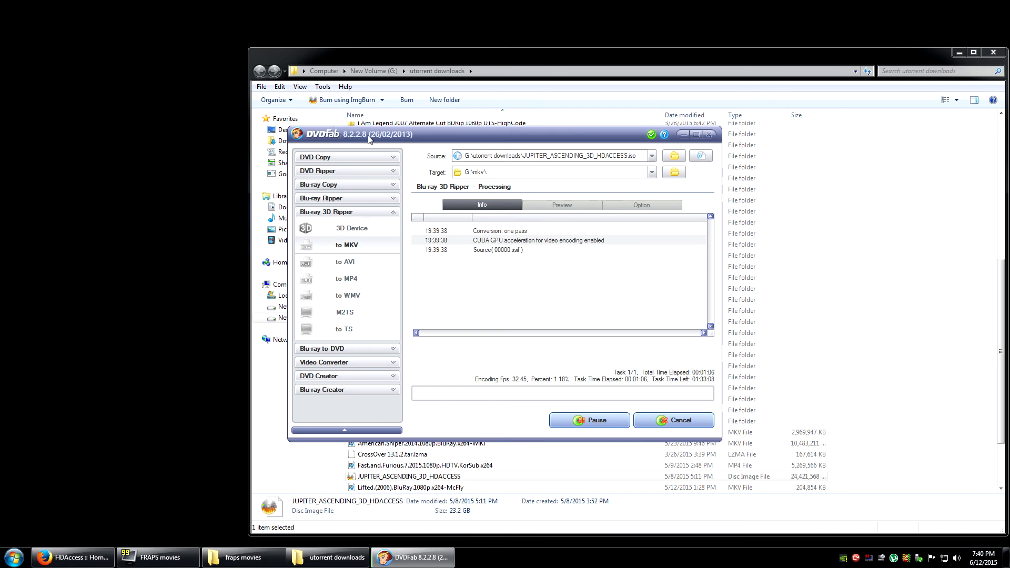
{"action": "mouse_move", "coordinate": [550, 136]}
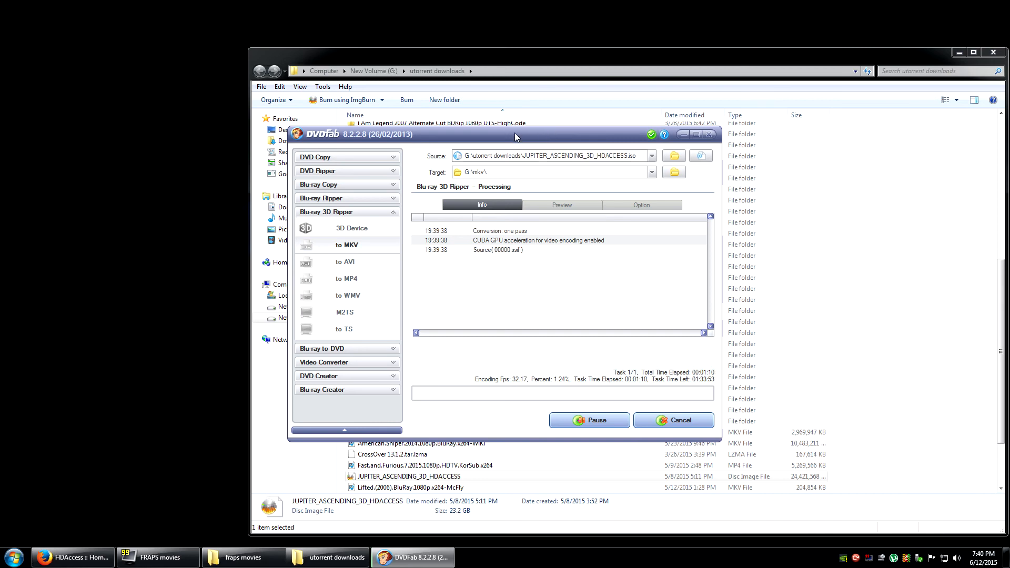
{"action": "mouse_move", "coordinate": [381, 143]}
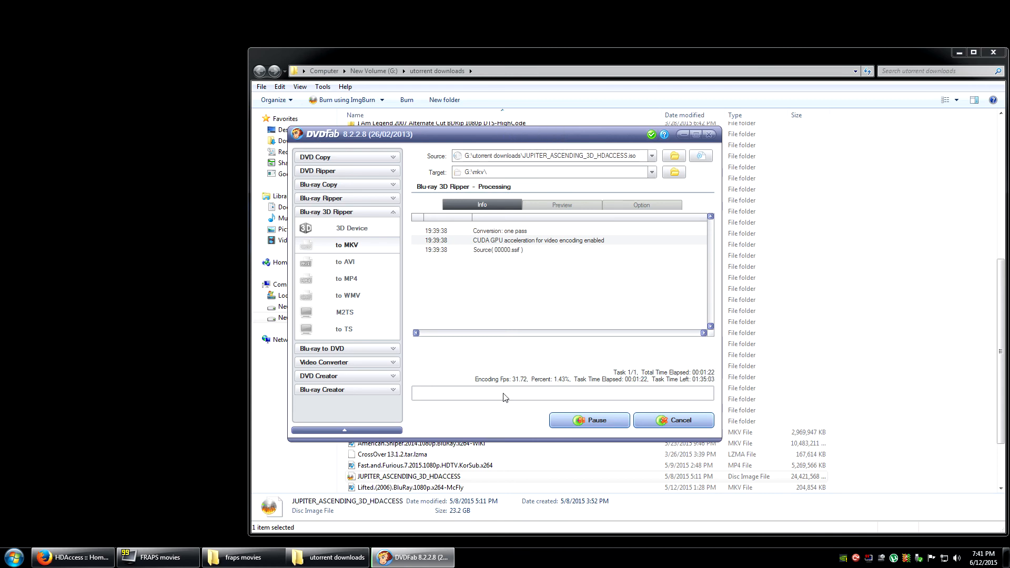
{"action": "mouse_move", "coordinate": [487, 419]}
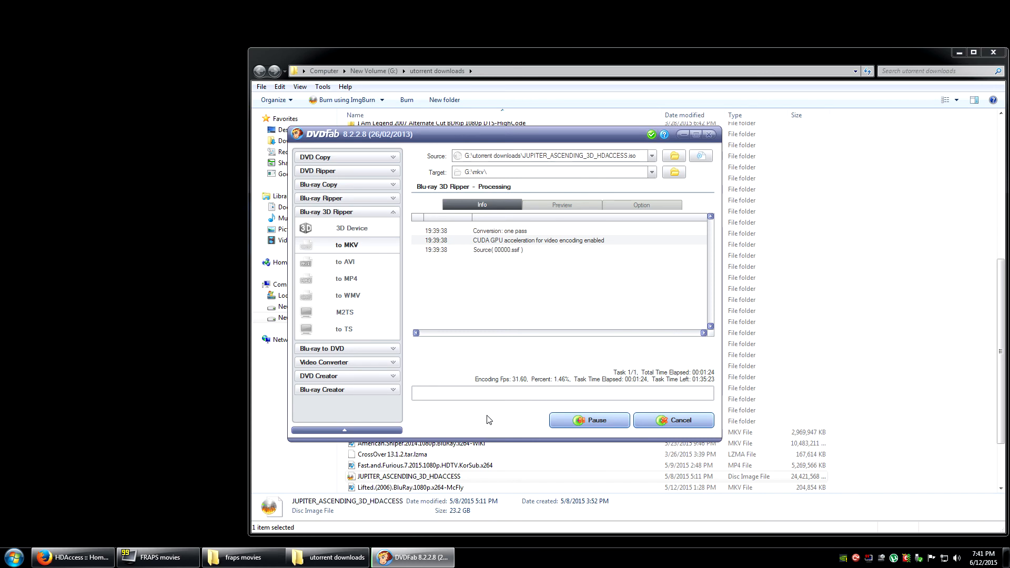